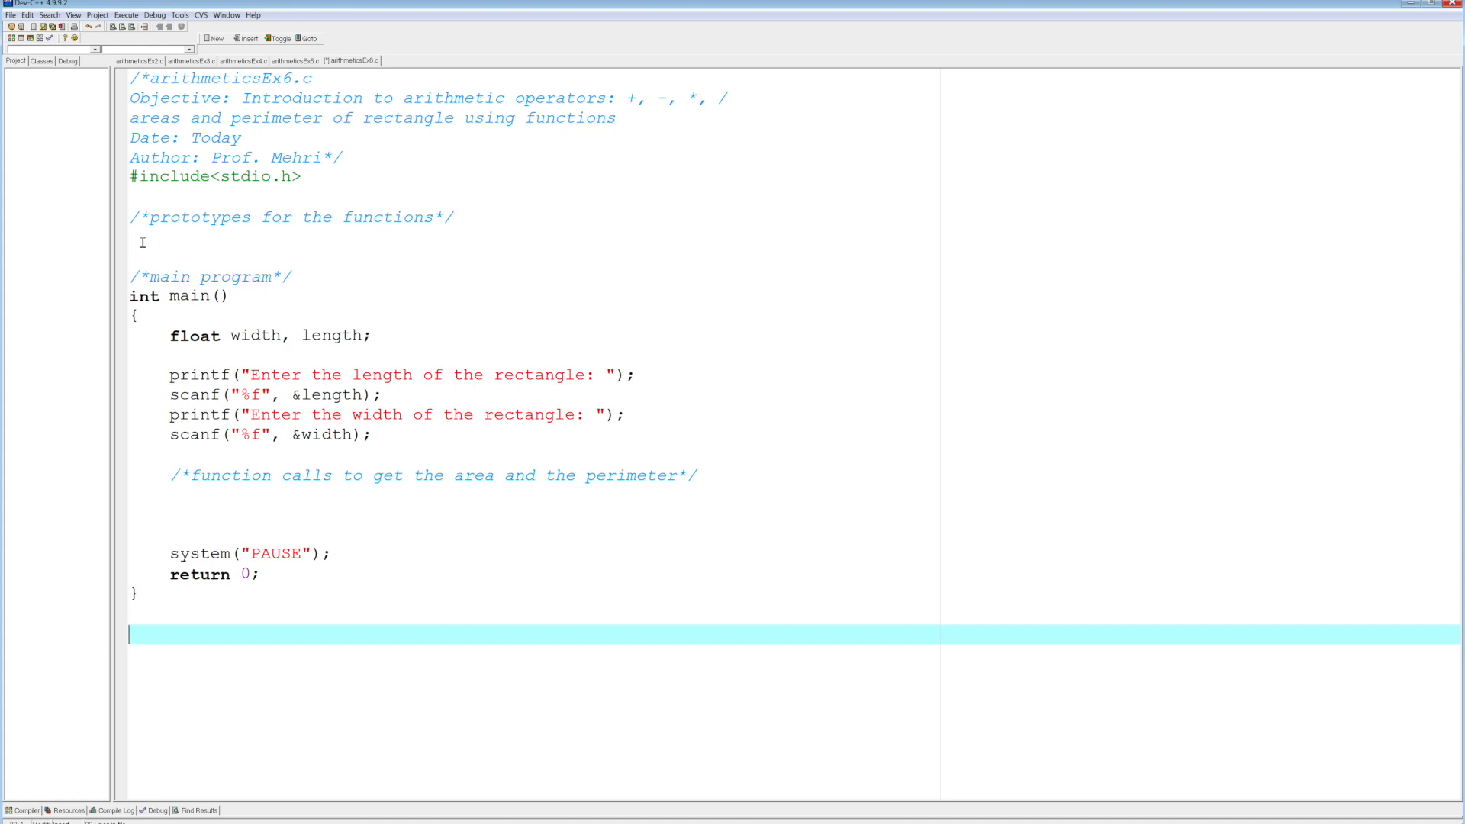
Write the prototype float getArea(float, float); under the prototypes comment.
{"action": "left_click", "coordinate": [140, 240]}
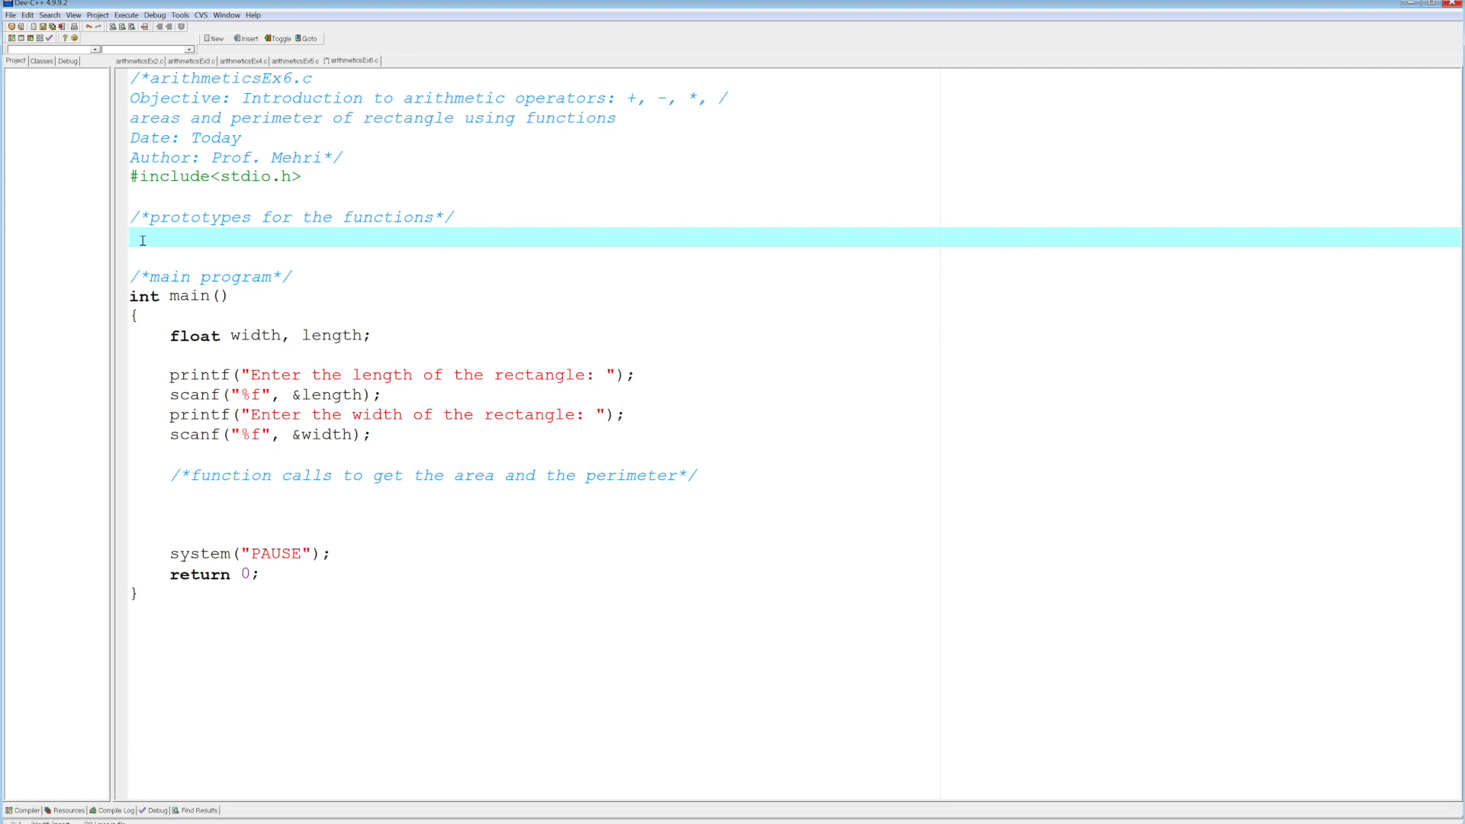
{"action": "type", "text": "flo"}
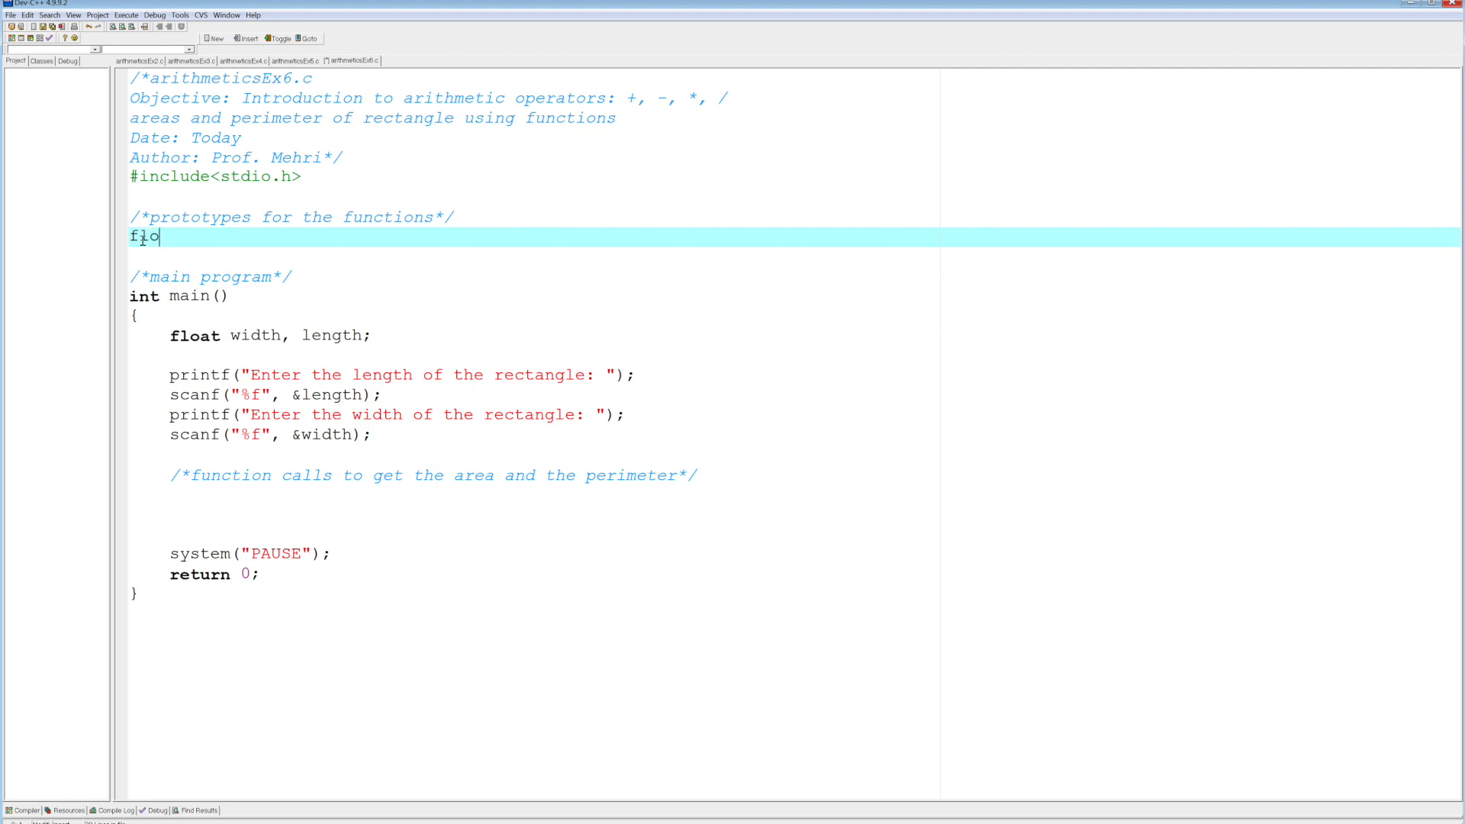
{"action": "type", "text": "at"}
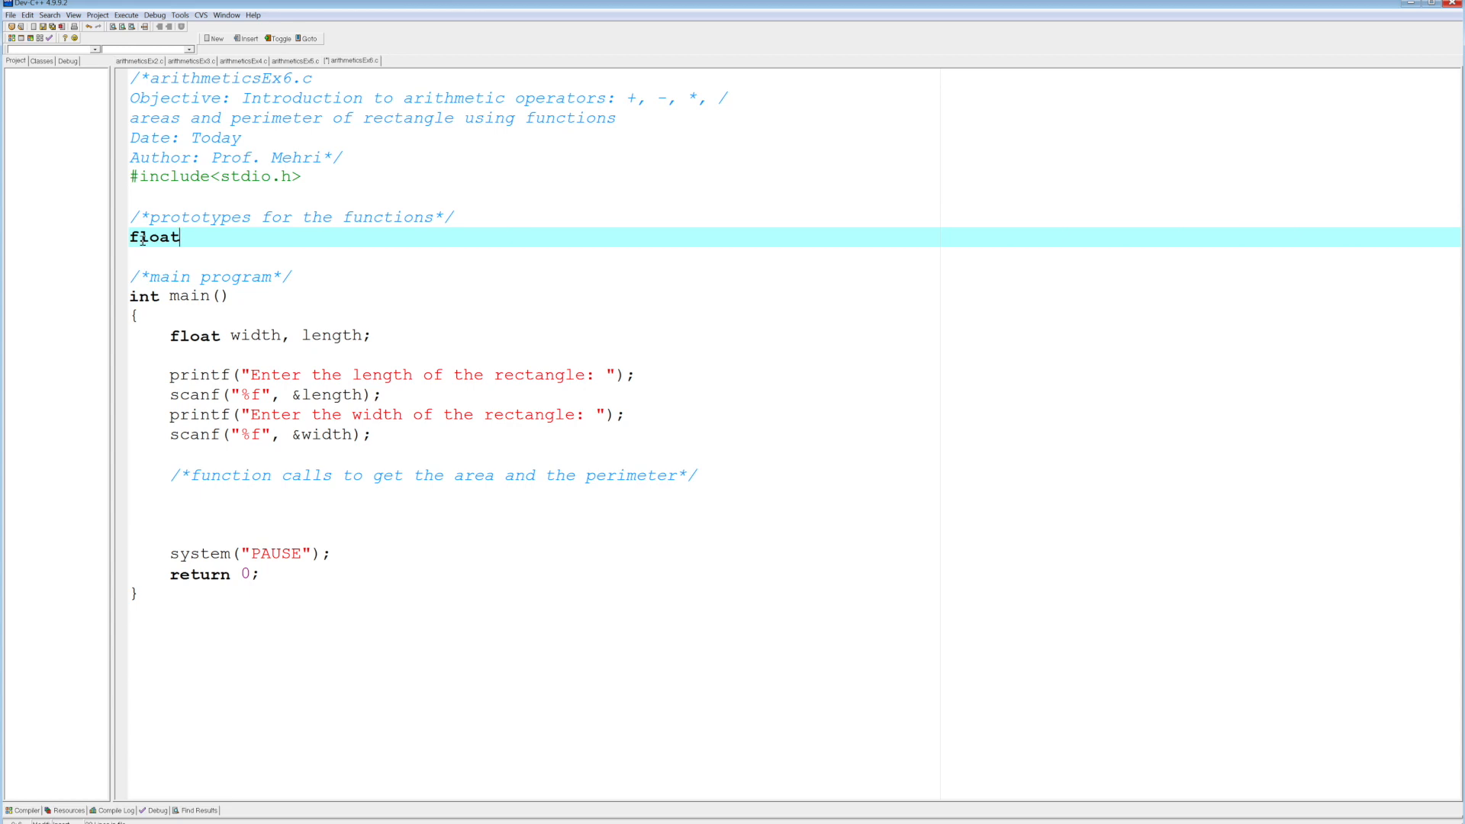
{"action": "type", "text": "get"}
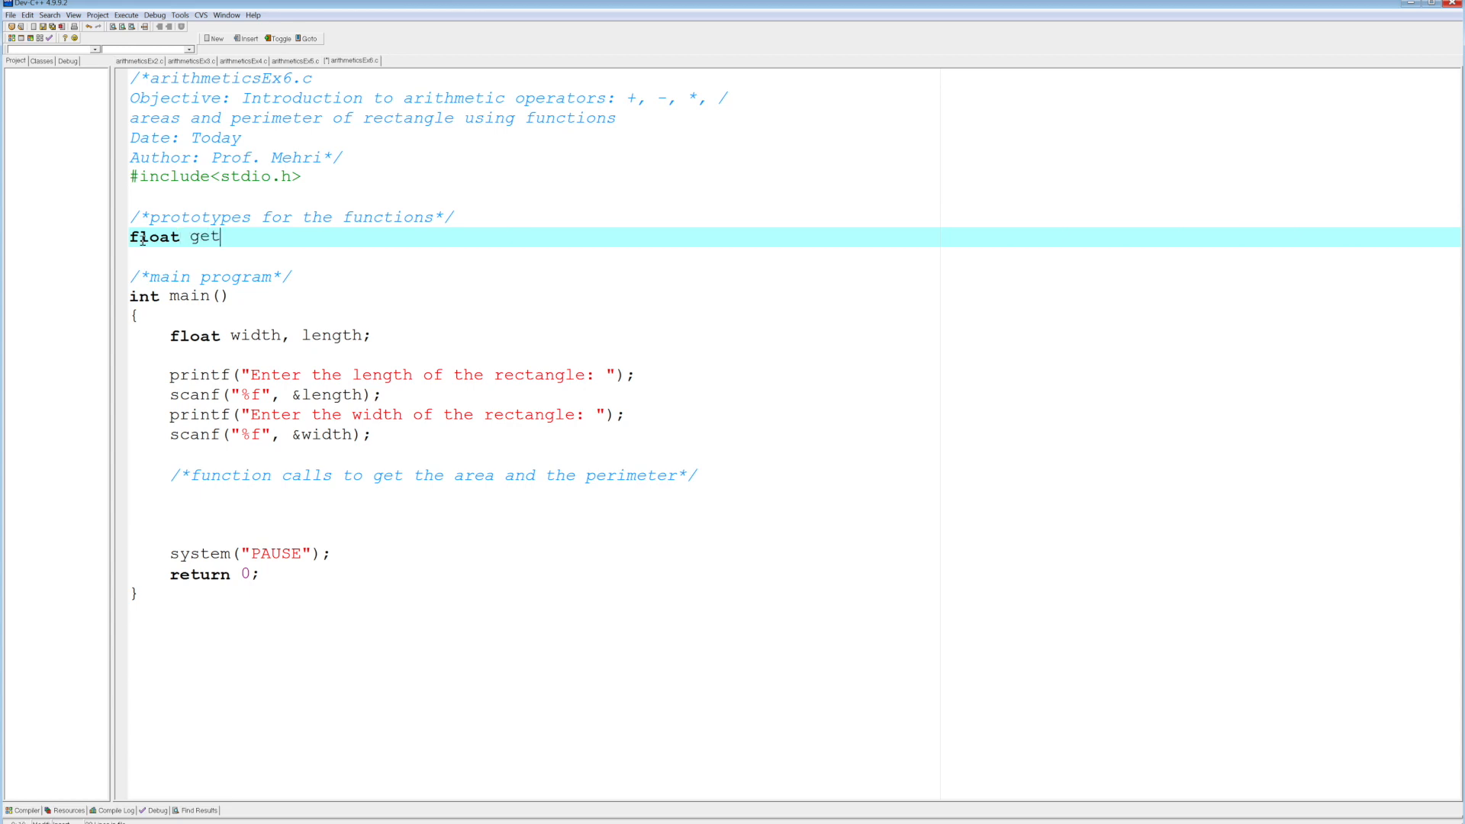
{"action": "type", "text": "Area("}
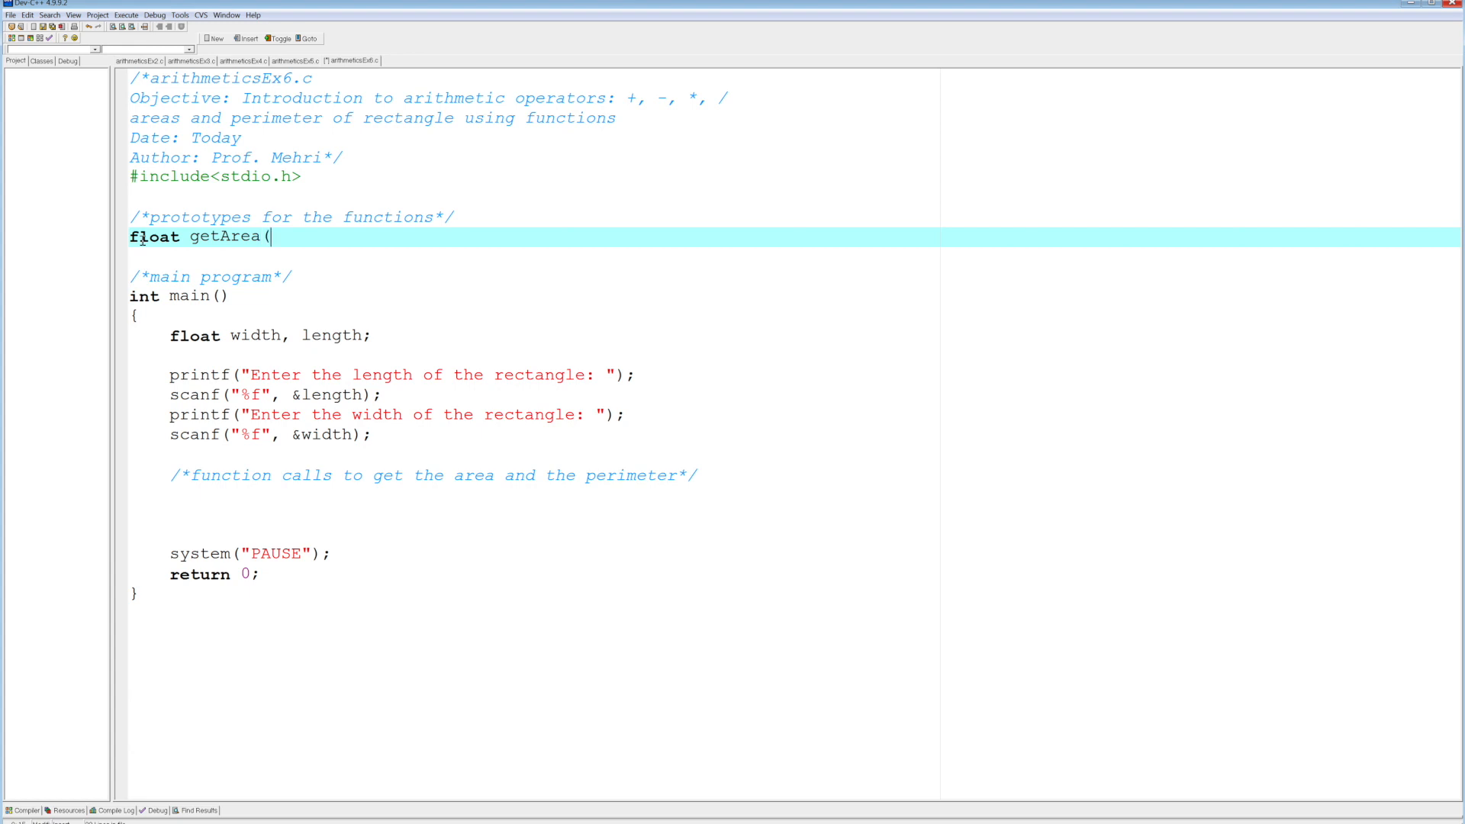
{"action": "type", "text": "float"}
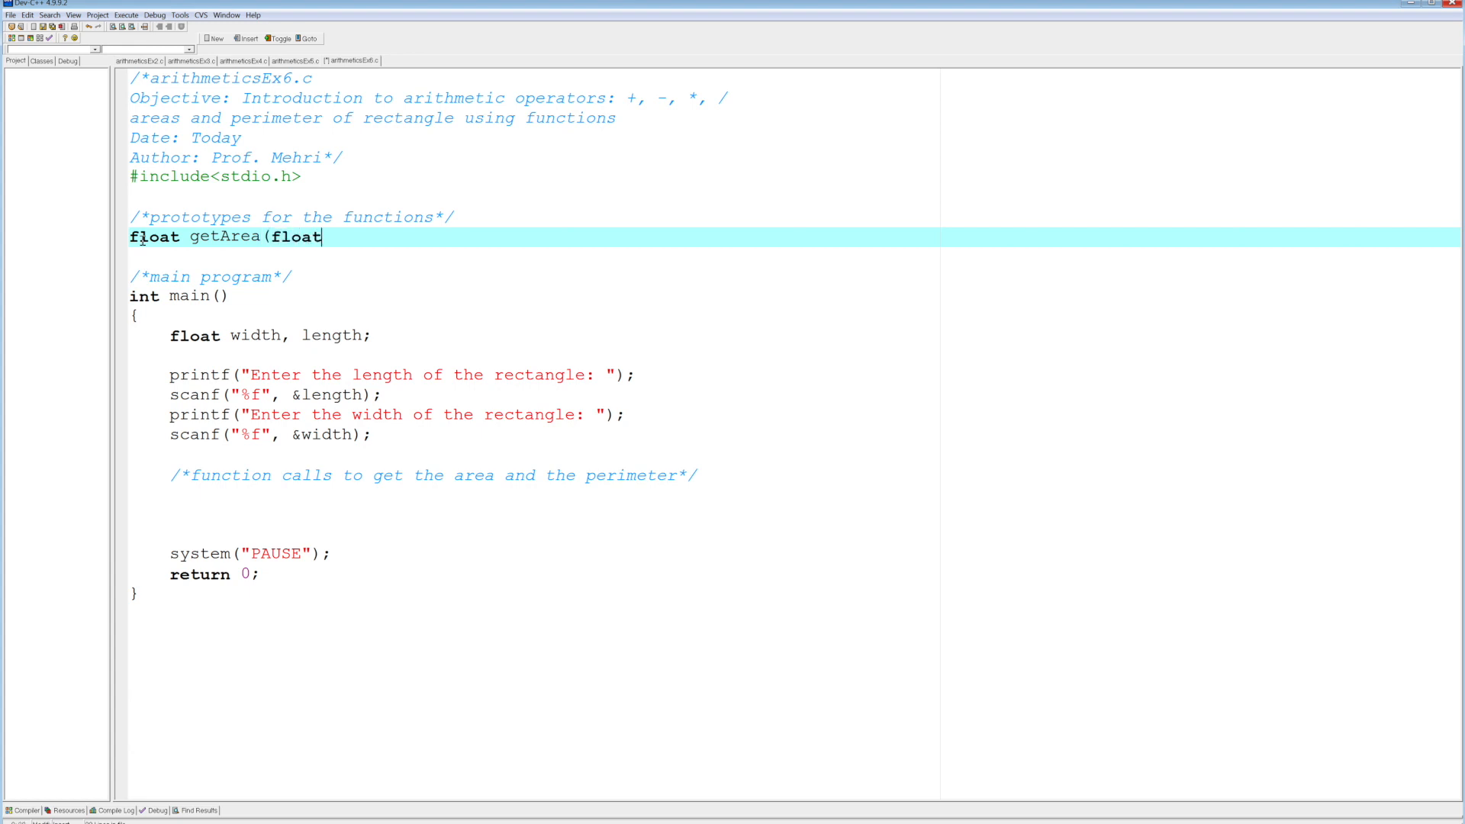
{"action": "type", "text": ", float)"}
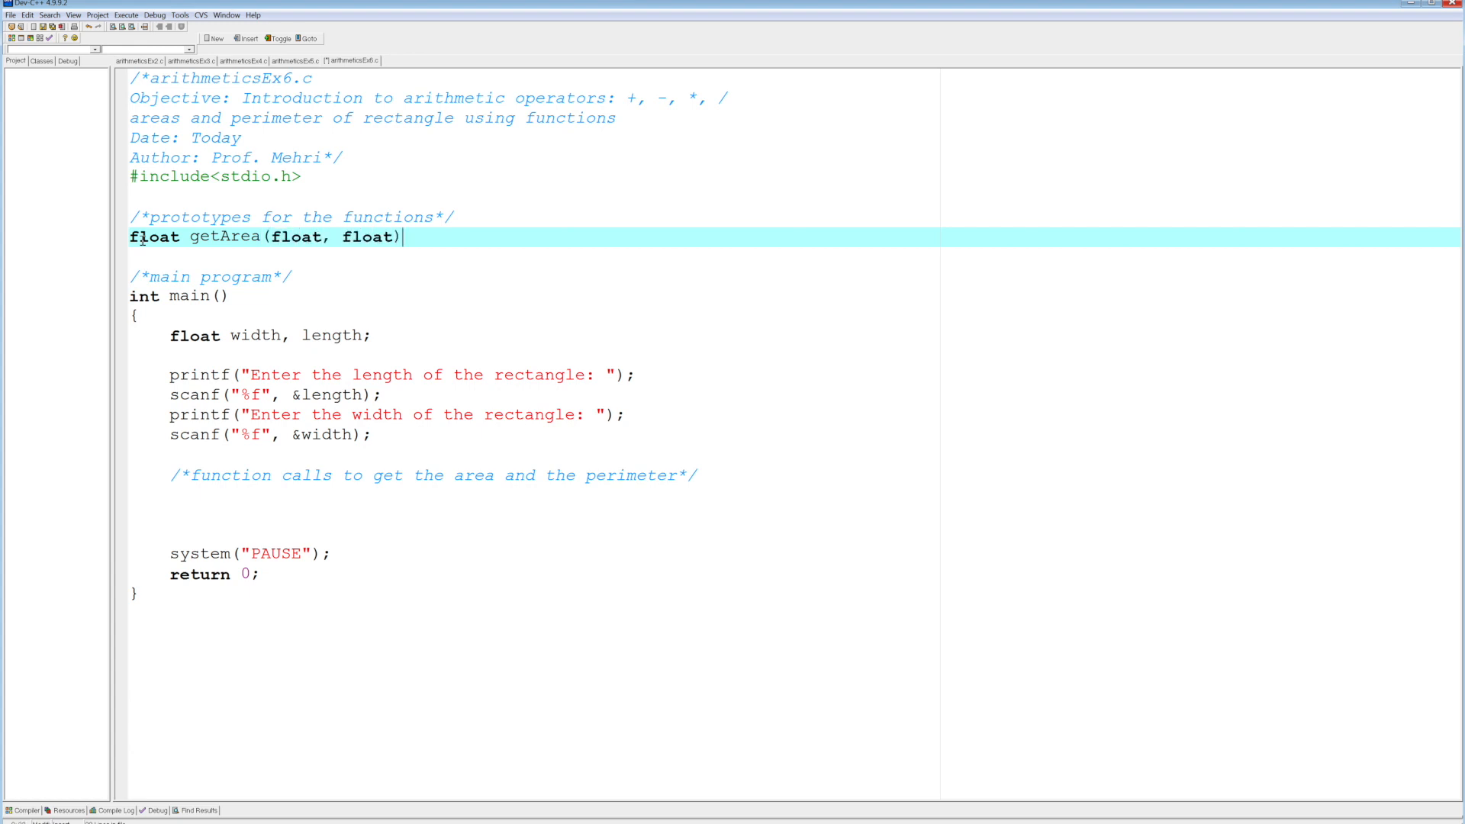
{"action": "type", "text": ";"}
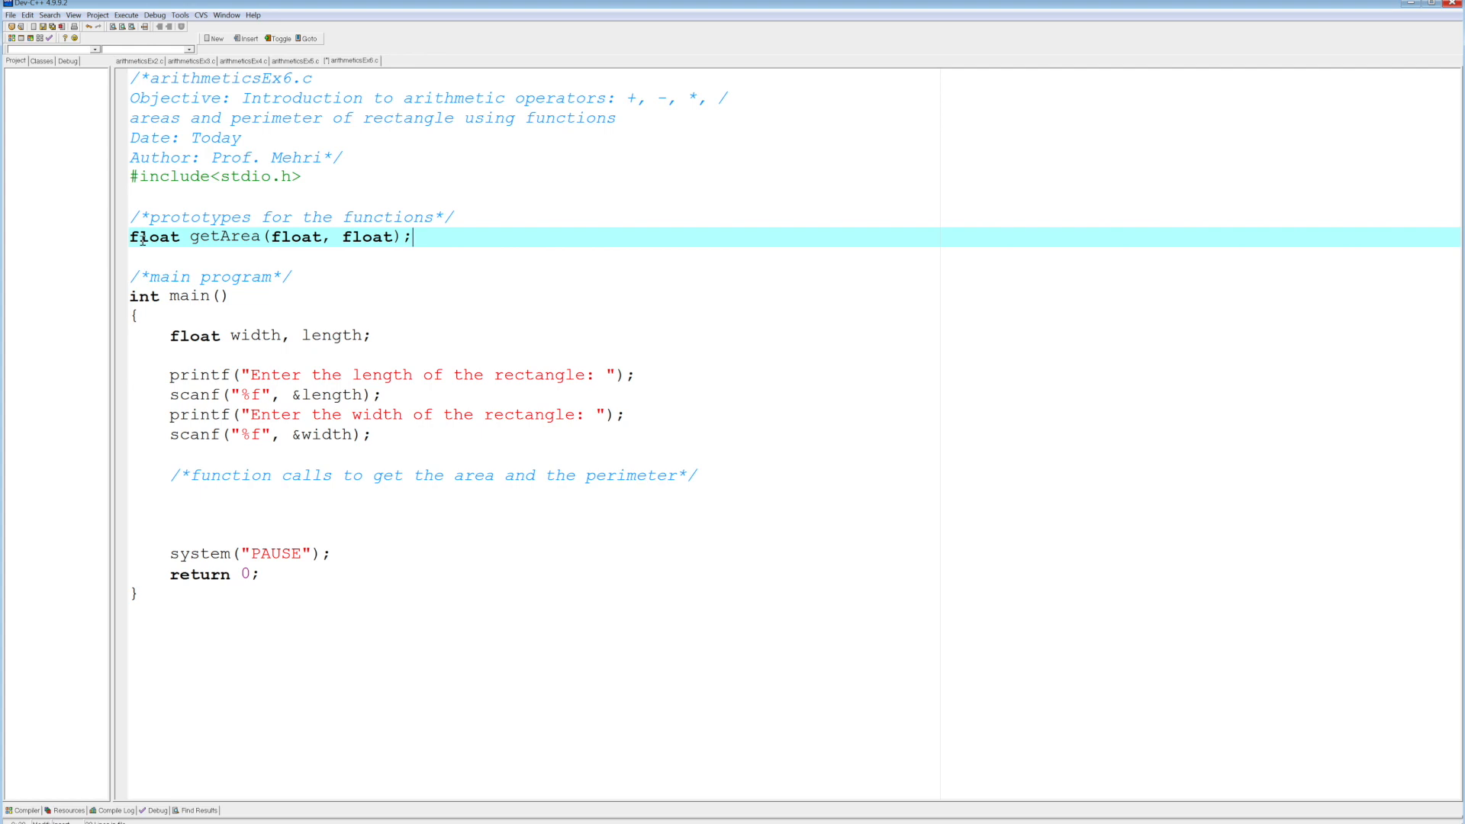
Write the prototype float getPerimeter(float, float); and move the cursor below main.
{"action": "type", "text": "flo"}
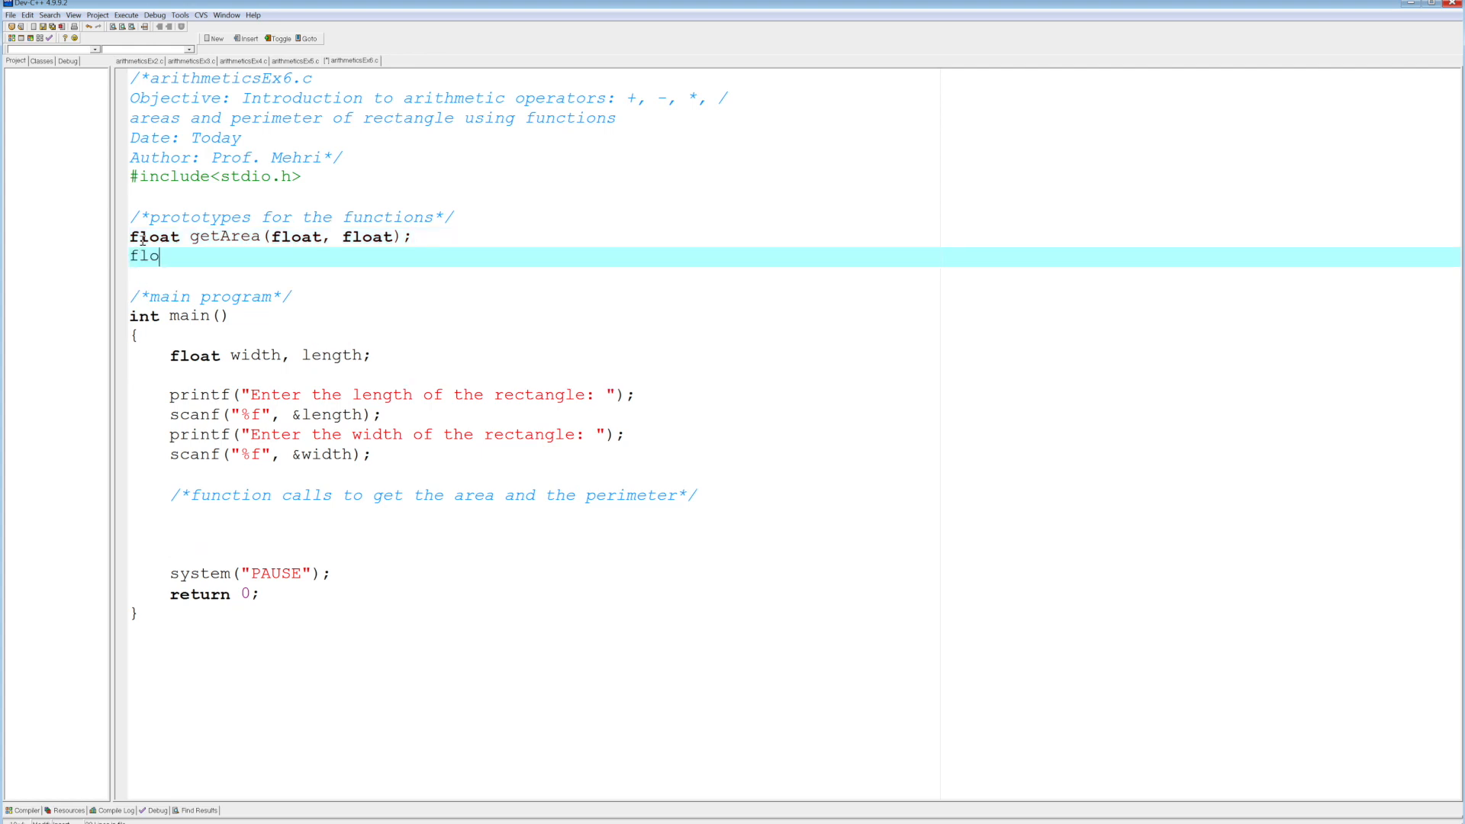
{"action": "type", "text": "at getP"}
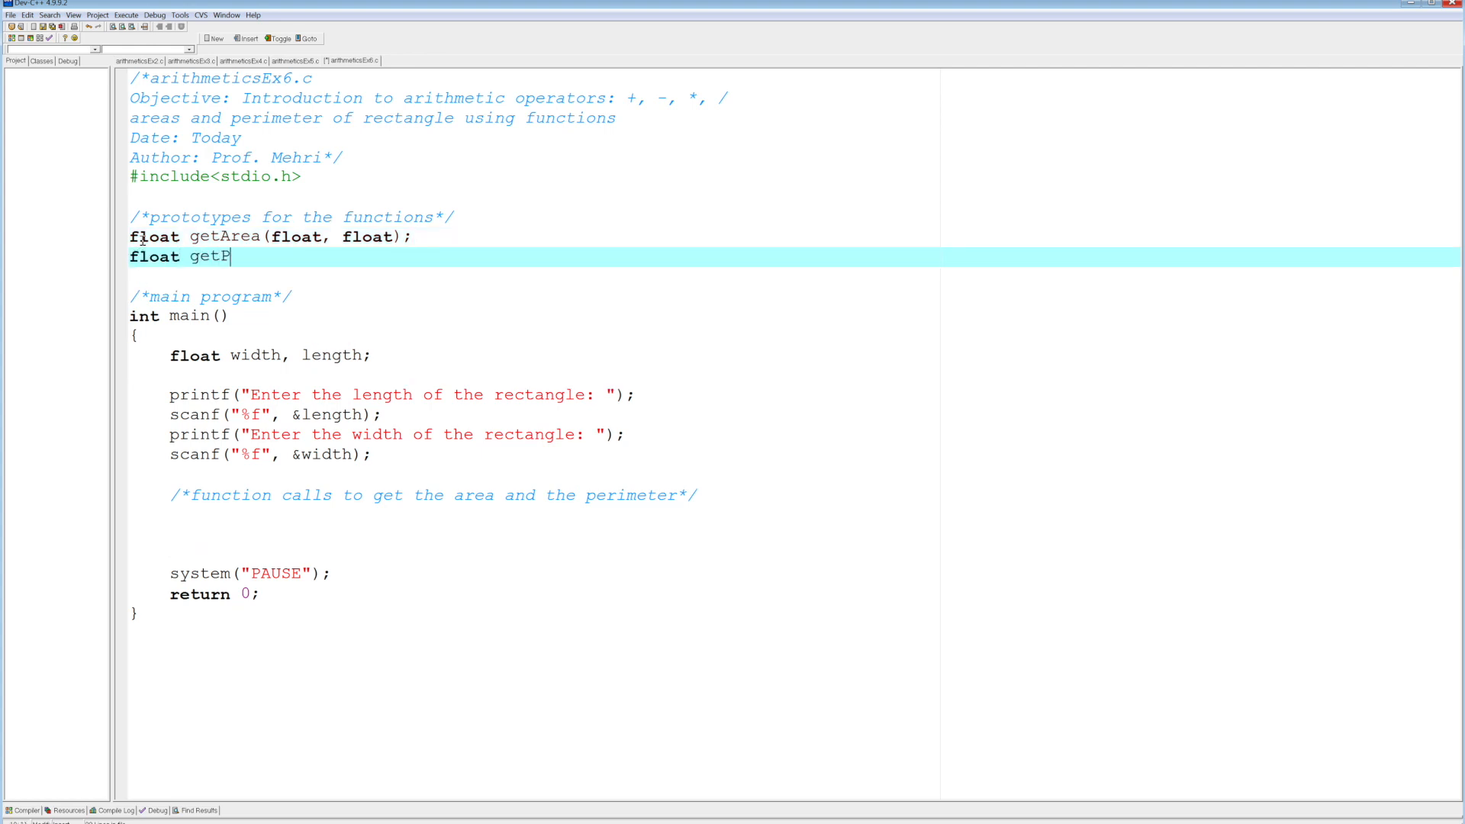
{"action": "type", "text": "erimeter("}
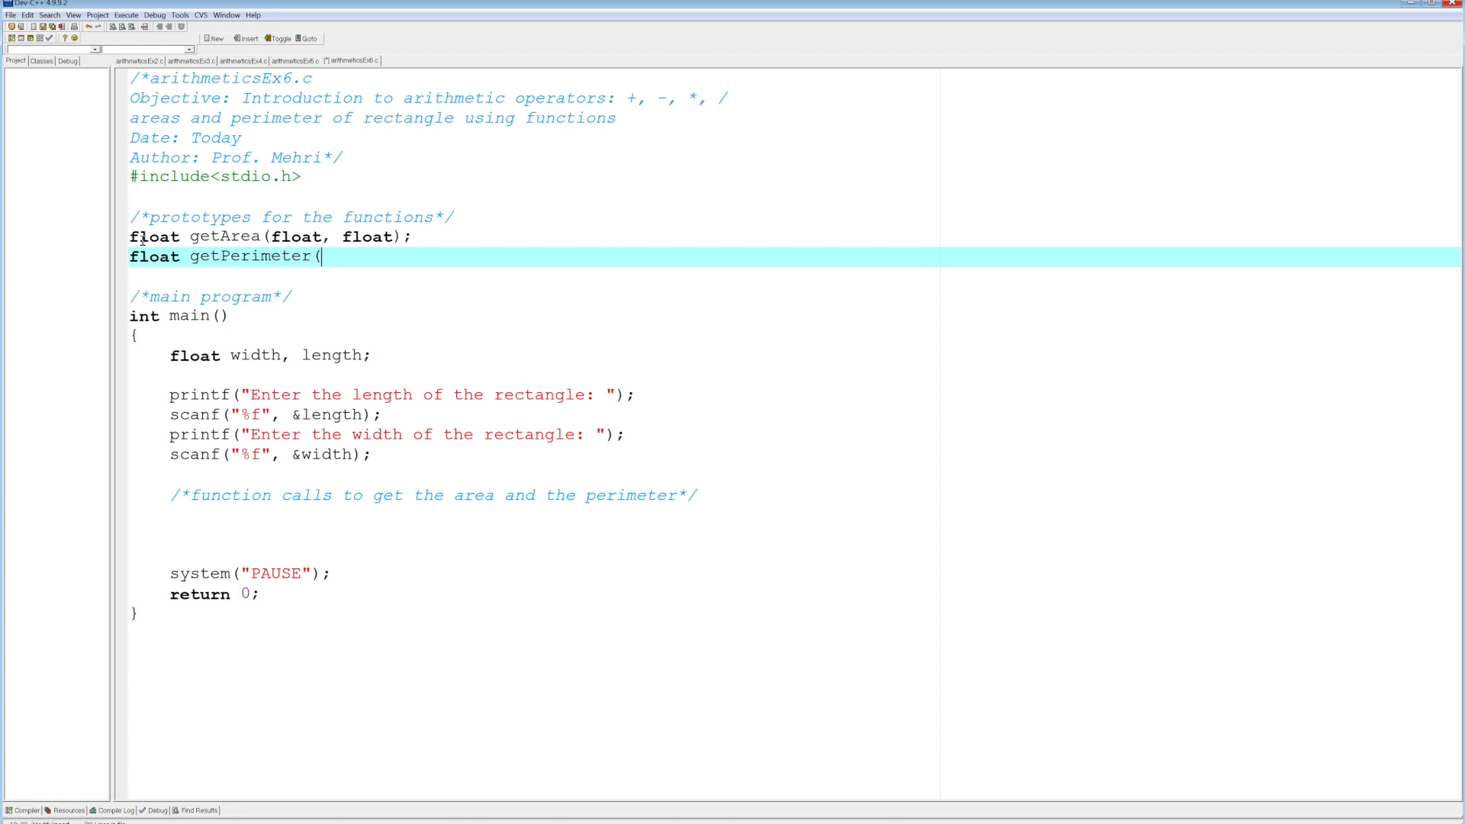
{"action": "type", "text": "float,"}
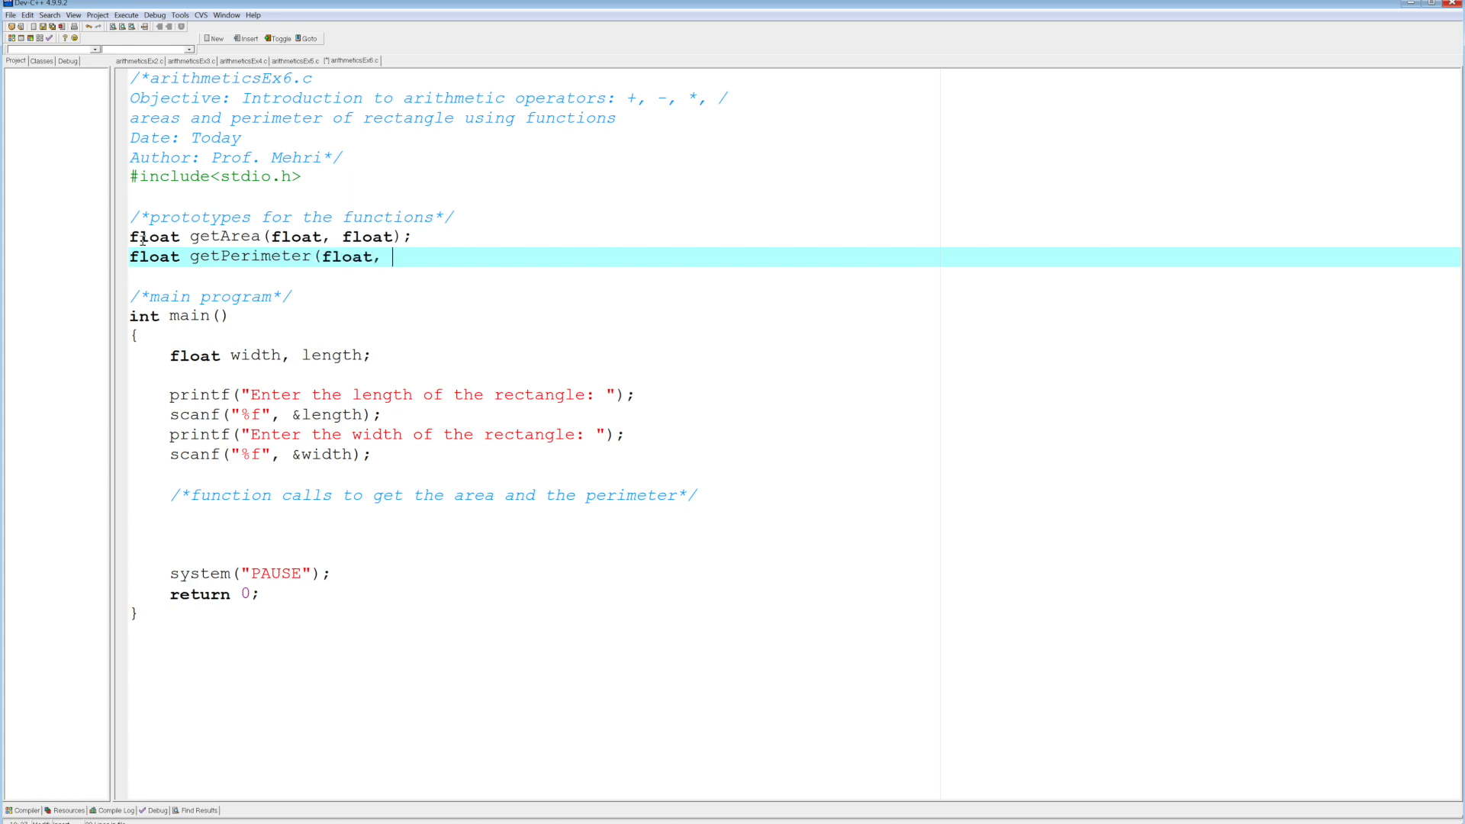
{"action": "type", "text": "float)"}
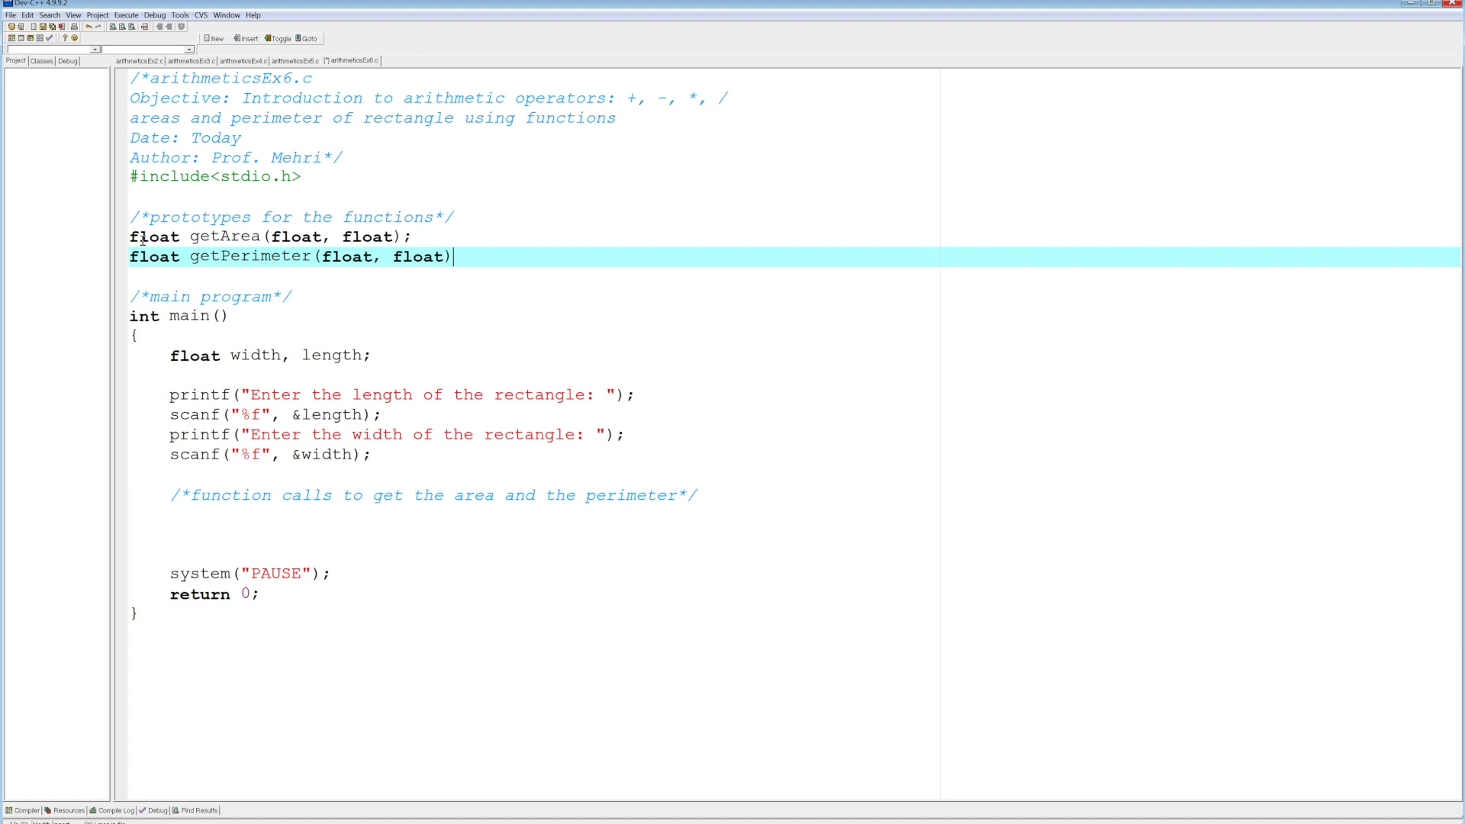
{"action": "type", "text": ";"}
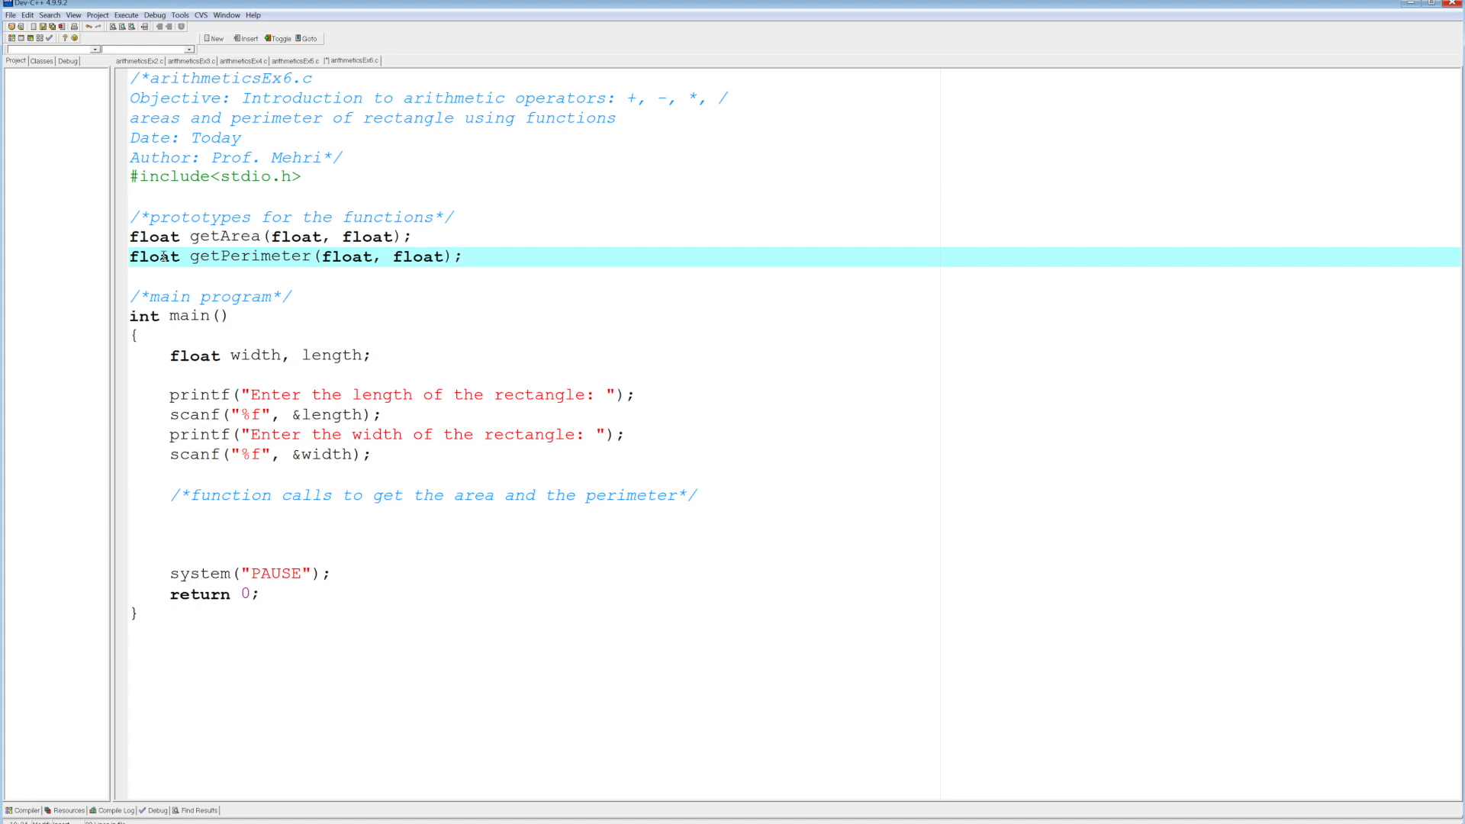
{"action": "double_click", "coordinate": [215, 256]}
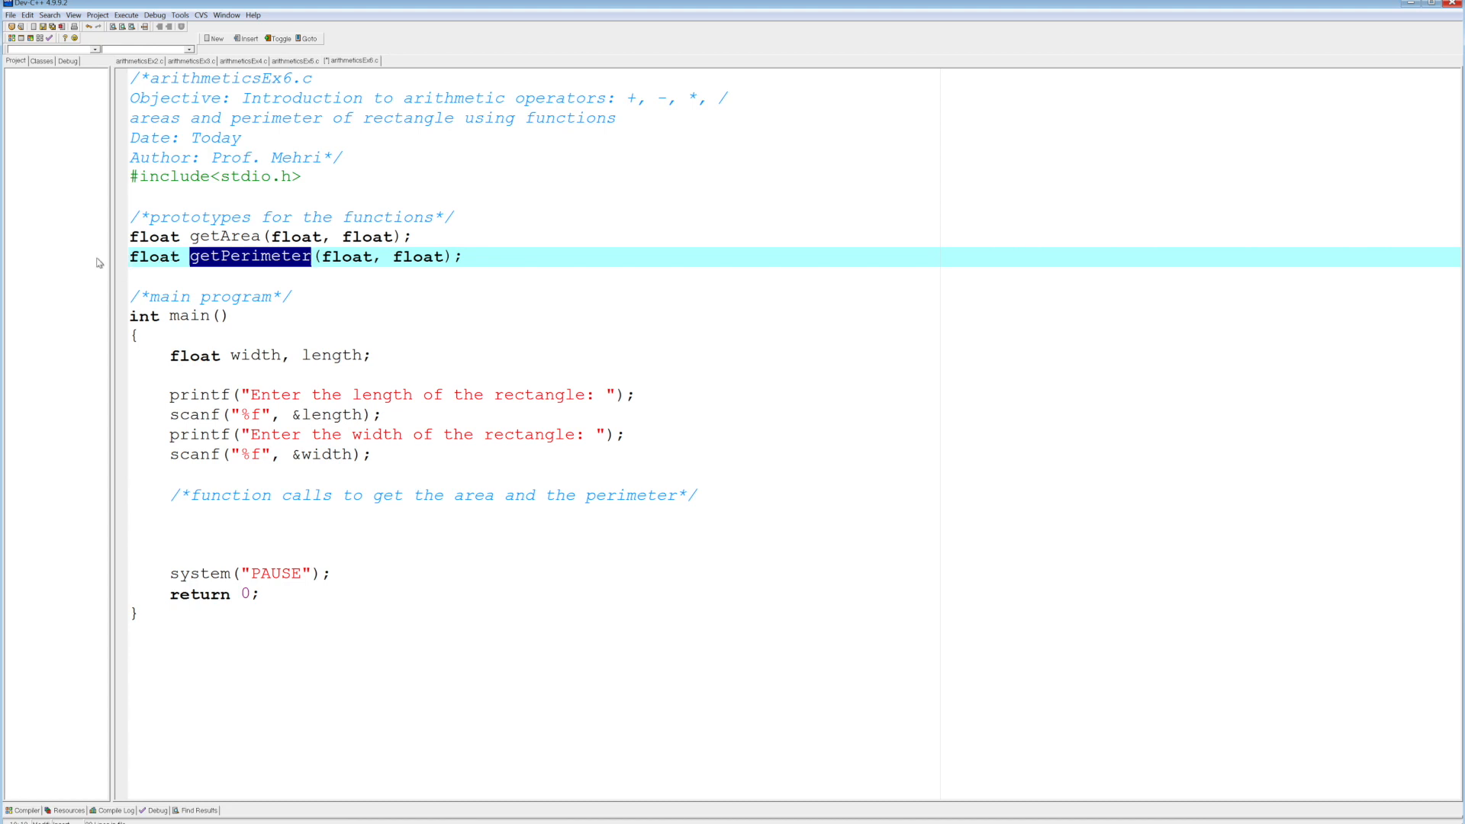
{"action": "left_click", "coordinate": [177, 643]}
{"action": "type", "text": "float getArea(float, float"}
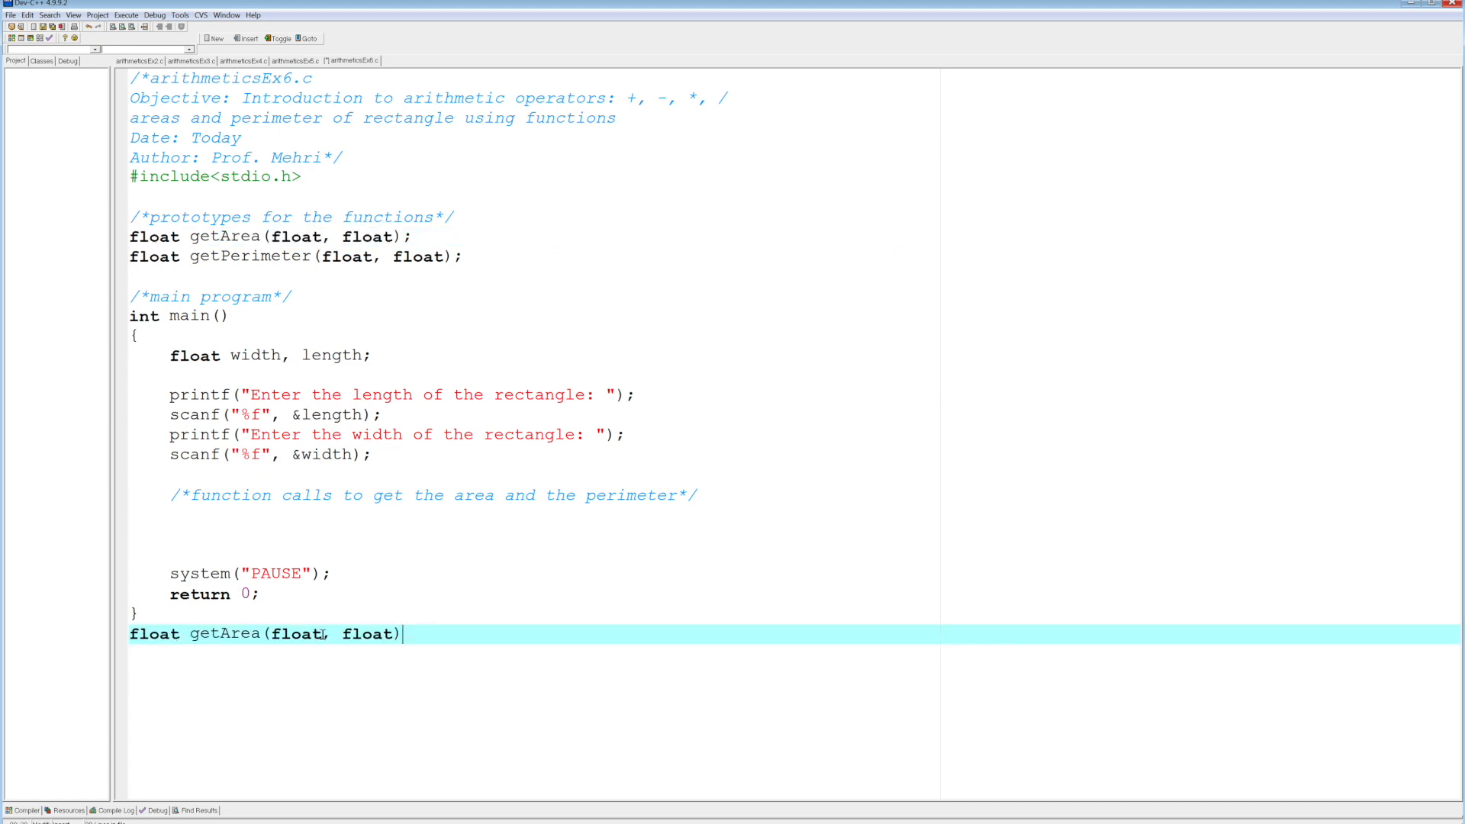
Name the getArea parameters float l and float w in the definition header.
{"action": "type", "text": "w"}
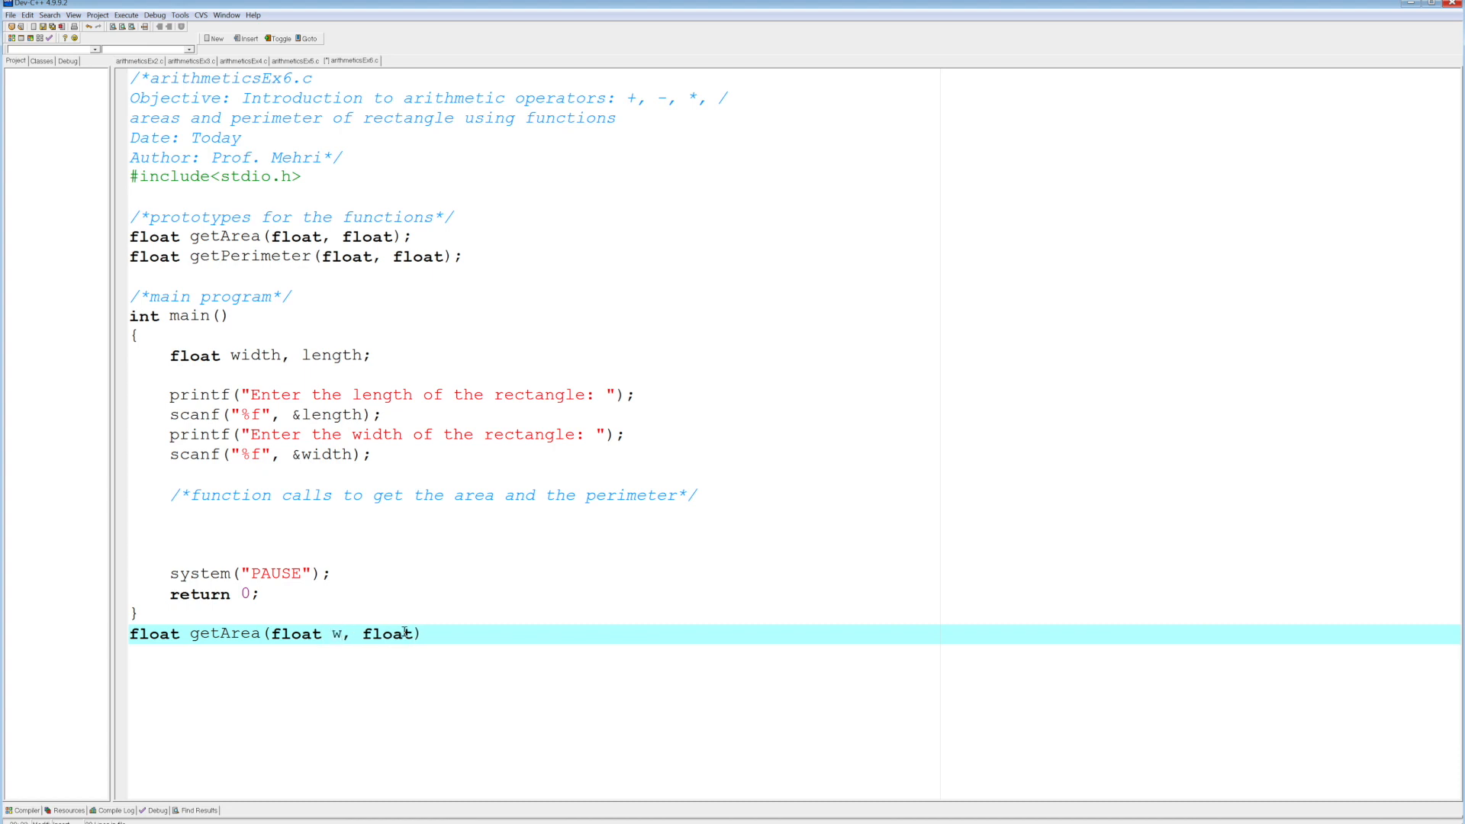
{"action": "key", "text": "Backspace"}
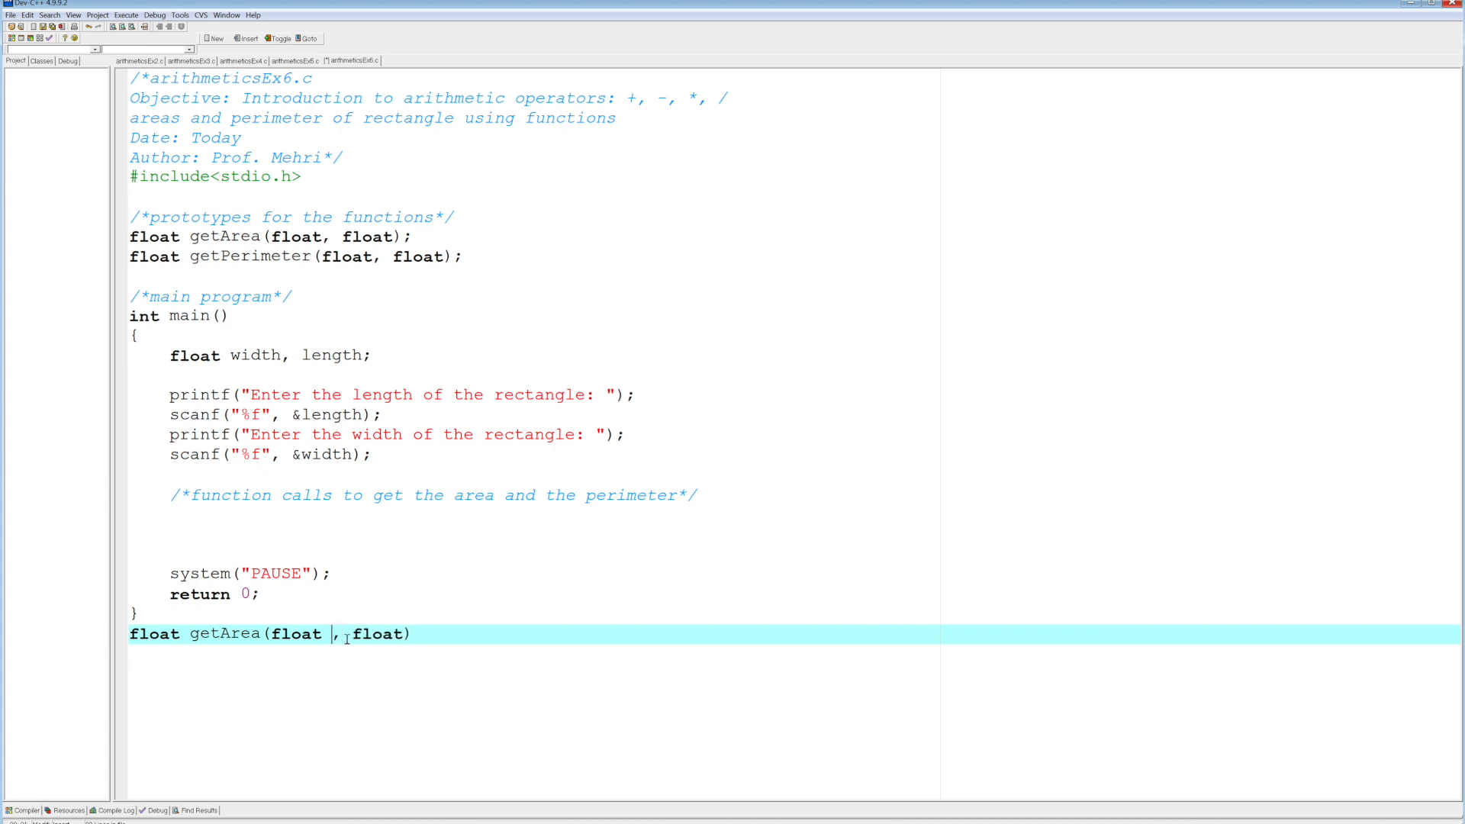
{"action": "type", "text": "l"}
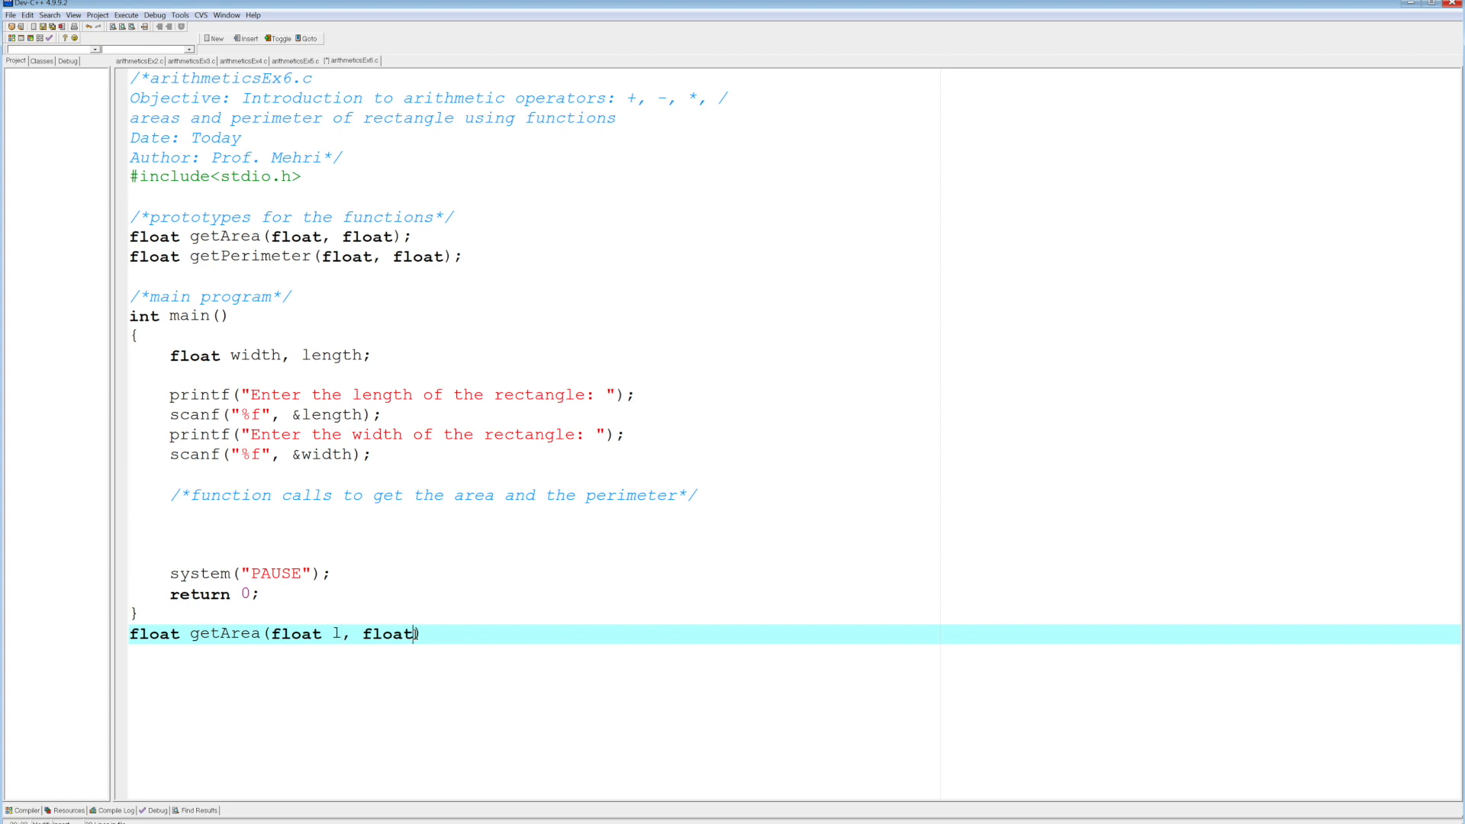
{"action": "type", "text": "w"}
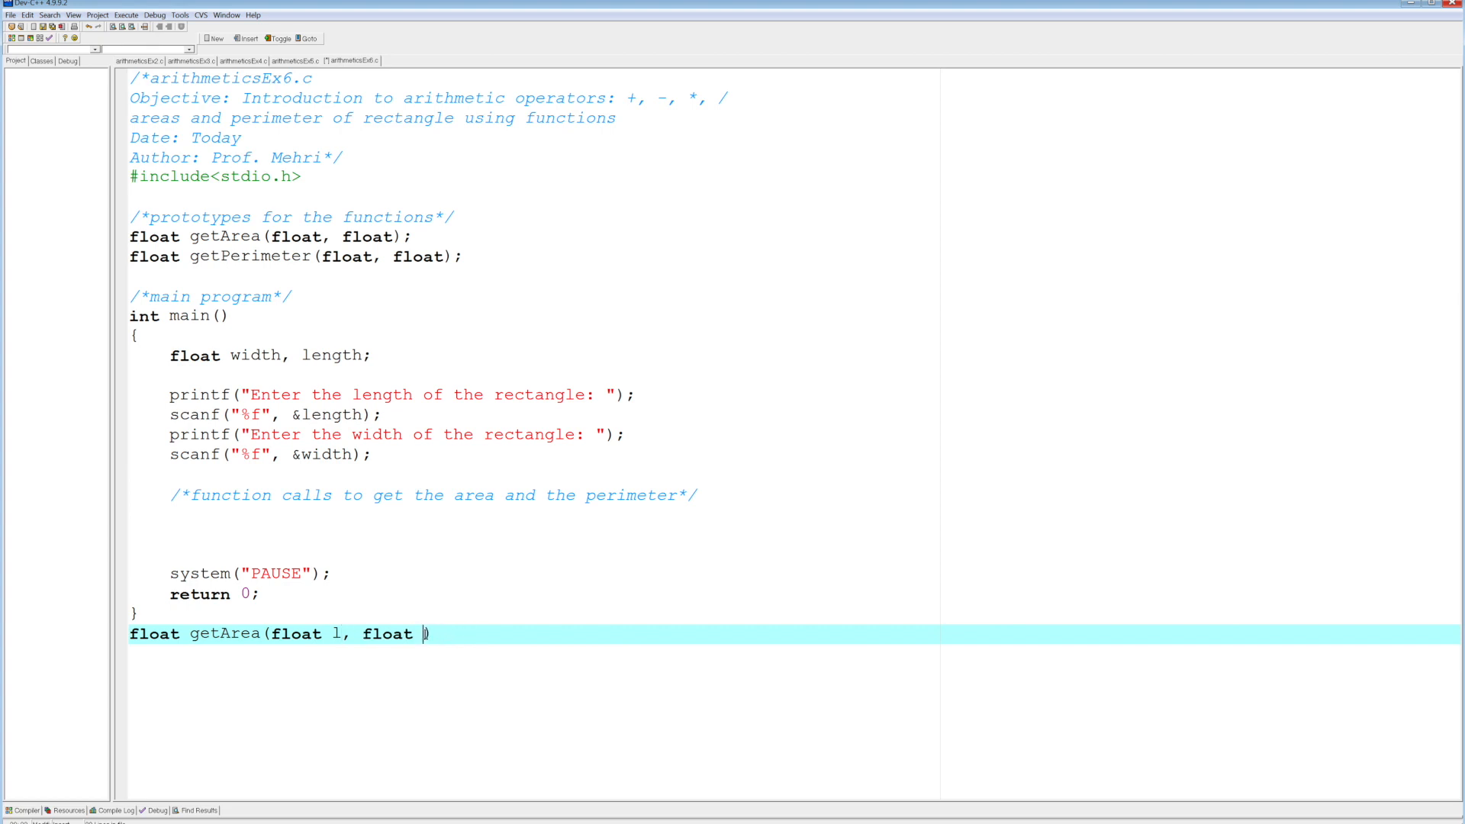
{"action": "type", "text": "w)"}
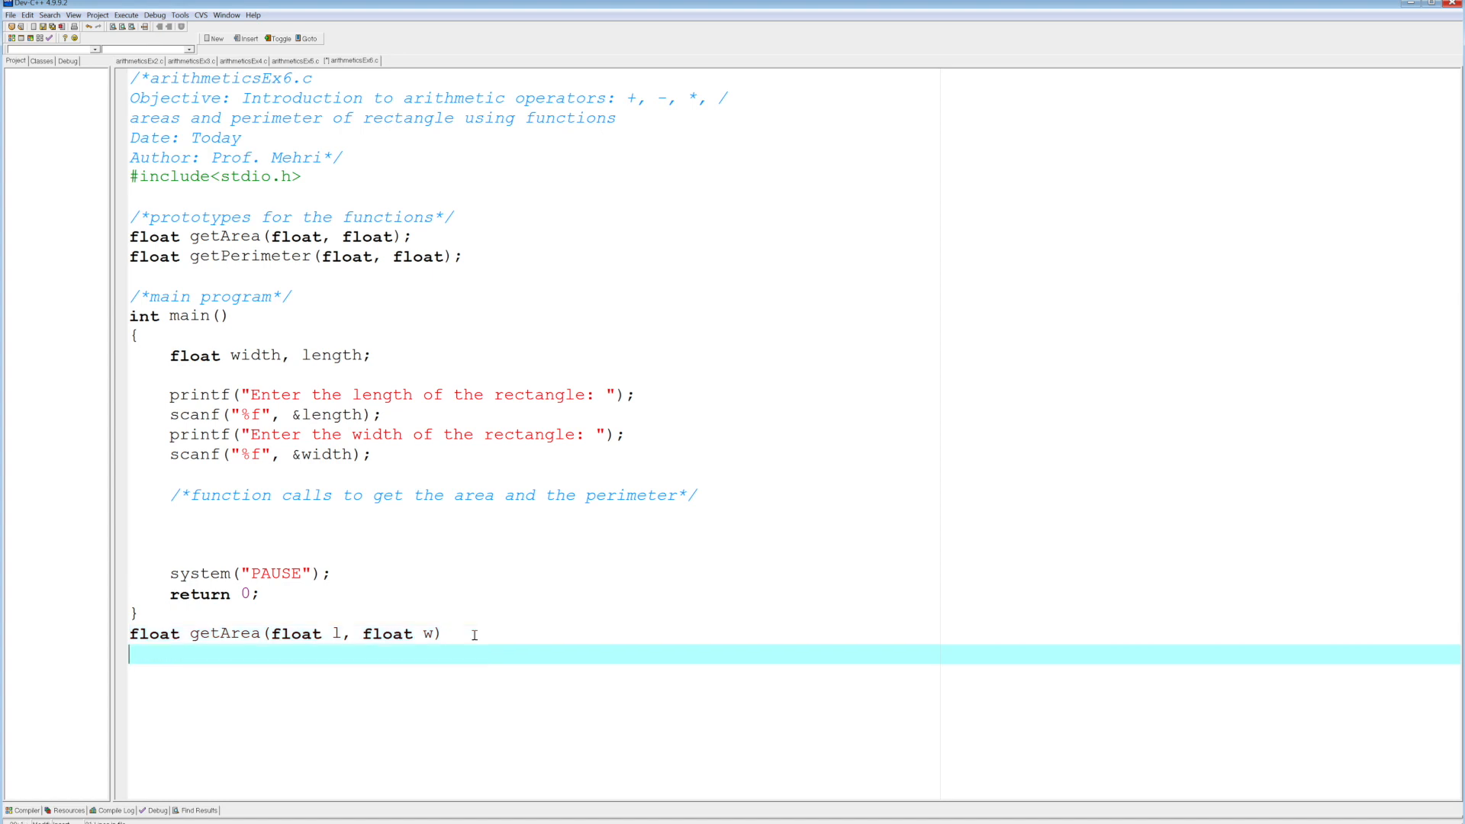
Write the getArea body returning l * w inside braces.
{"action": "type", "text": "{"}
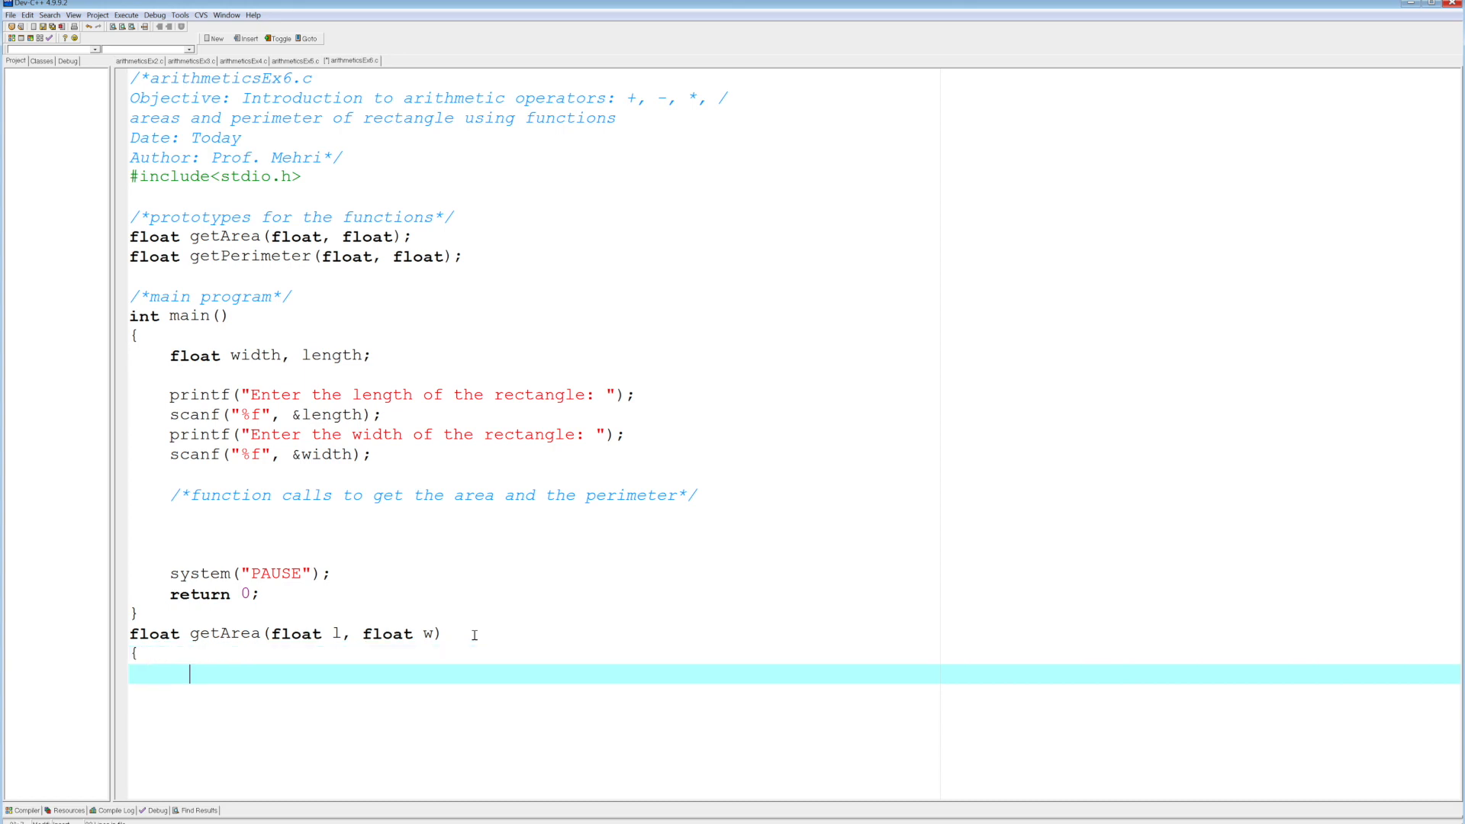
{"action": "type", "text": "return"}
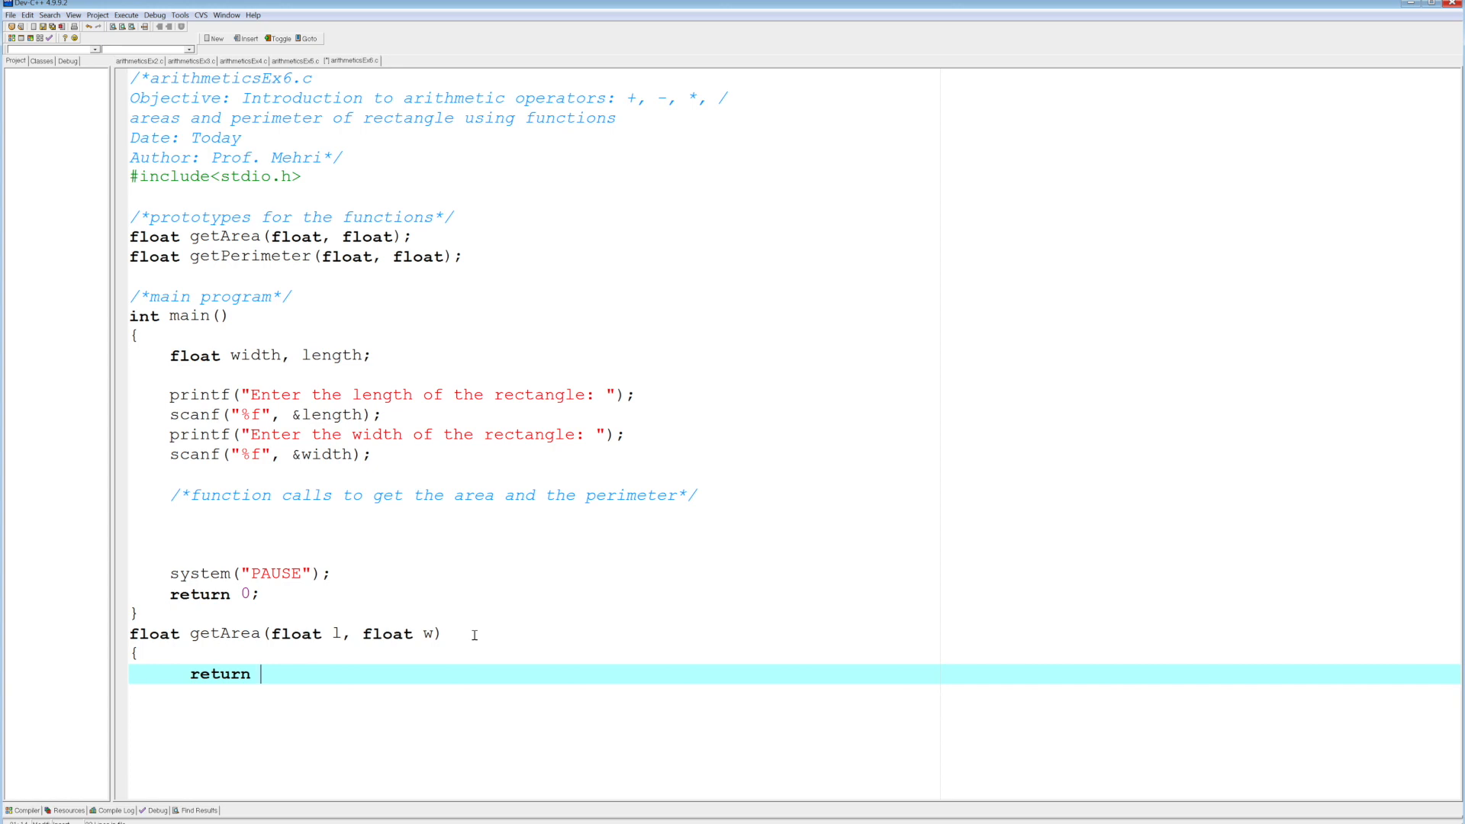
{"action": "type", "text": "l *"}
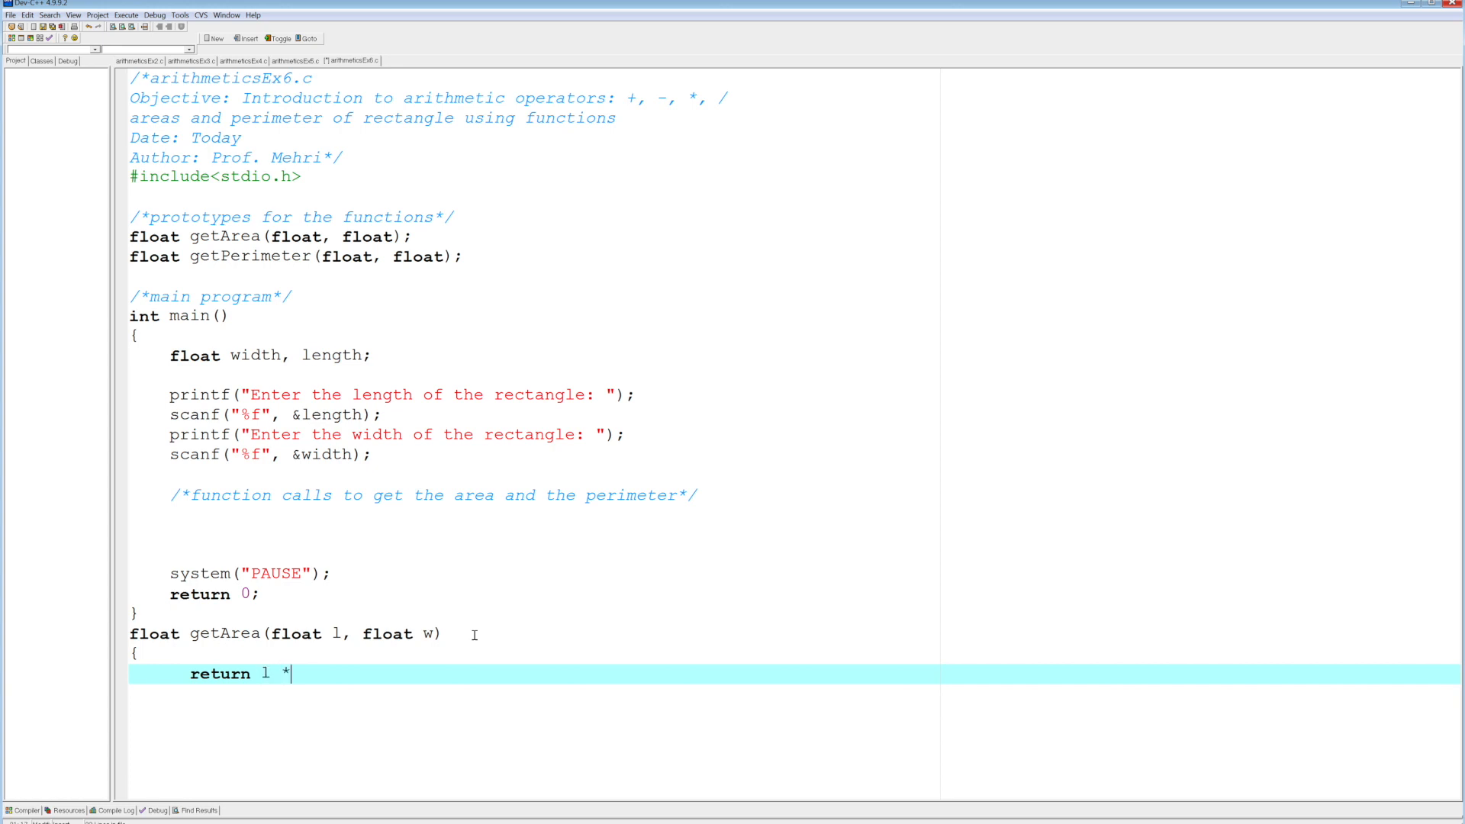
{"action": "type", "text": "w;"}
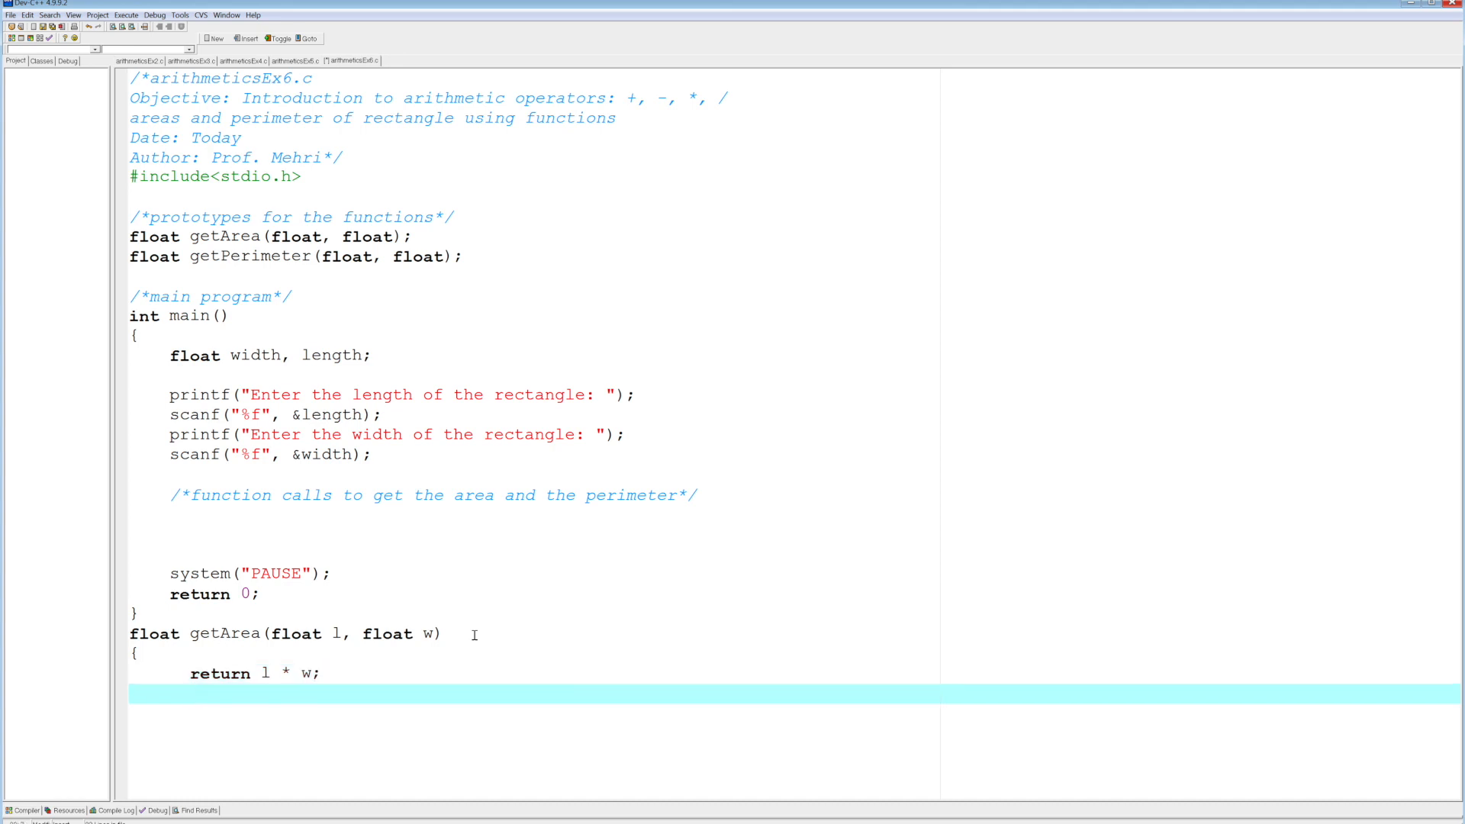
{"action": "type", "text": "}"}
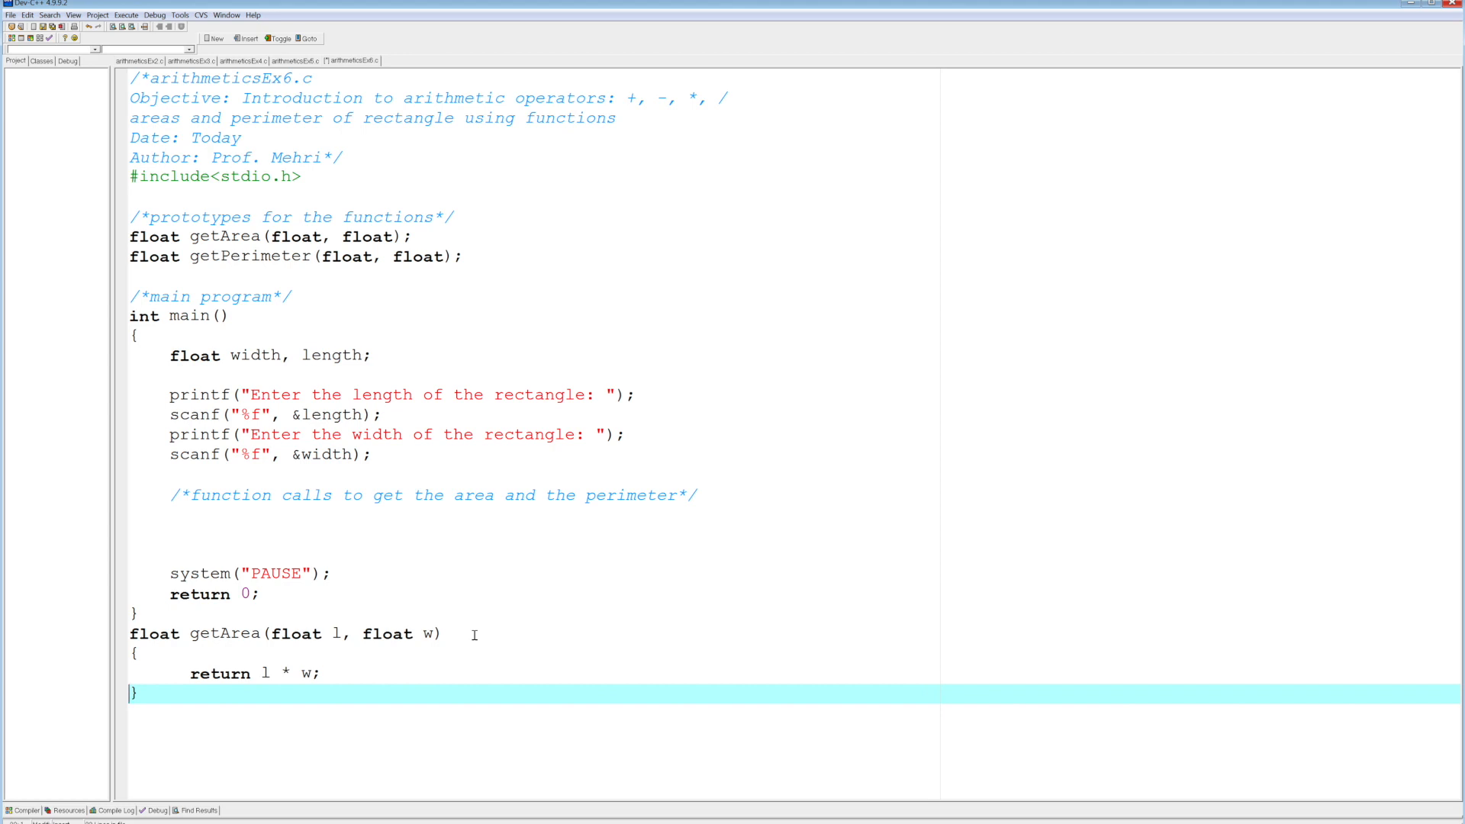
{"action": "mouse_move", "coordinate": [339, 639]}
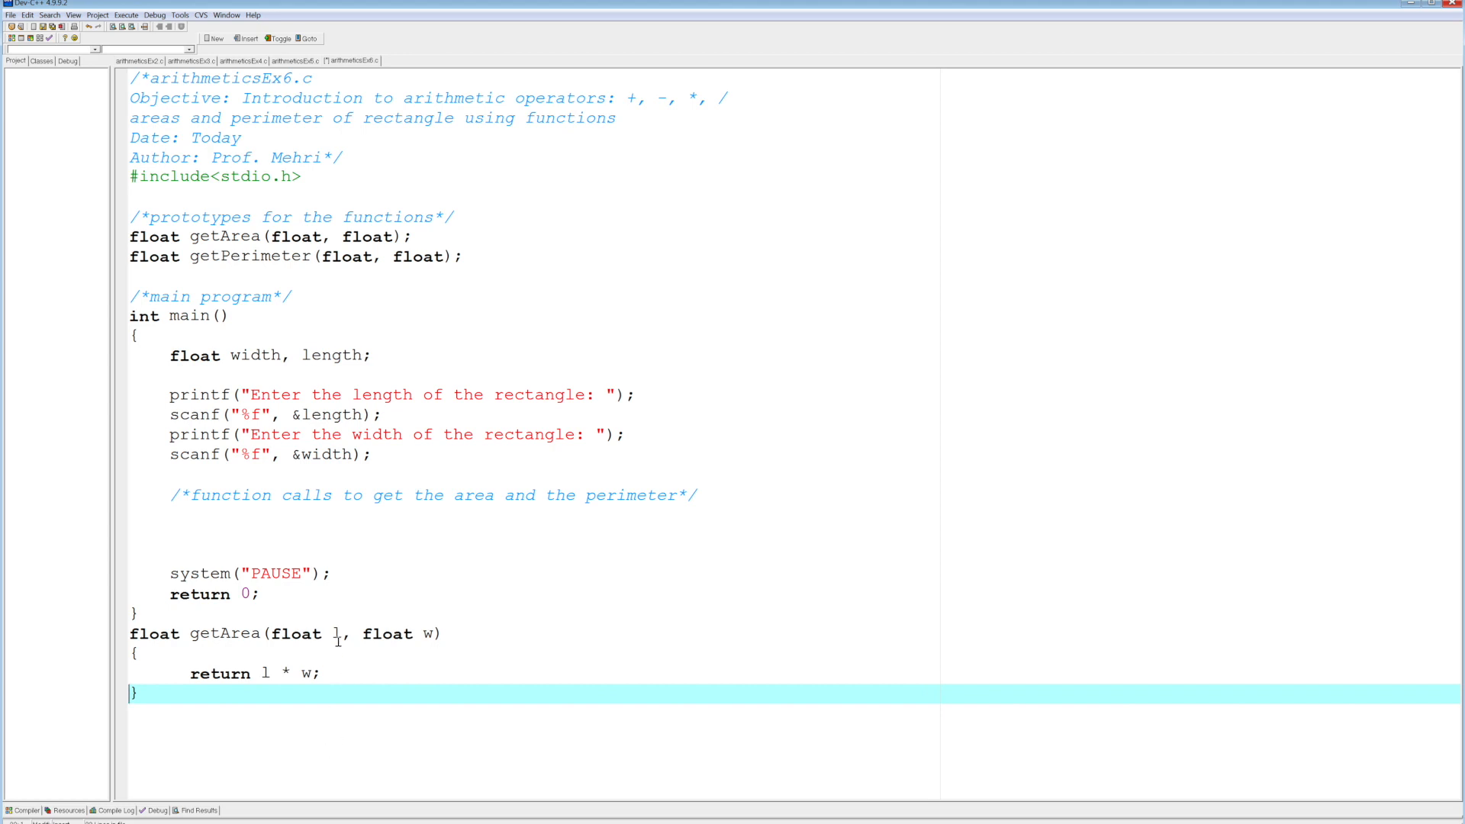
{"action": "mouse_move", "coordinate": [476, 631]}
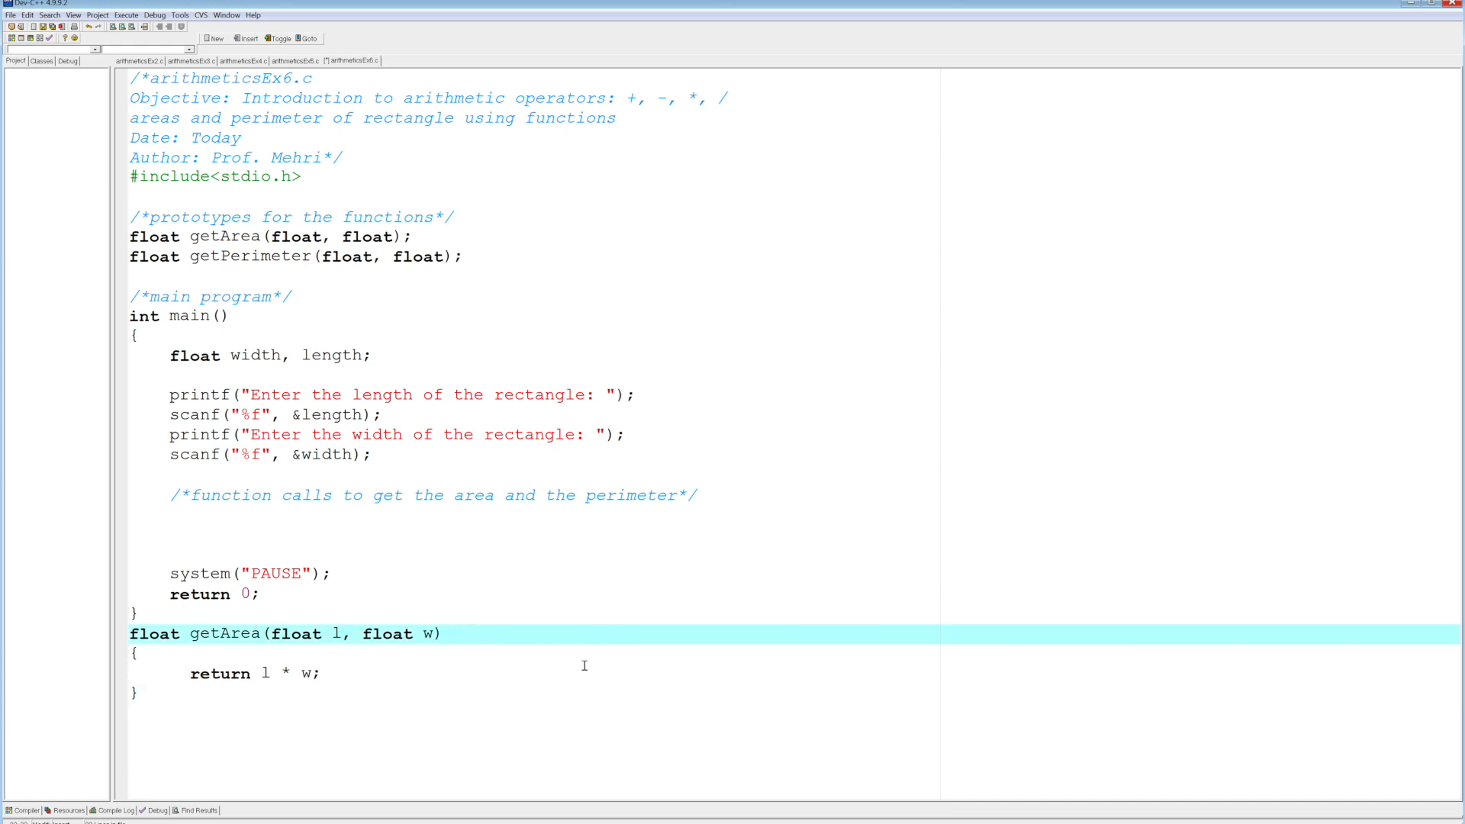
Add the trailing comment /*l: length, w: width*/ to the getArea header line.
{"action": "type", "text": "/*l: length, w:"}
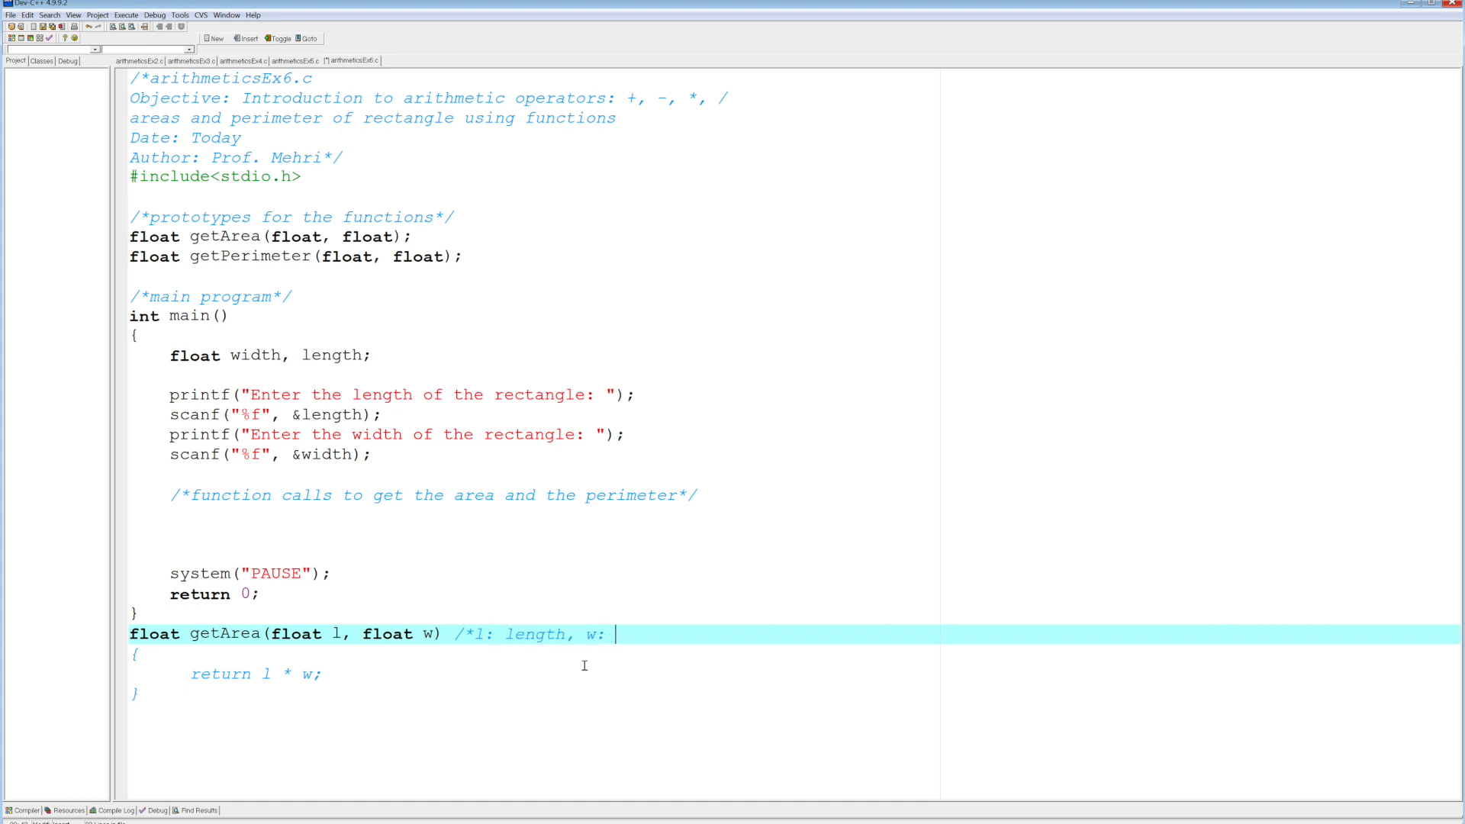
{"action": "type", "text": "width*"}
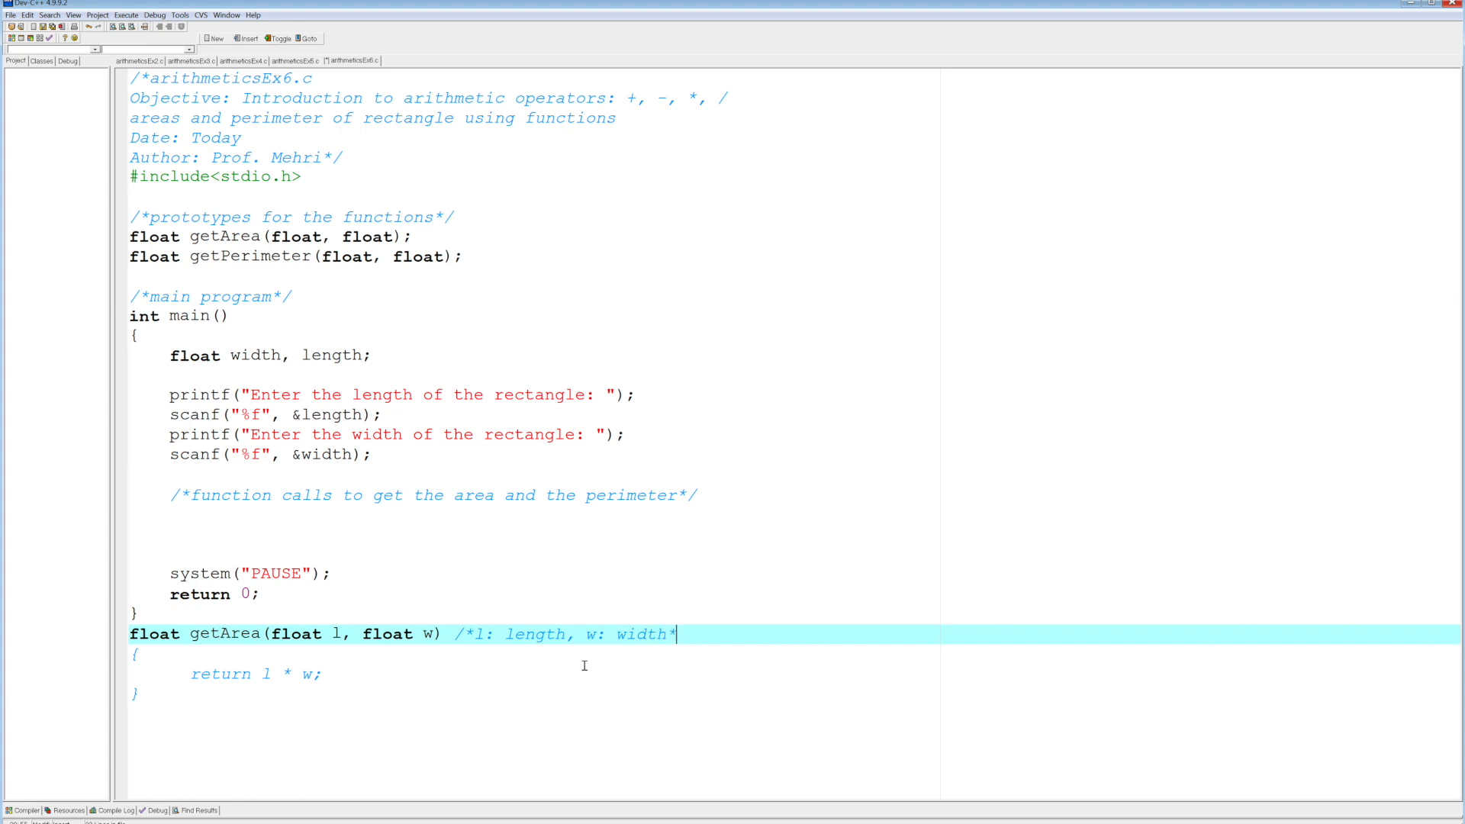
{"action": "type", "text": "/"}
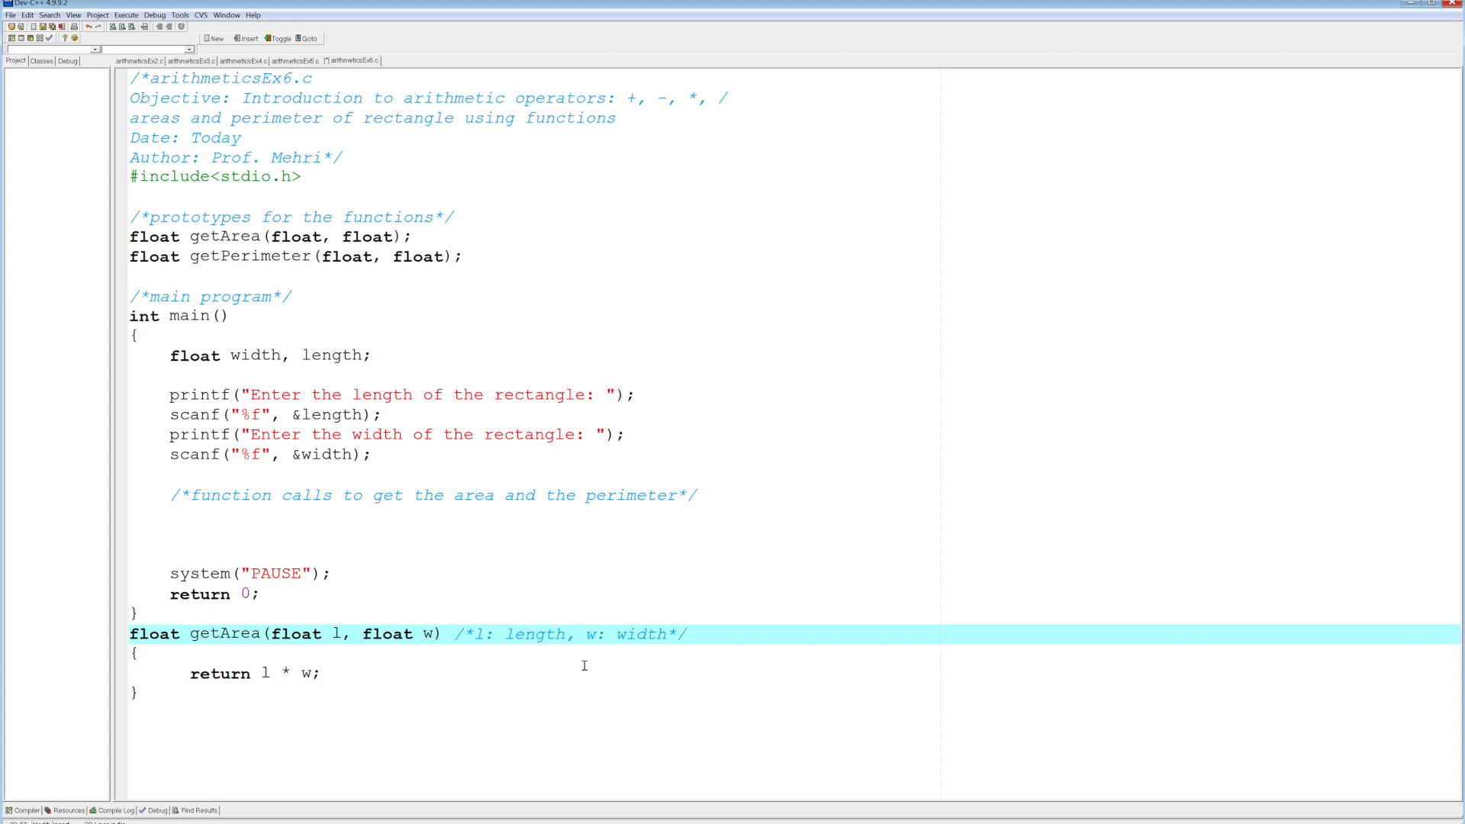
{"action": "left_click", "coordinate": [686, 634]}
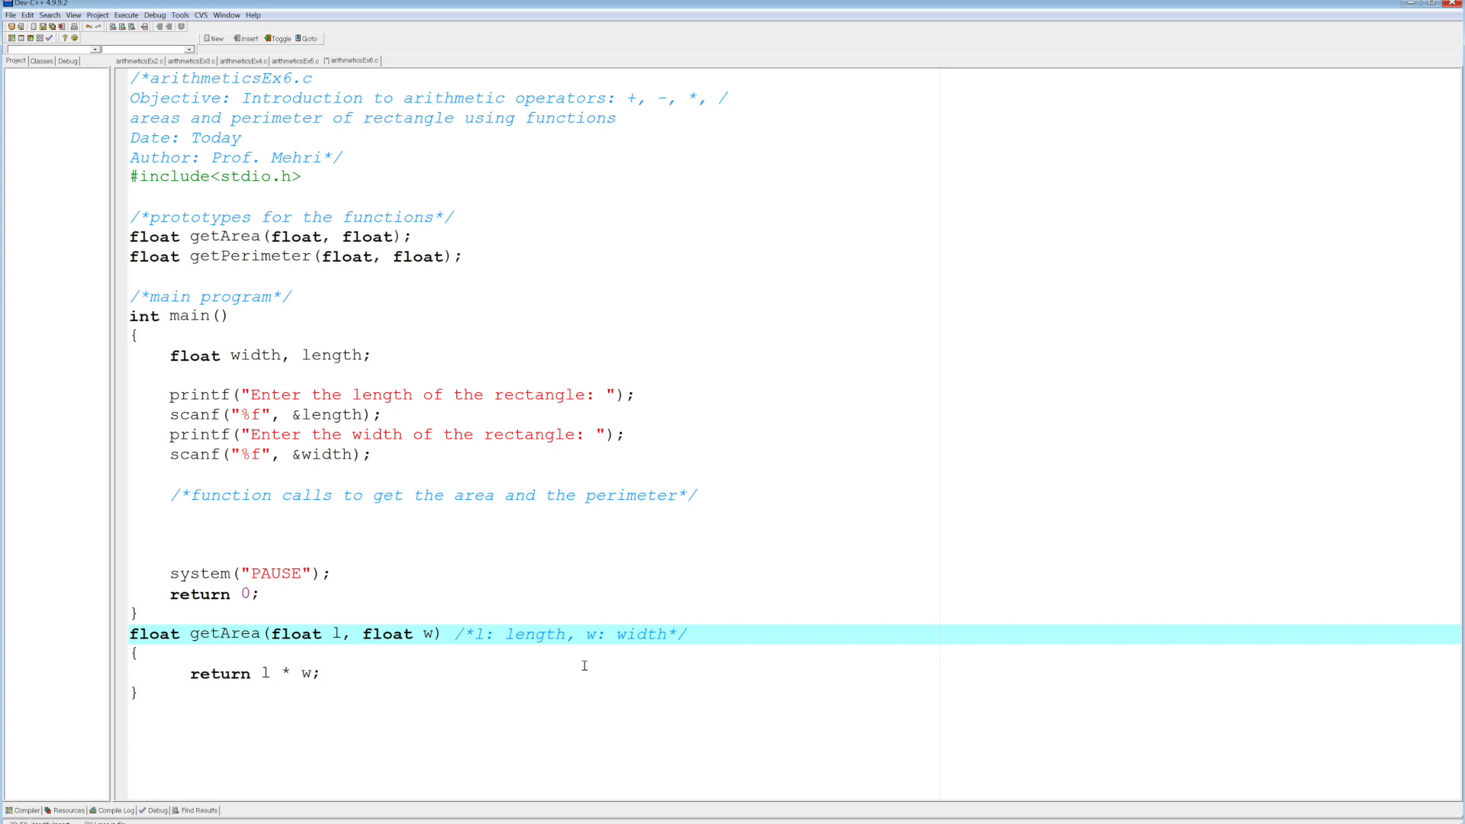
{"action": "mouse_move", "coordinate": [421, 769]}
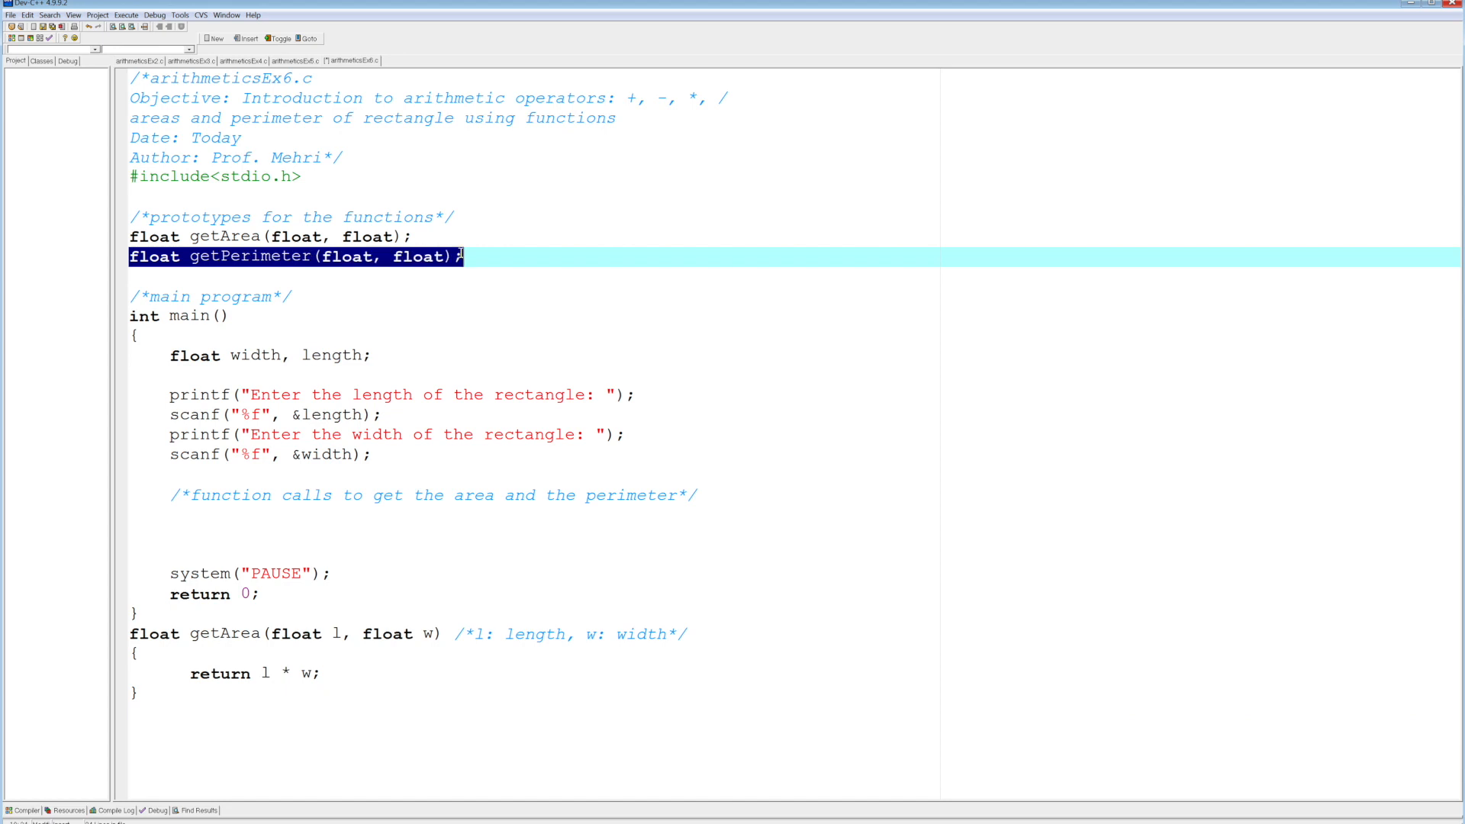
Paste the getPerimeter prototype below getArea and name its parameters l and w.
{"action": "right_click", "coordinate": [448, 257]}
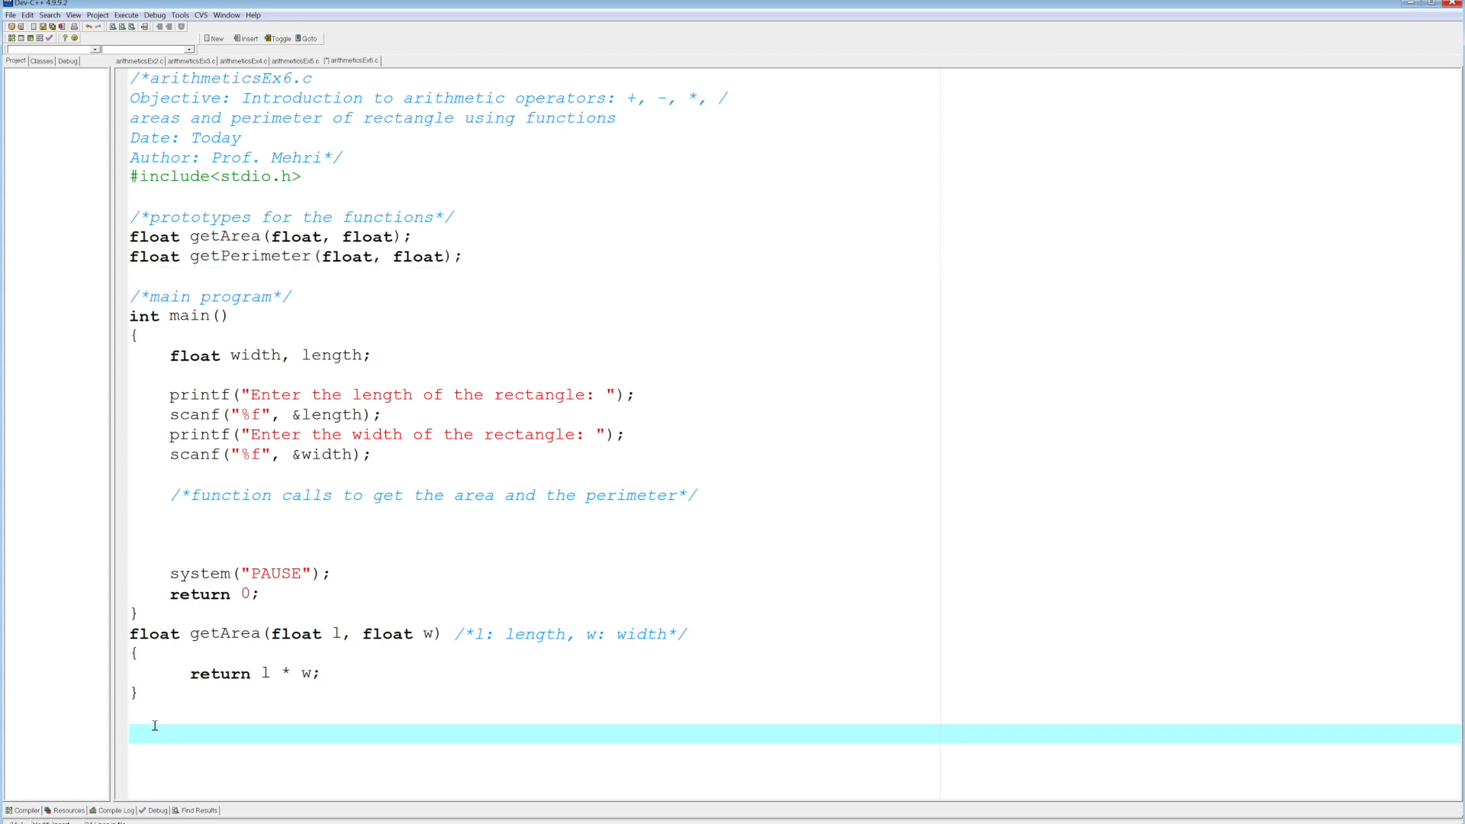
{"action": "type", "text": "float getPerimeter(float, float)"}
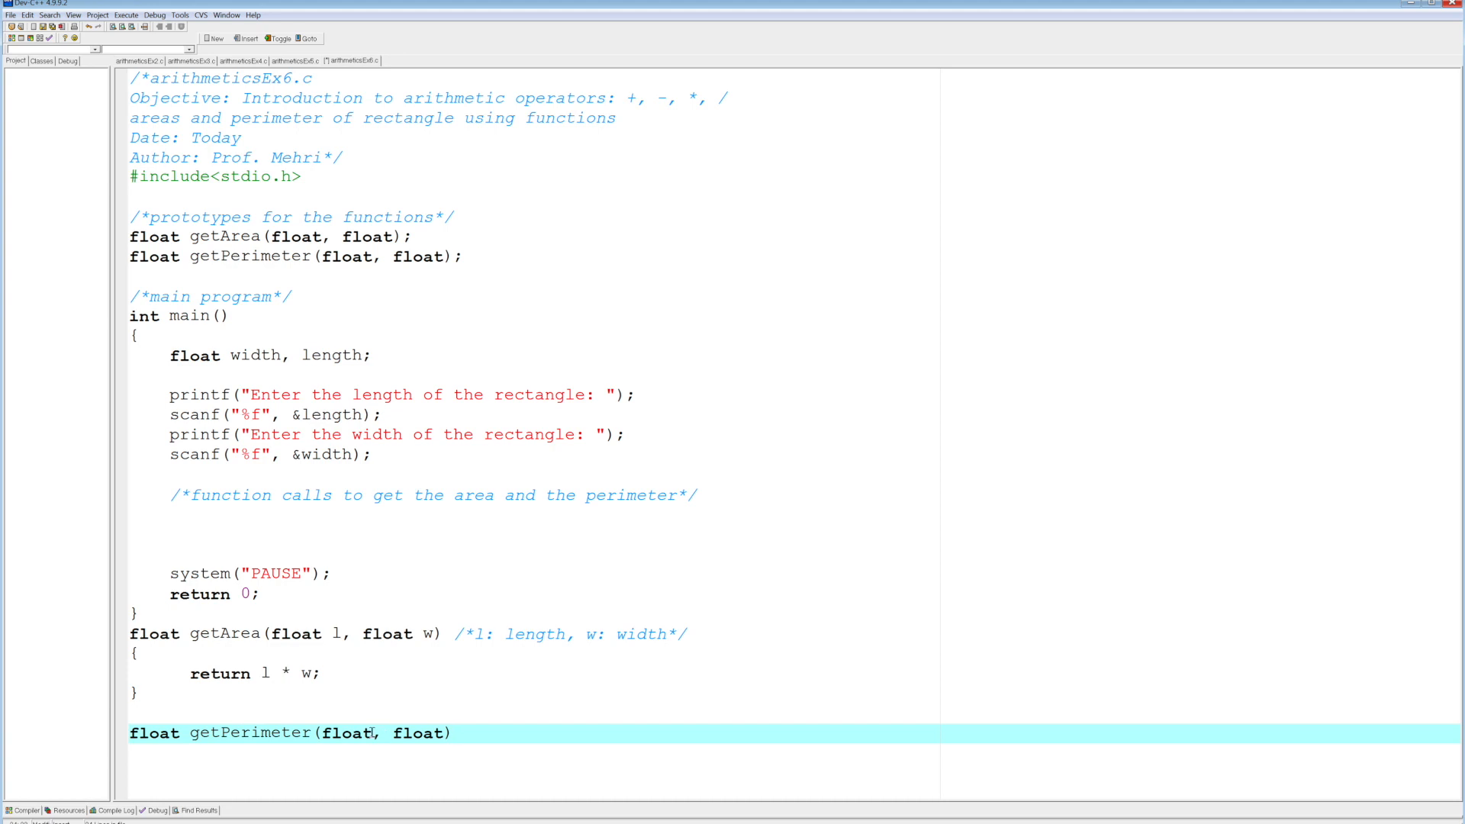
{"action": "type", "text": "l"}
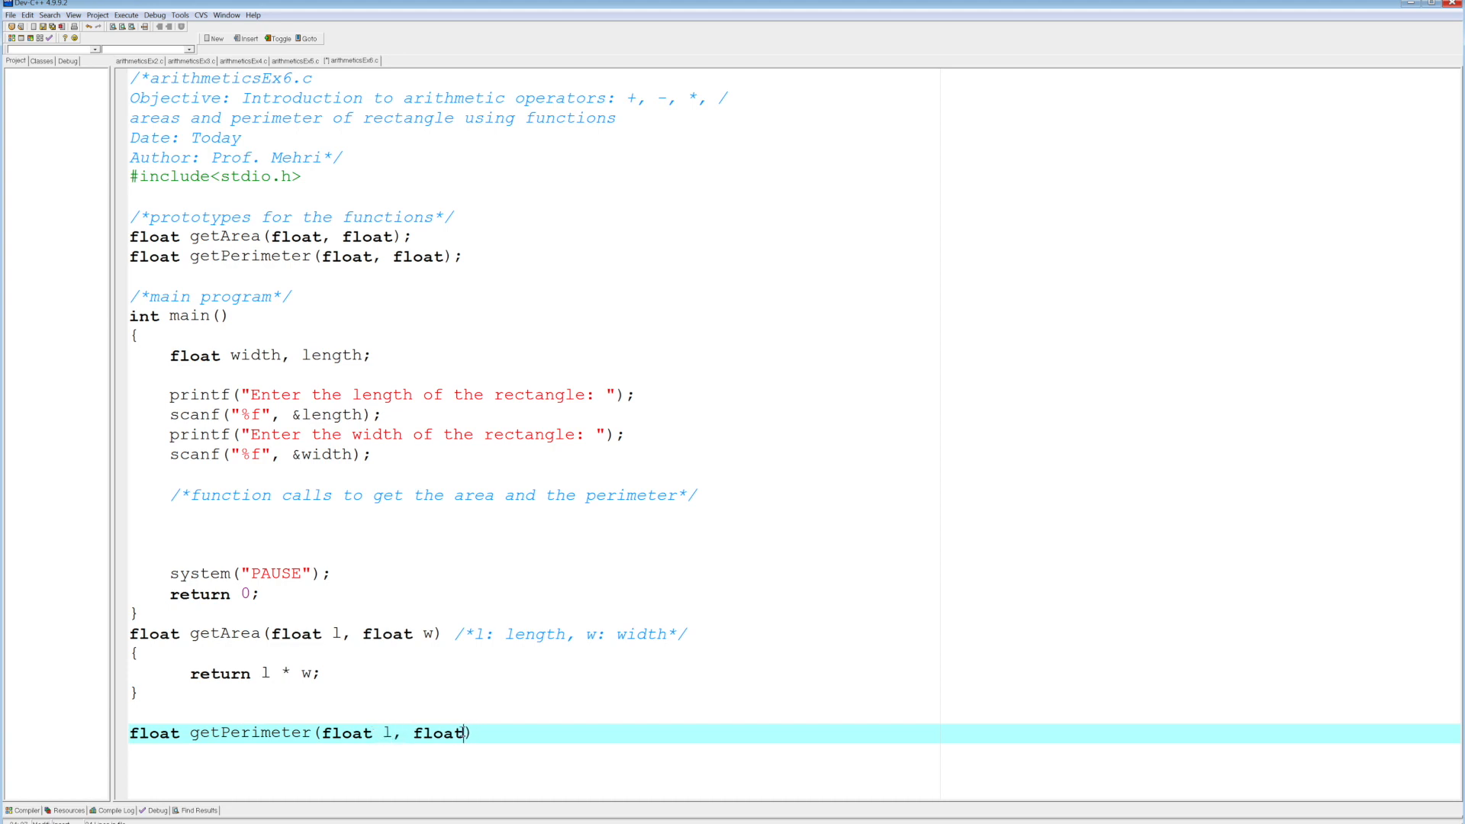
{"action": "type", "text": "w)"}
{"action": "type", "text": "{"}
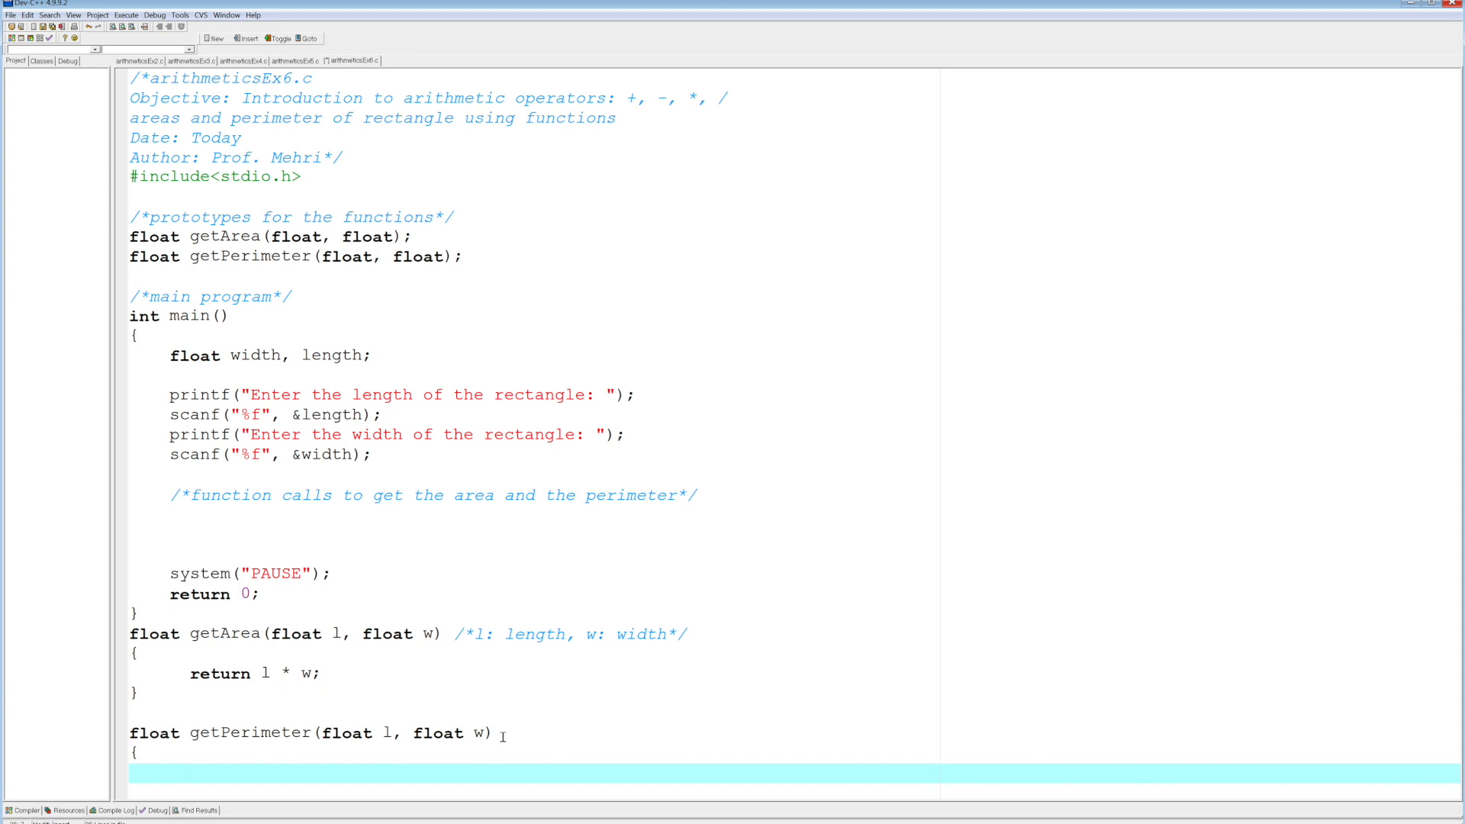
Write the getPerimeter body returning 2 * (l + w) inside braces.
{"action": "type", "text": "returnr"}
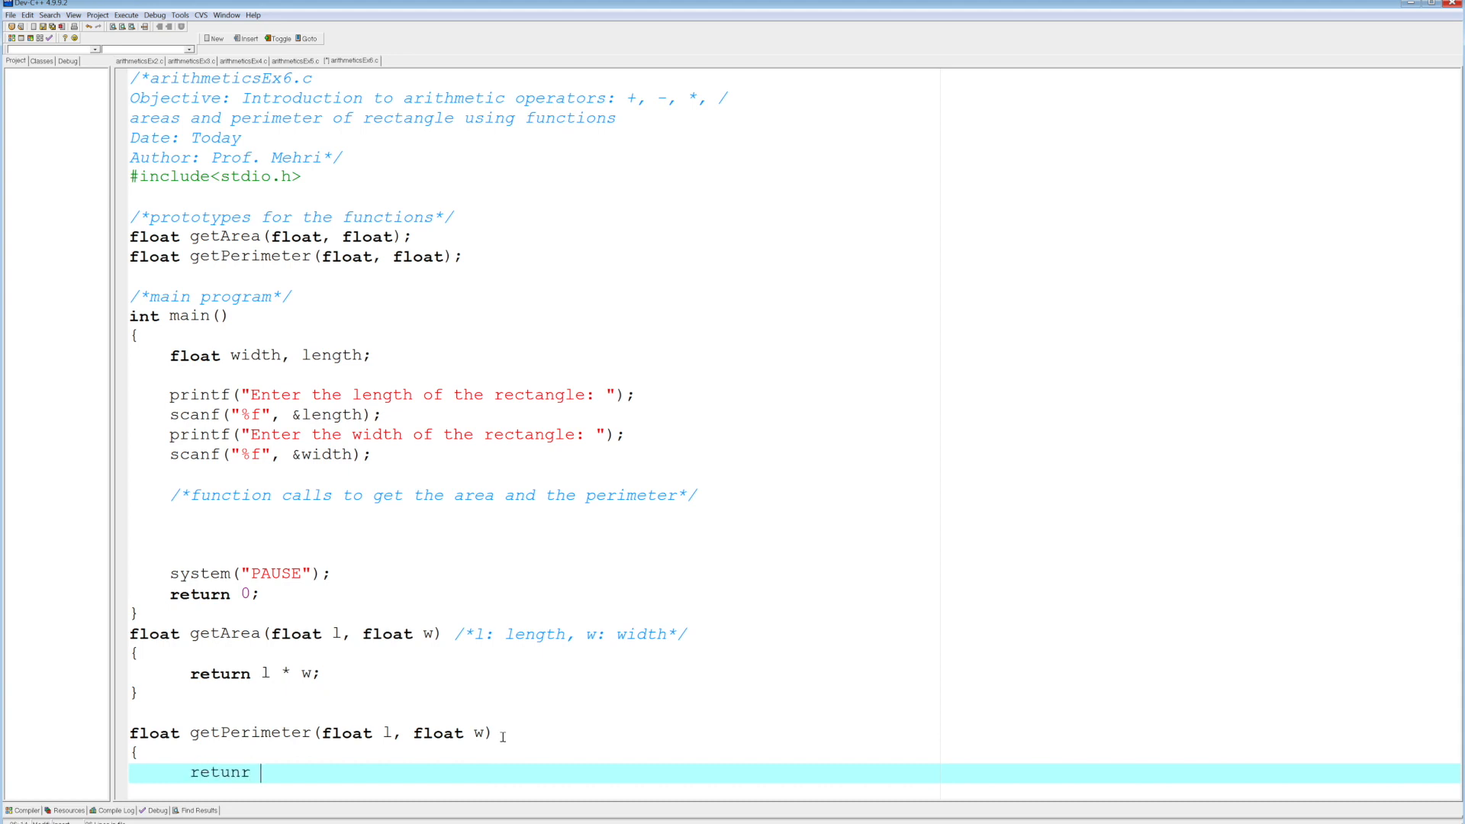
{"action": "key", "text": "BackSpace"}
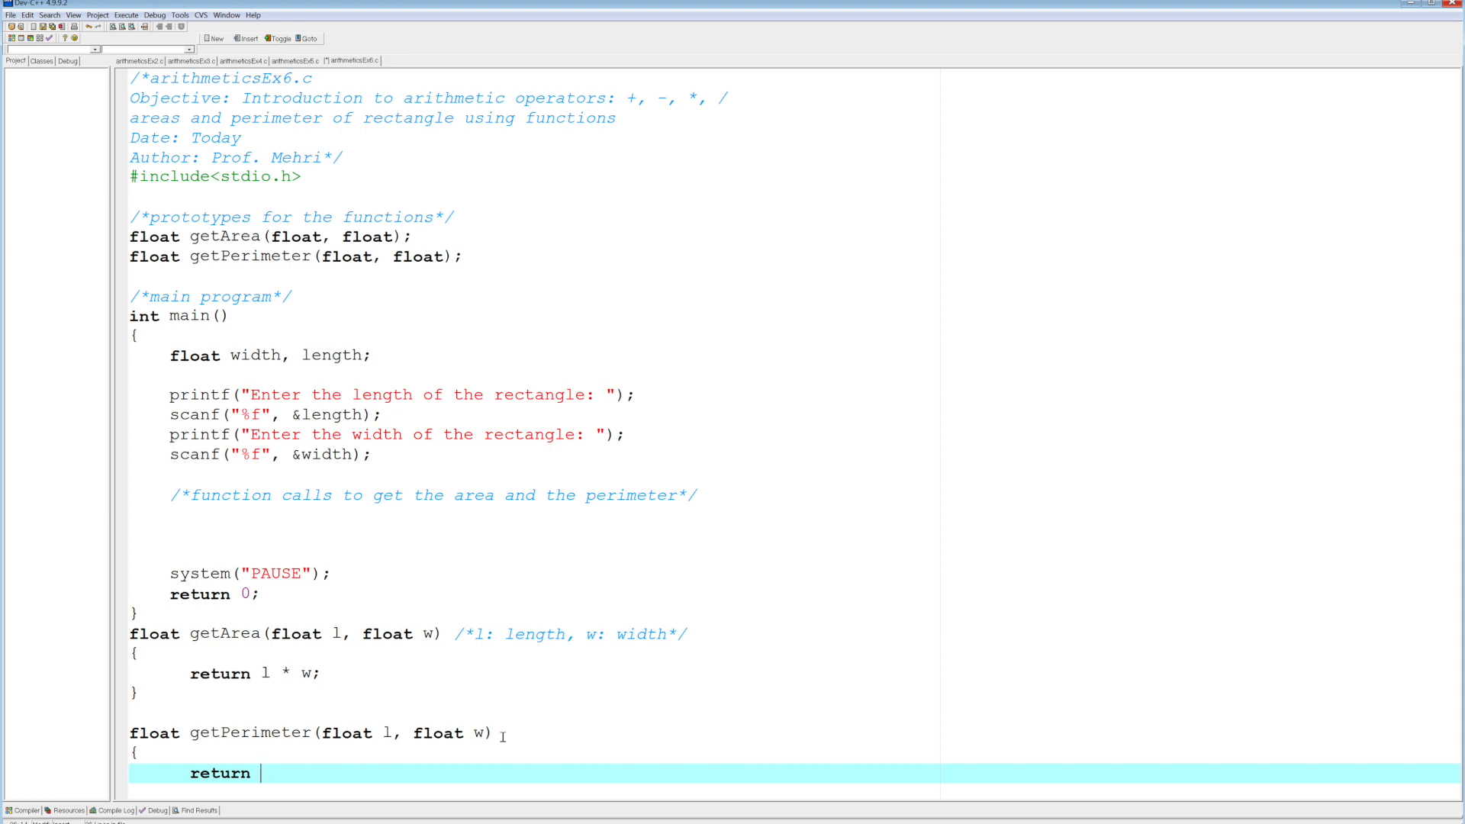
{"action": "type", "text": "2"}
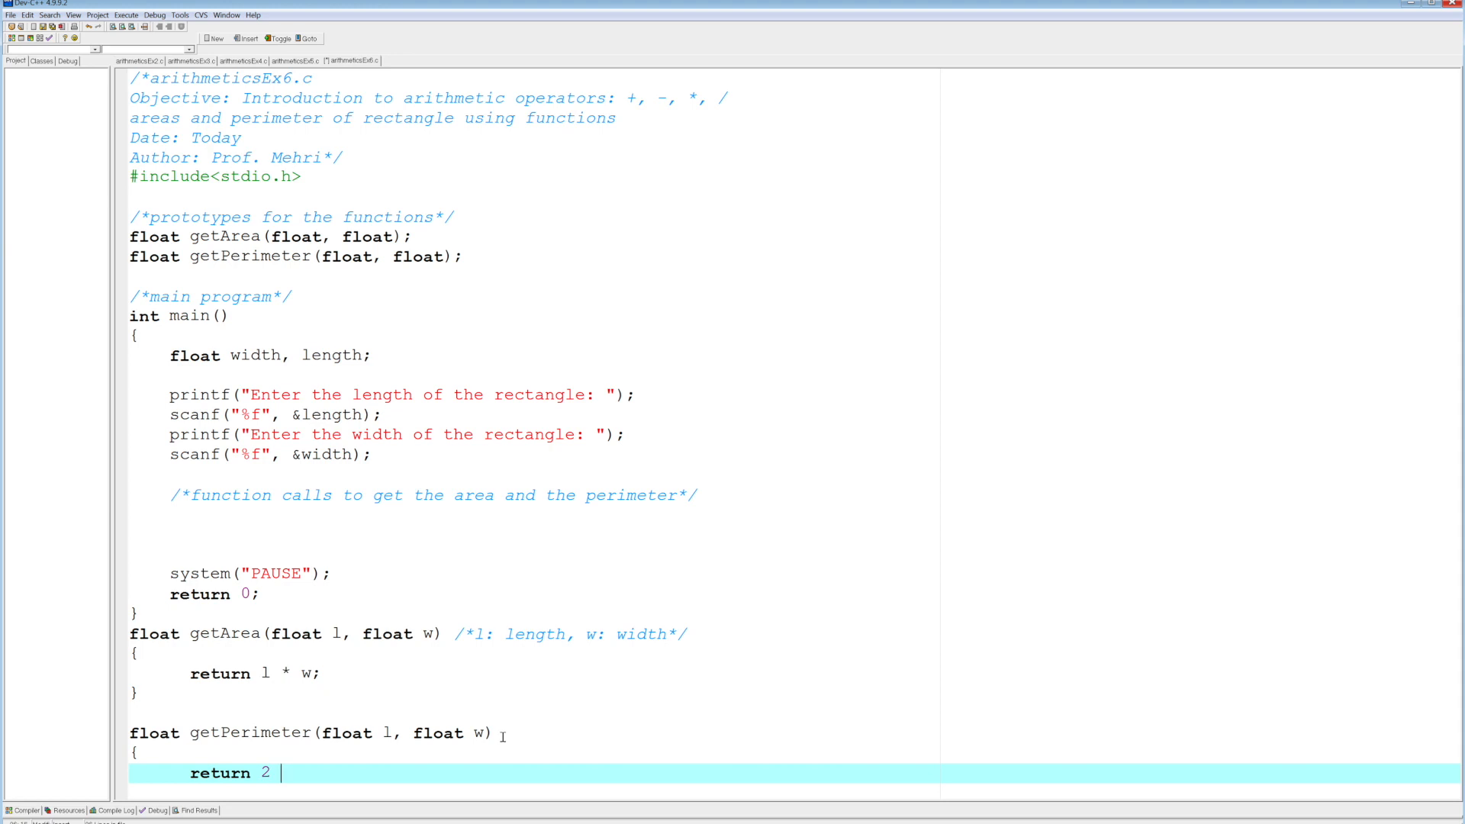
{"action": "type", "text": "(l + w);"}
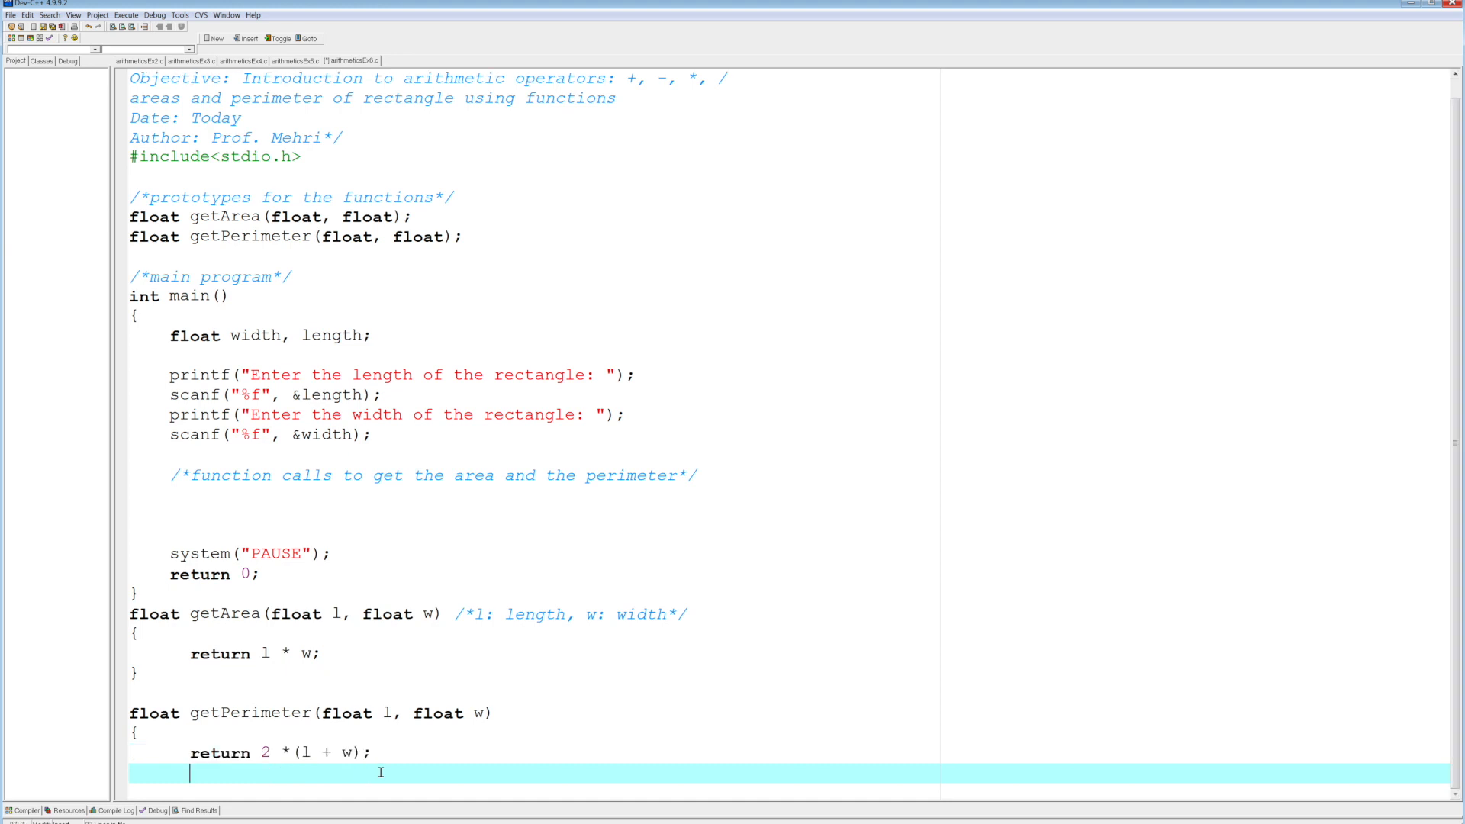
{"action": "type", "text": "}"}
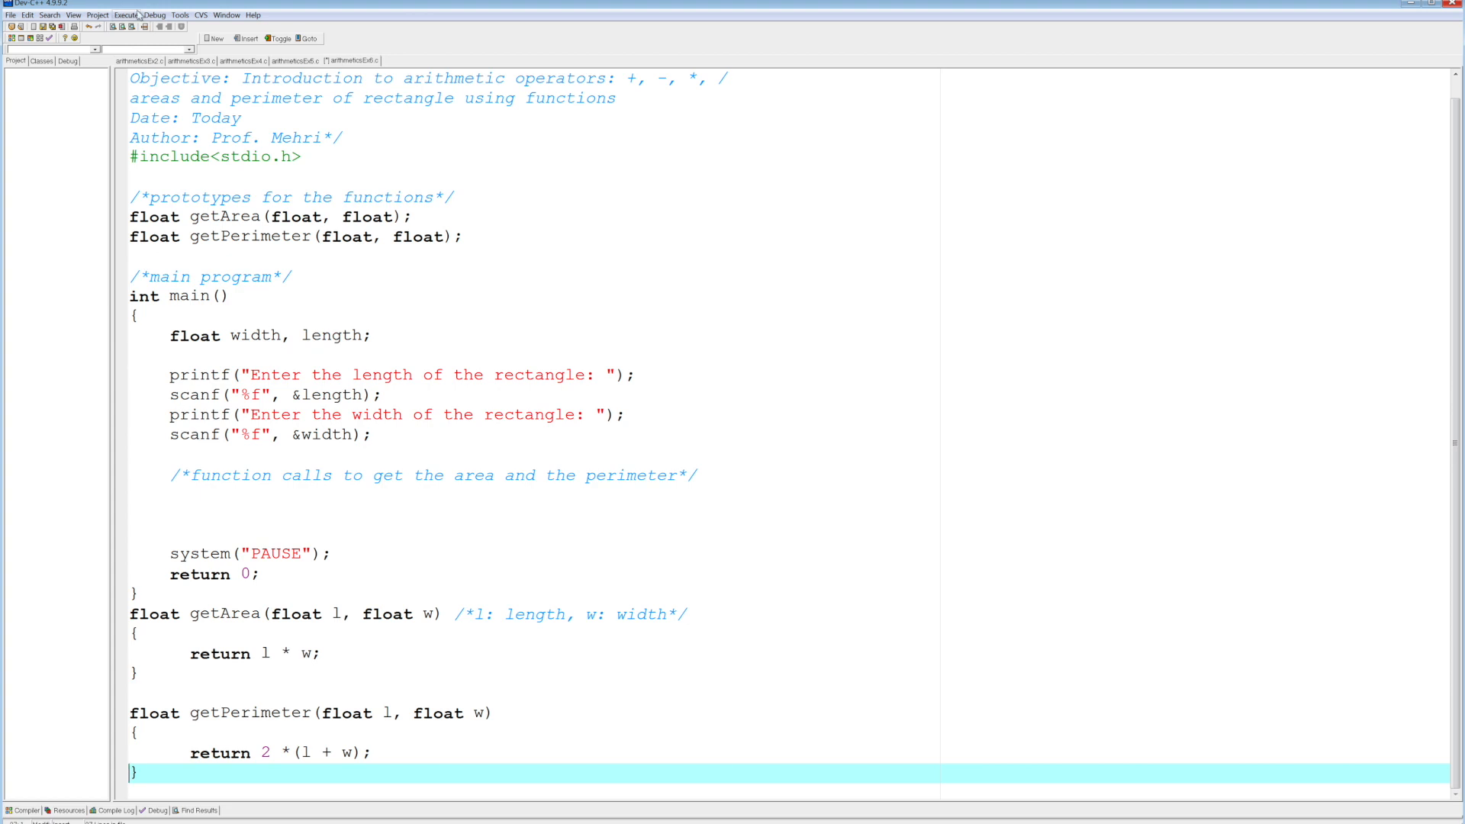
Compile the program via Execute > Compile and close the report showing 0 errors.
{"action": "left_click", "coordinate": [124, 16]}
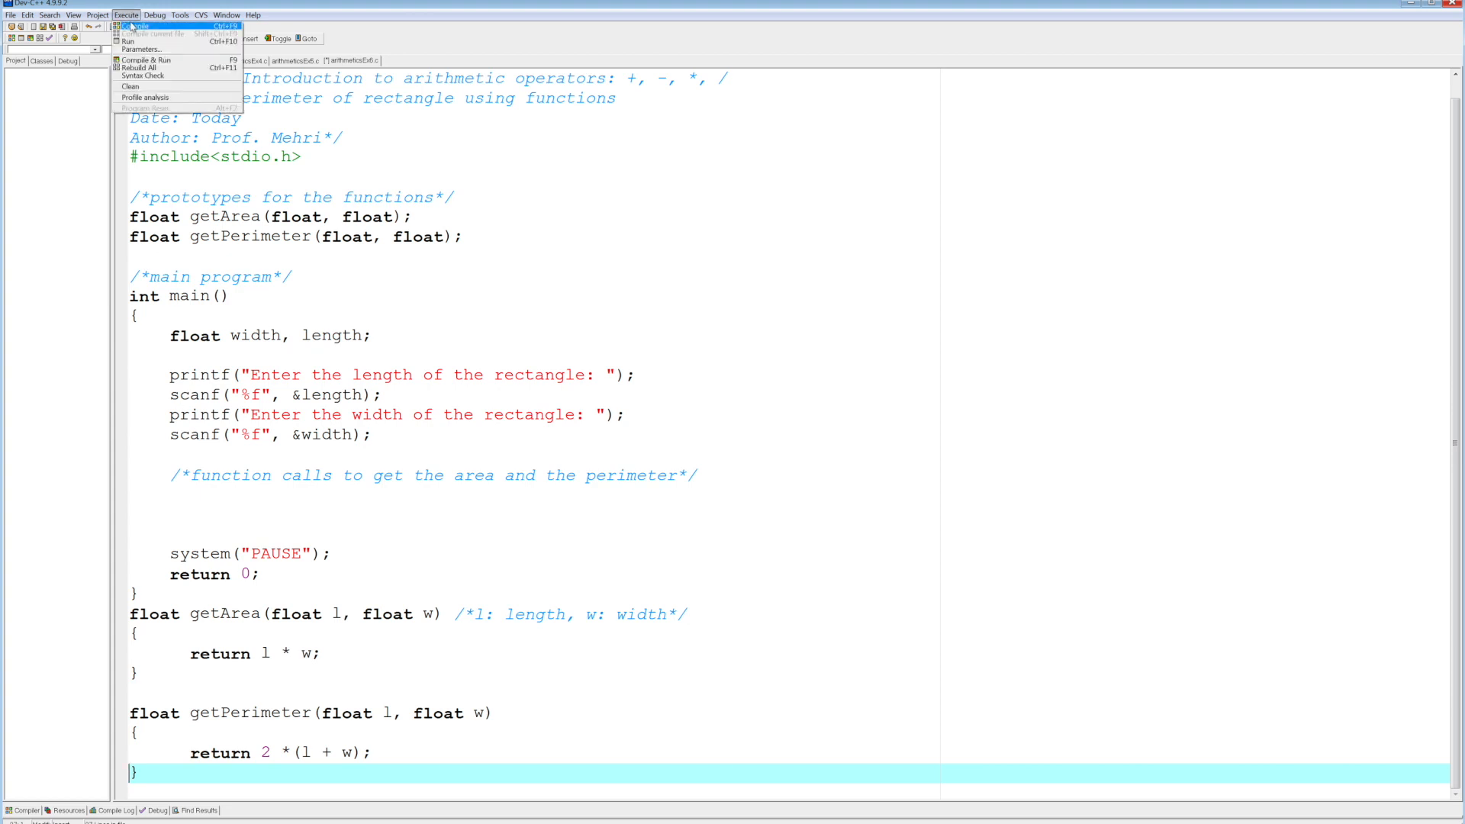
{"action": "left_click", "coordinate": [136, 26]}
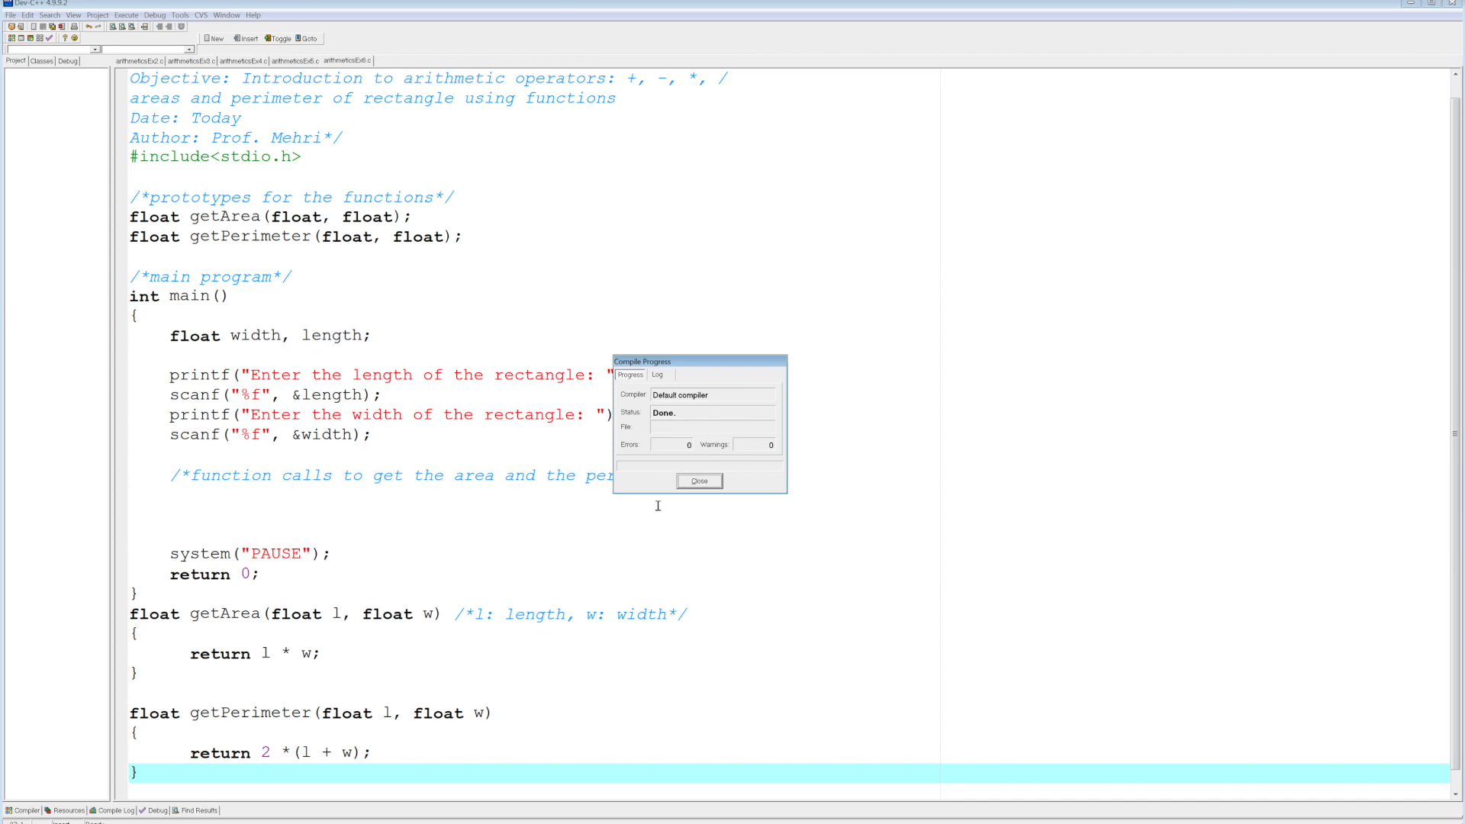
{"action": "left_click", "coordinate": [697, 480]}
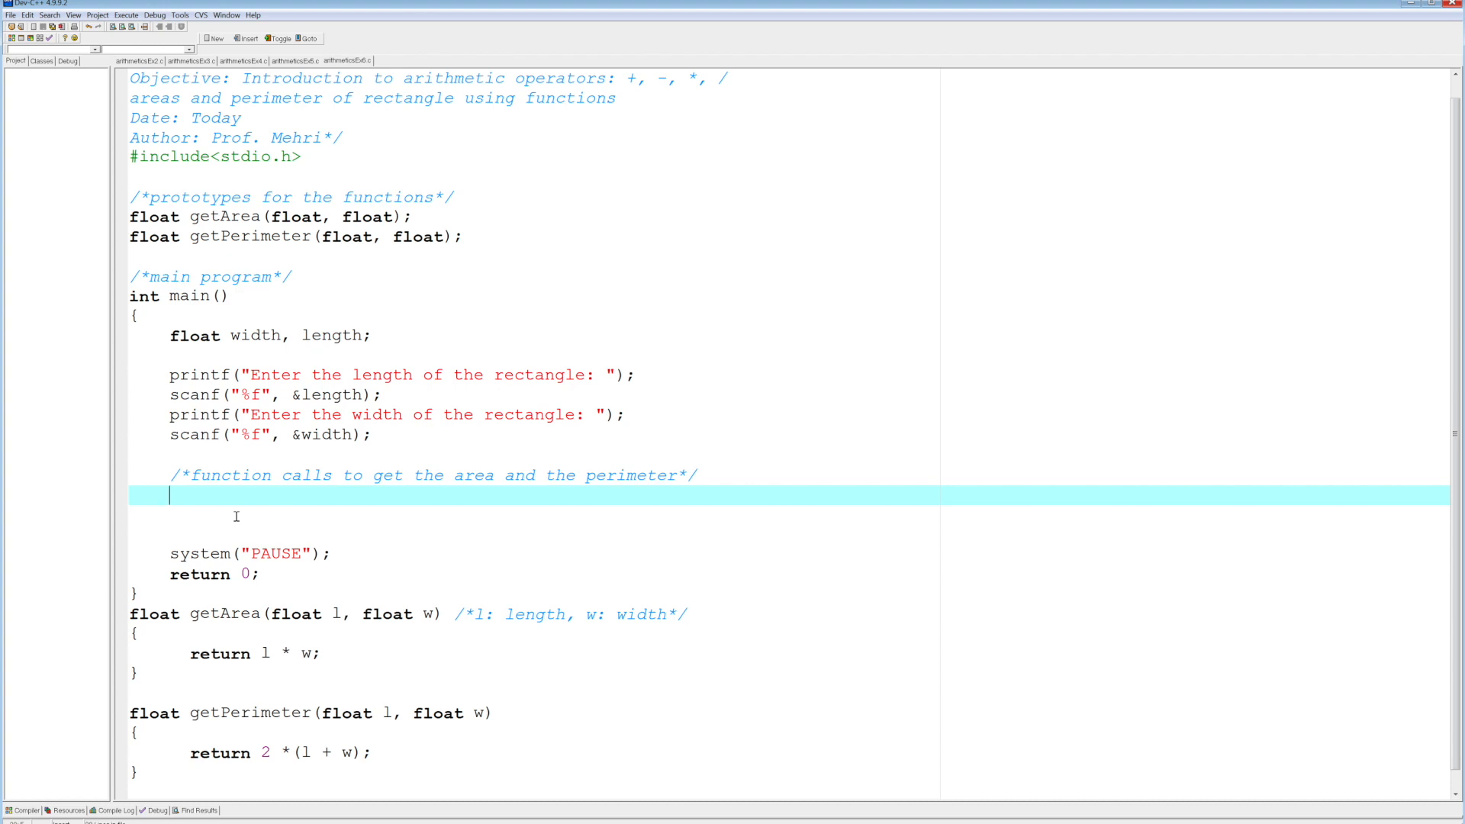
Start the area line with printf("The area = %.2f\n", in main.
{"action": "type", "text": "printf"}
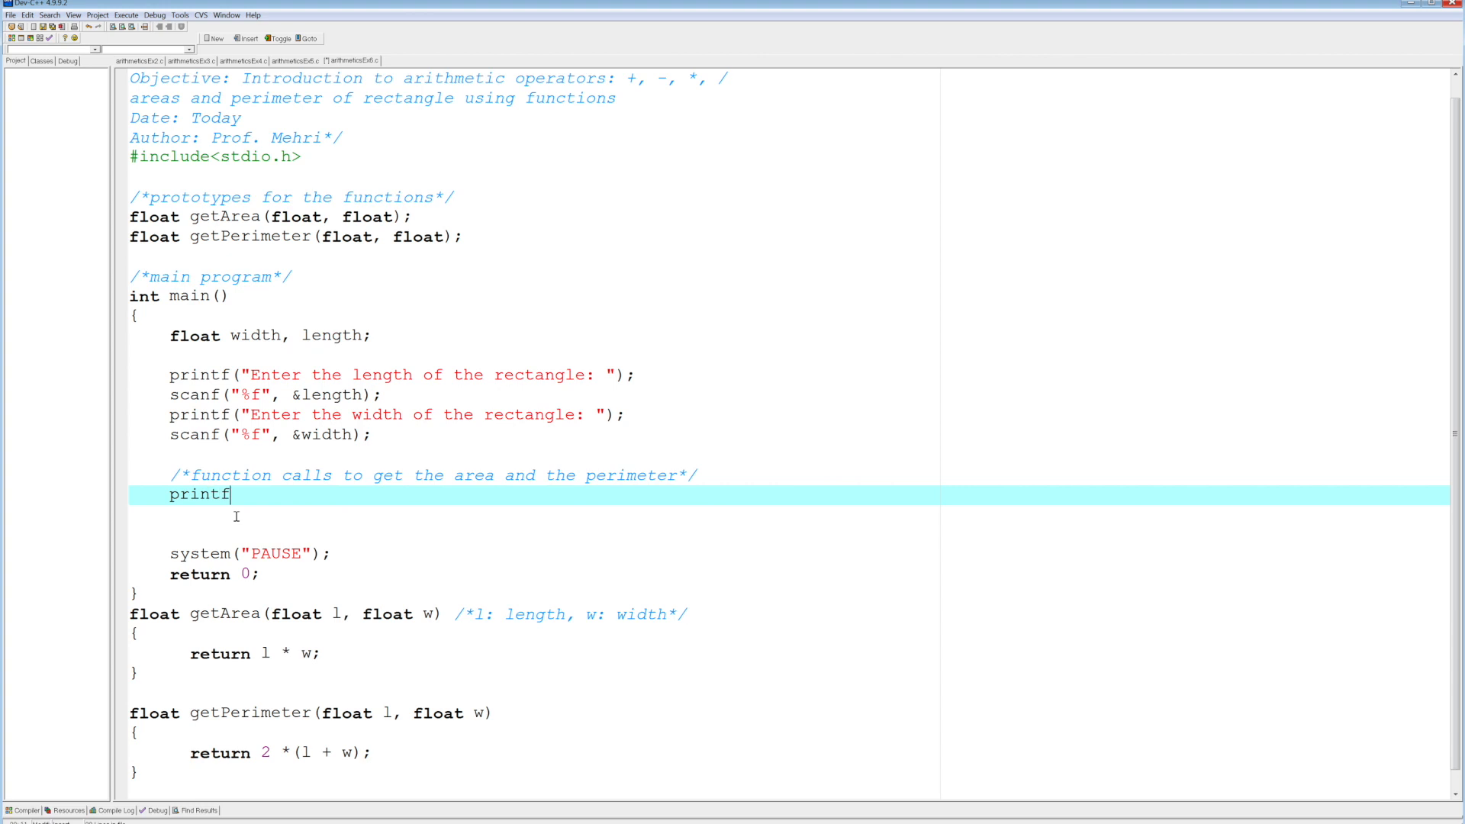
{"action": "type", "text": "(\"The"}
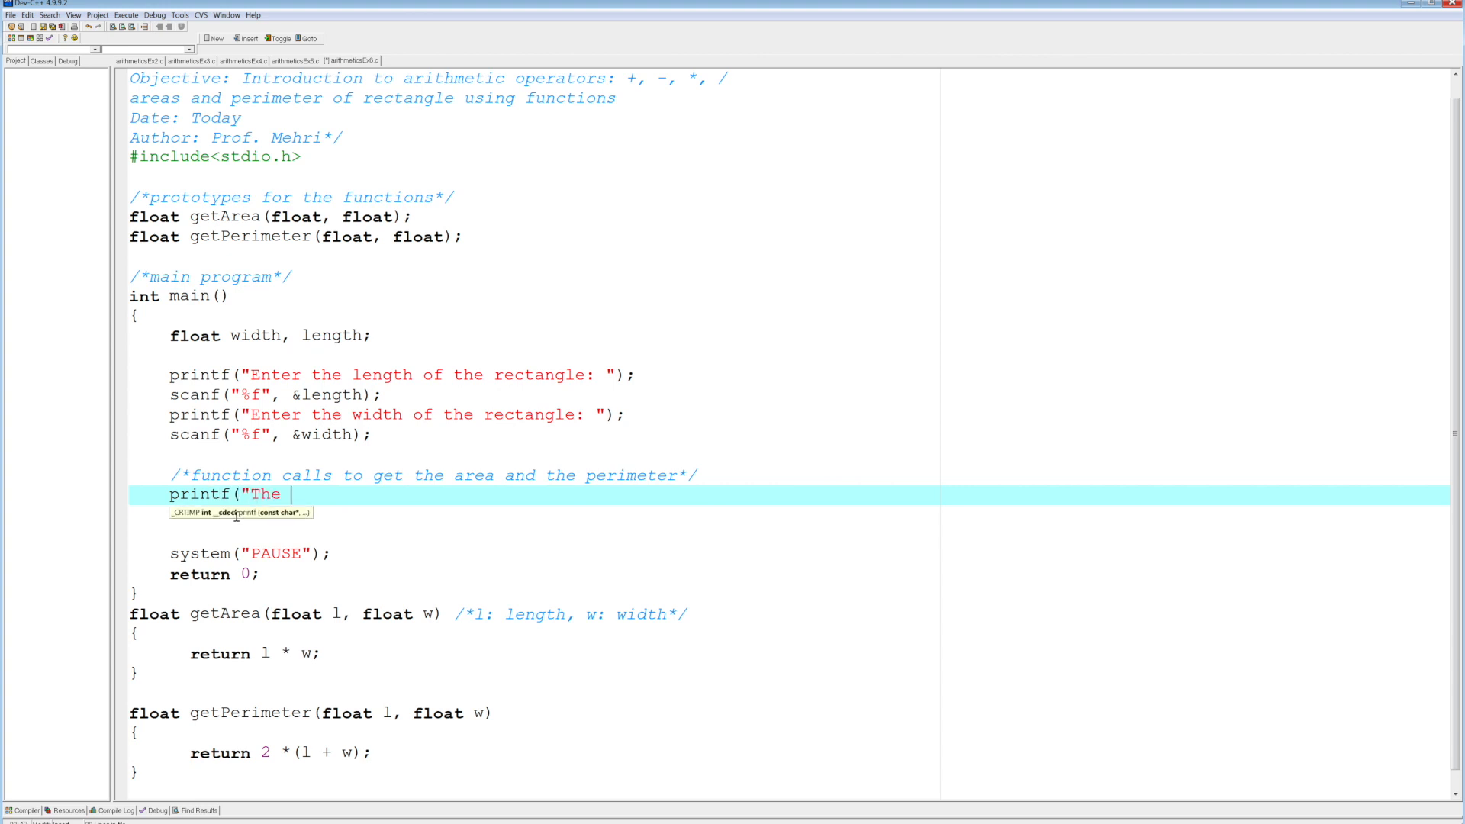
{"action": "type", "text": "area ="}
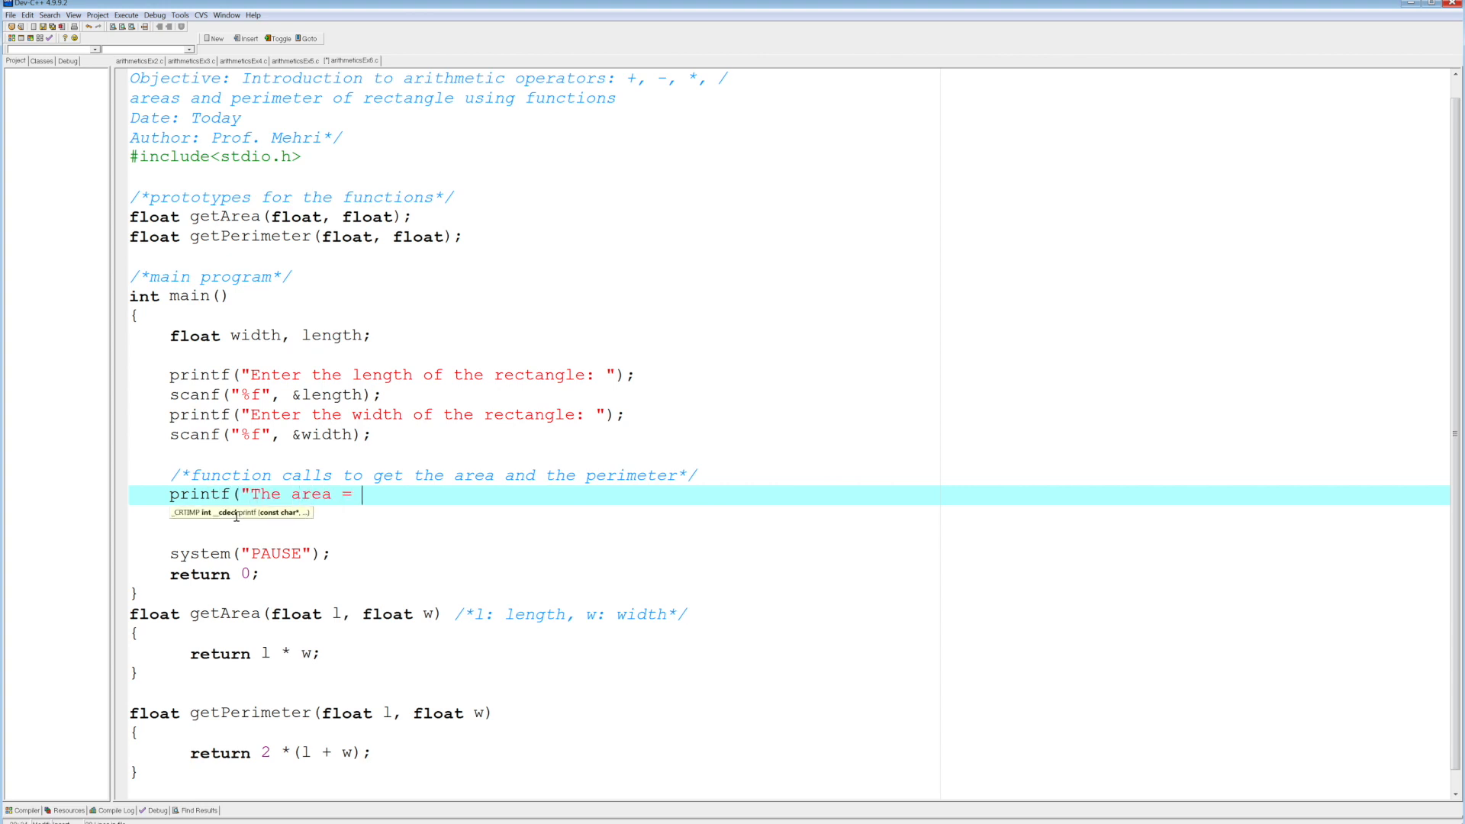
{"action": "type", "text": "%"}
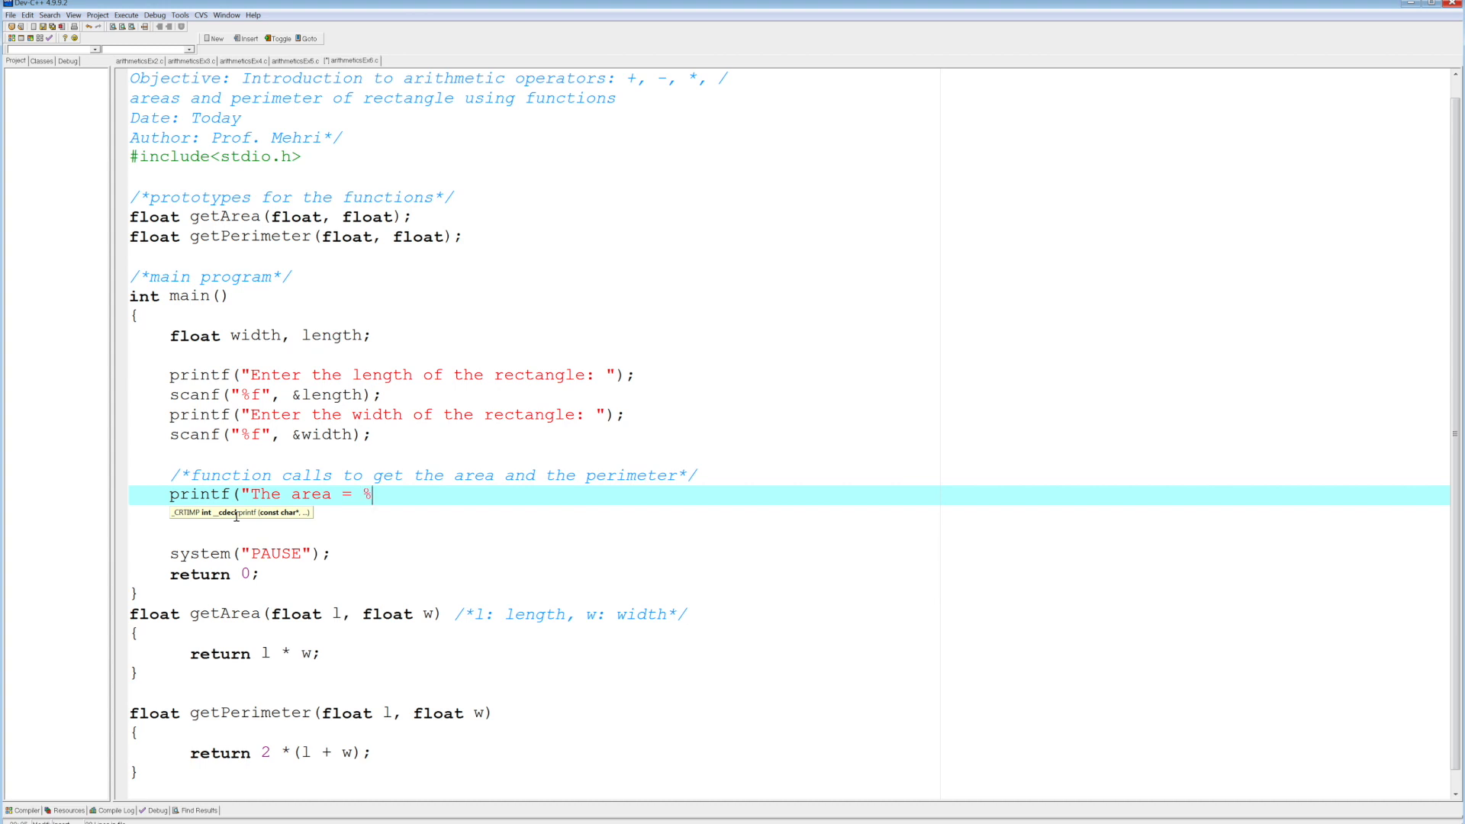
{"action": "type", "text": ".2f"}
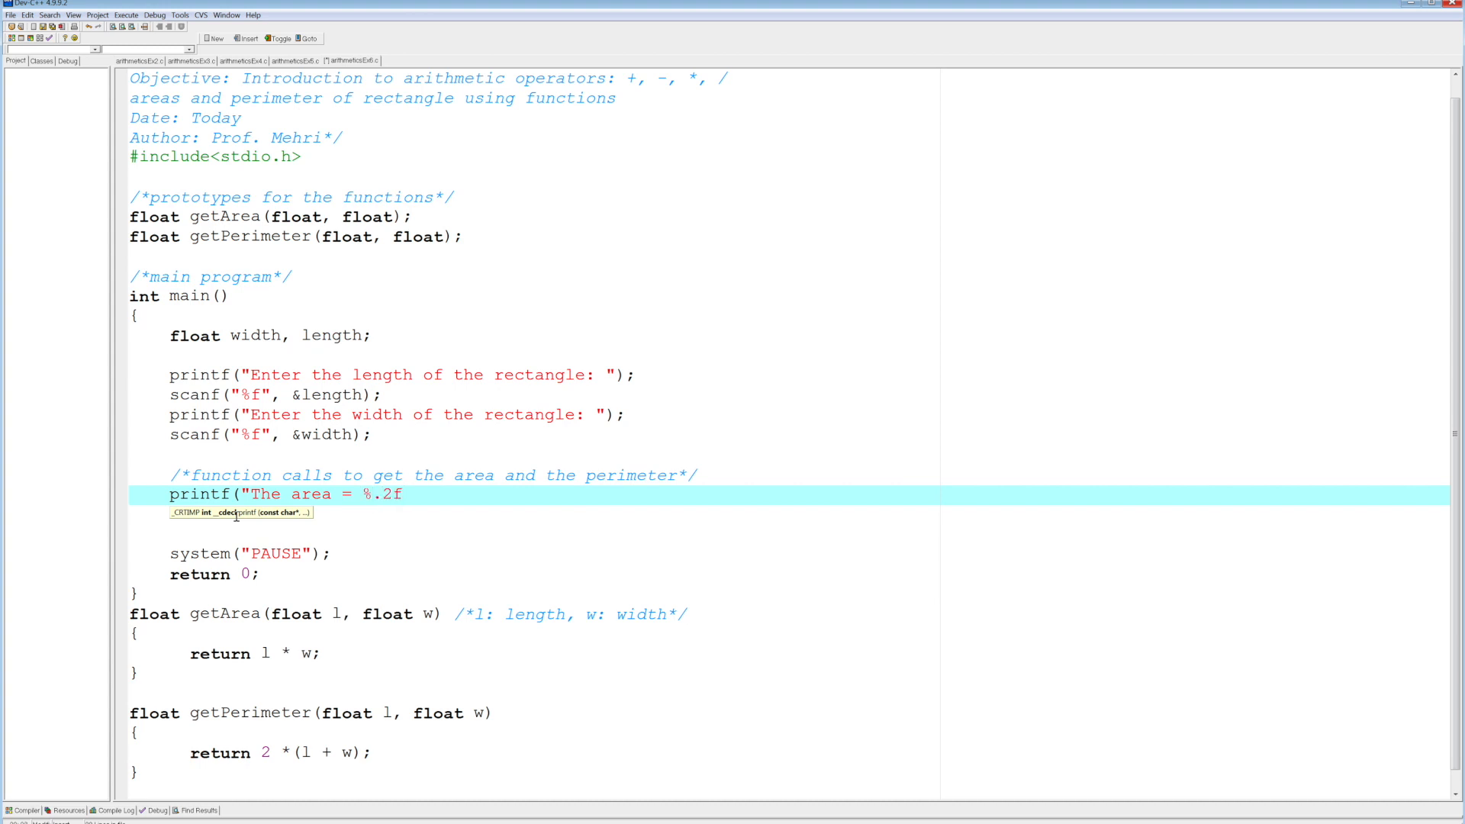
{"action": "type", "text": "\\n\""}
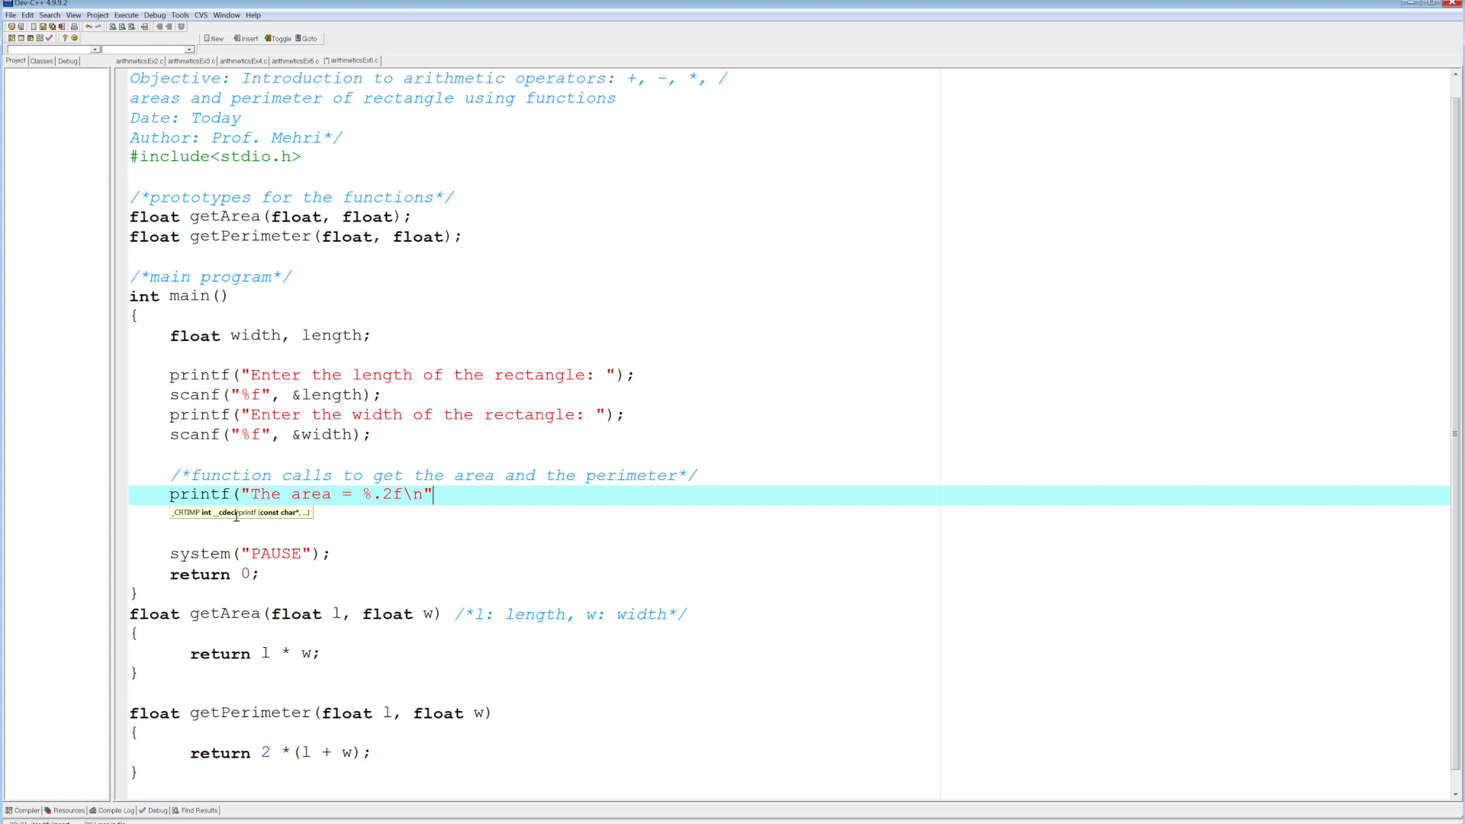
{"action": "type", "text": ","}
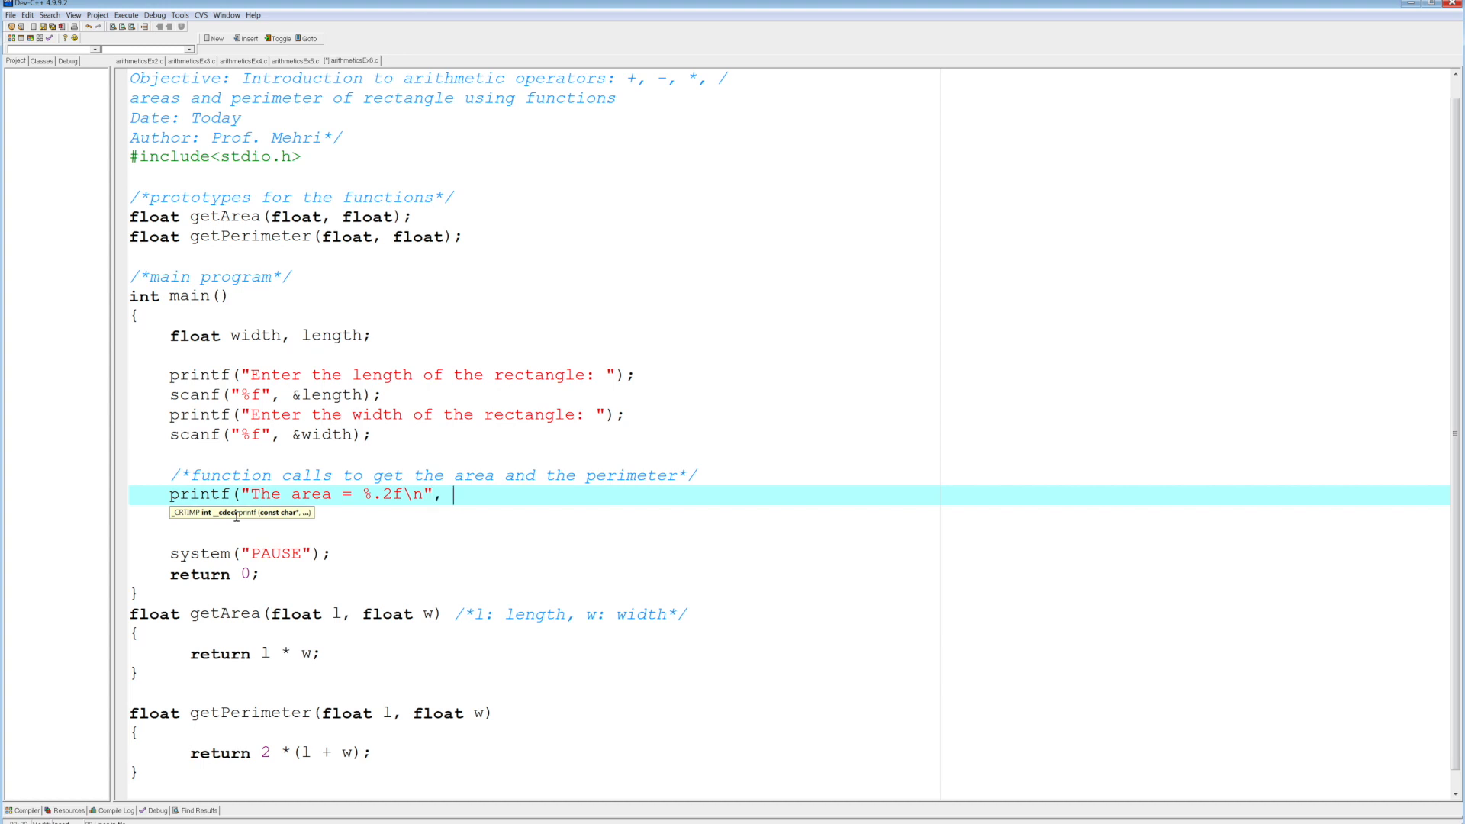
Complete the call with getArea(length, width)); and select the getArea call.
{"action": "type", "text": "getAr"}
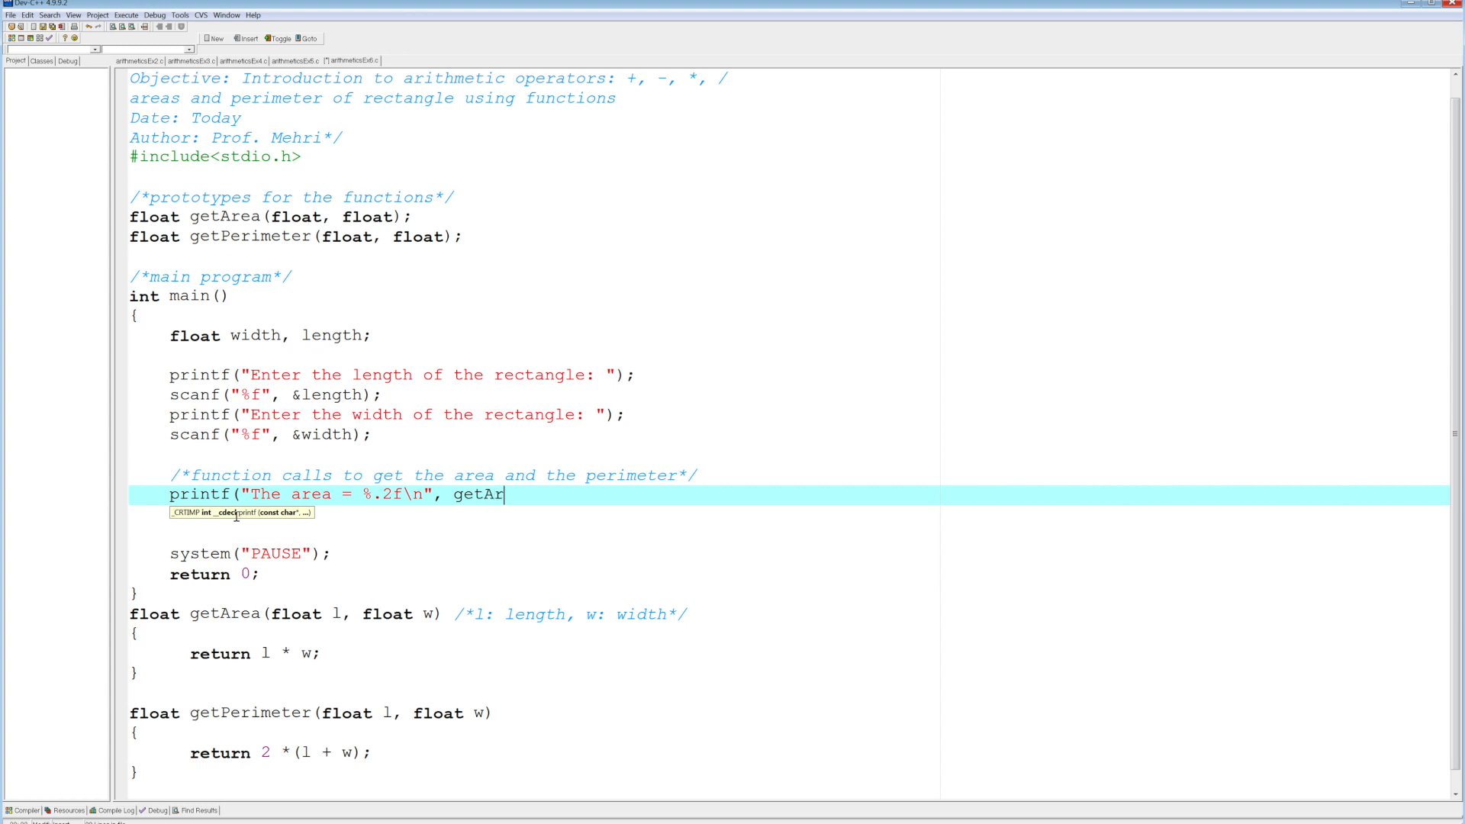
{"action": "type", "text": "ea("}
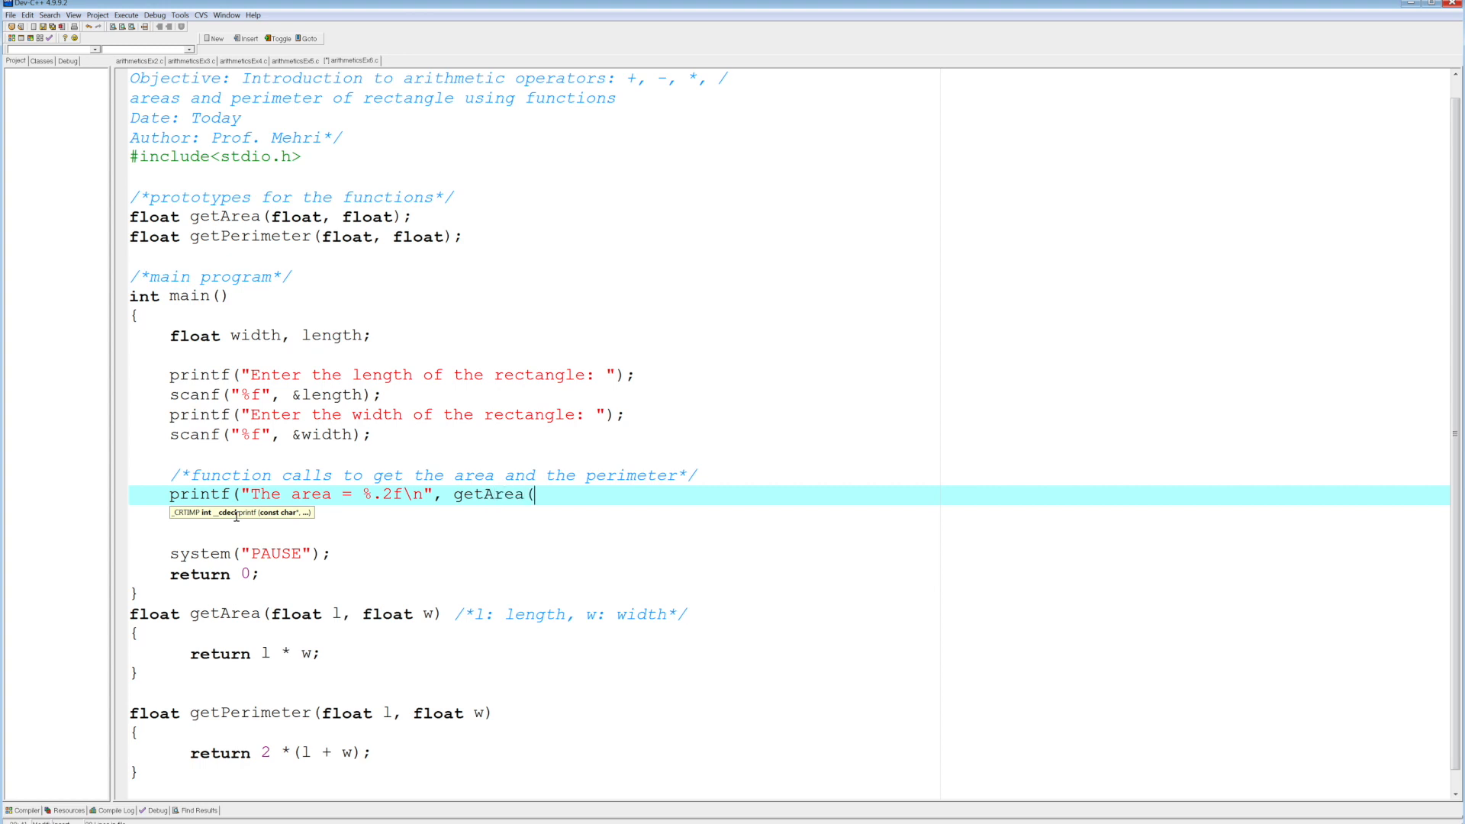
{"action": "type", "text": "len"}
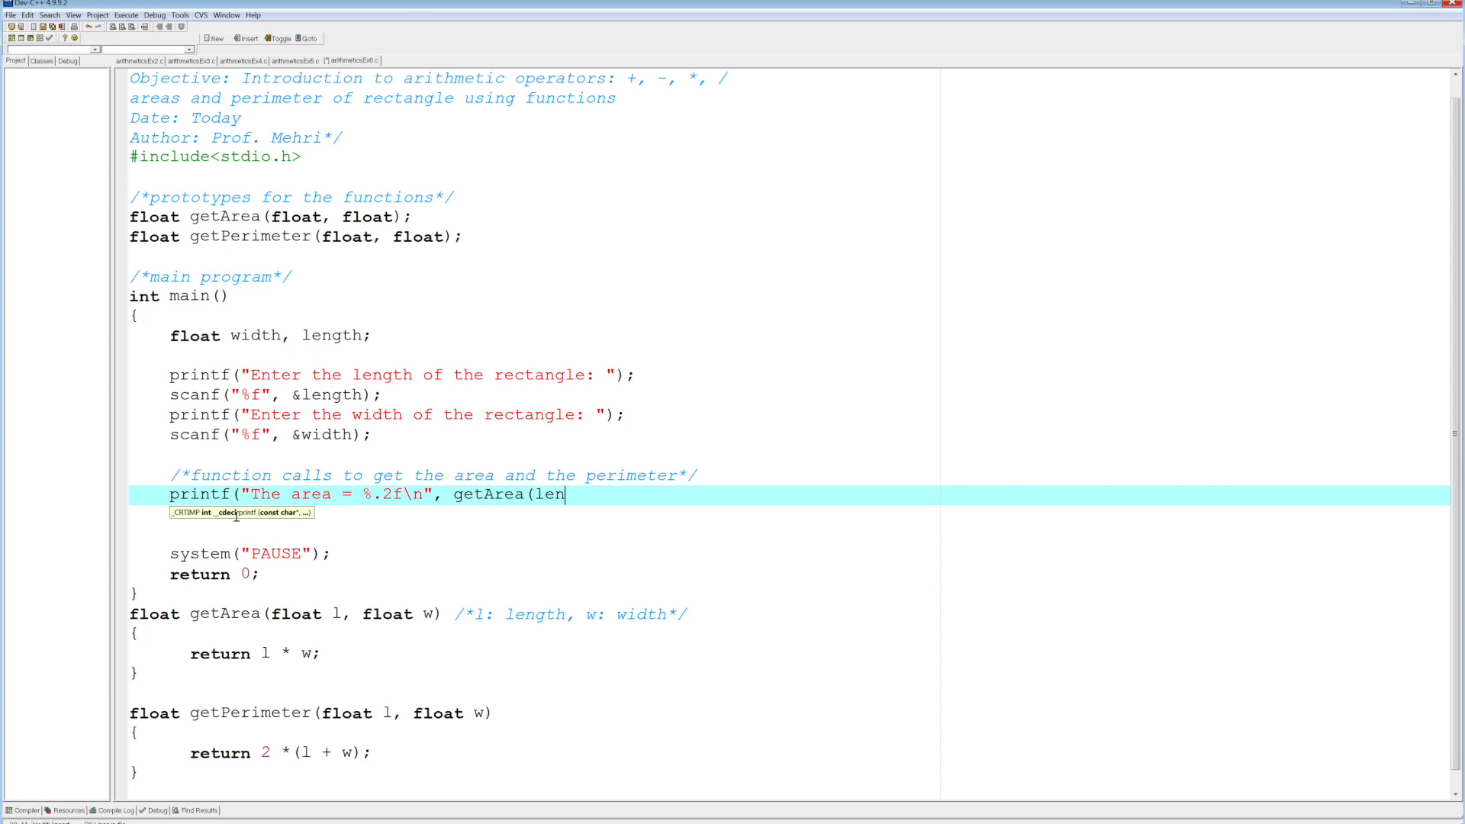
{"action": "type", "text": "gth, wid"}
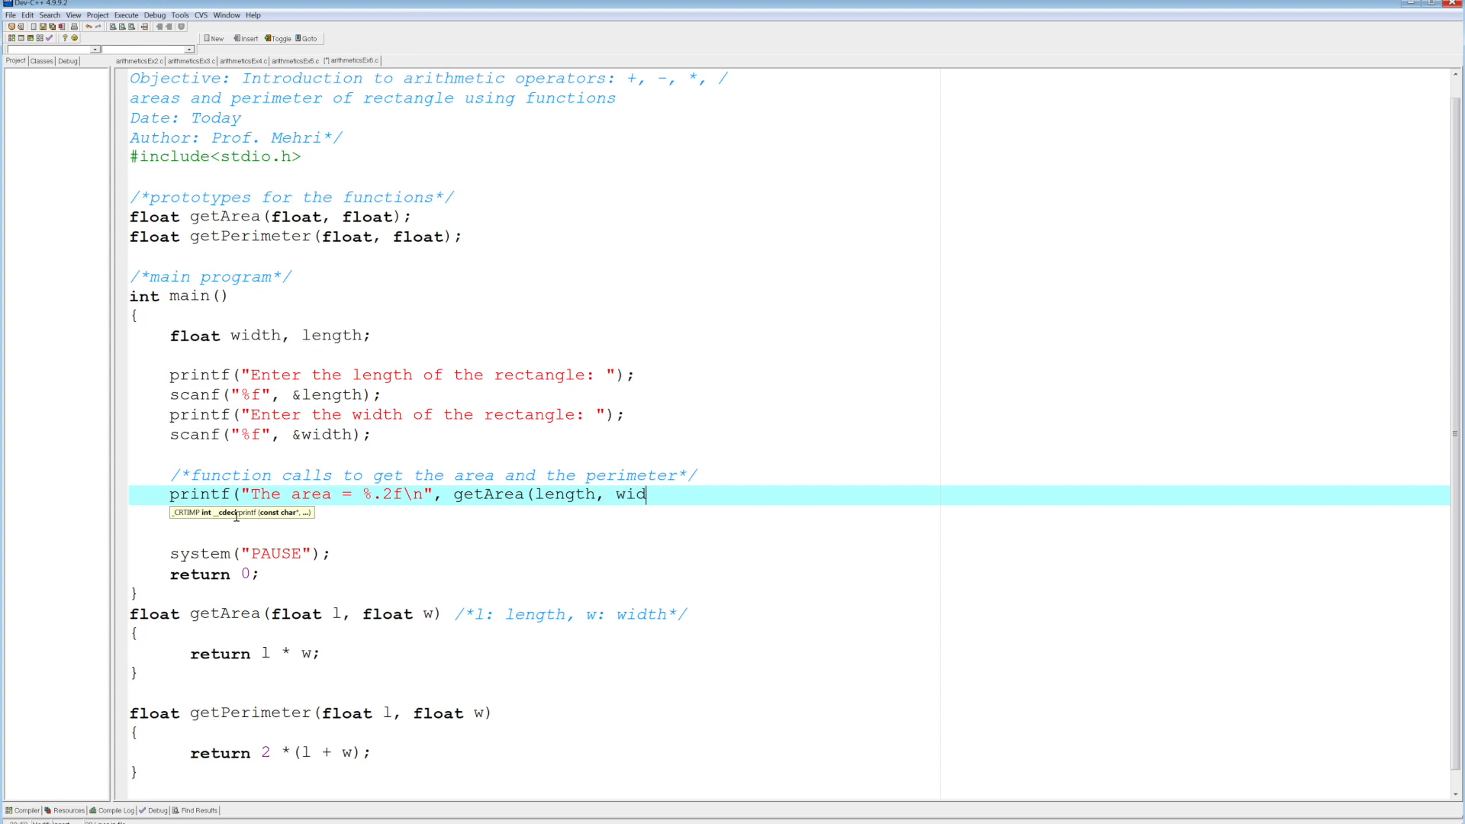
{"action": "type", "text": "th));"}
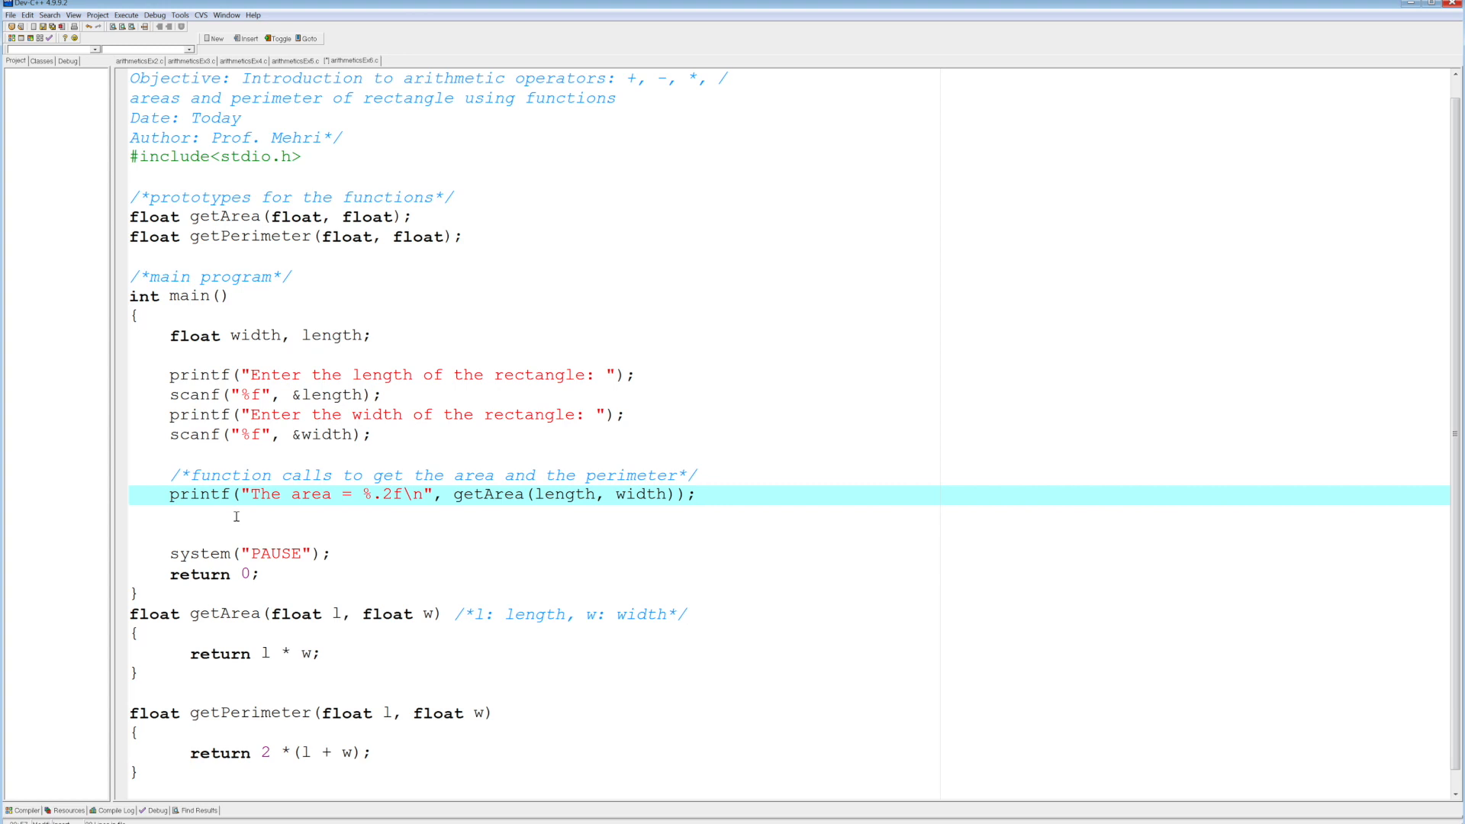
{"action": "double_click", "coordinate": [485, 494]}
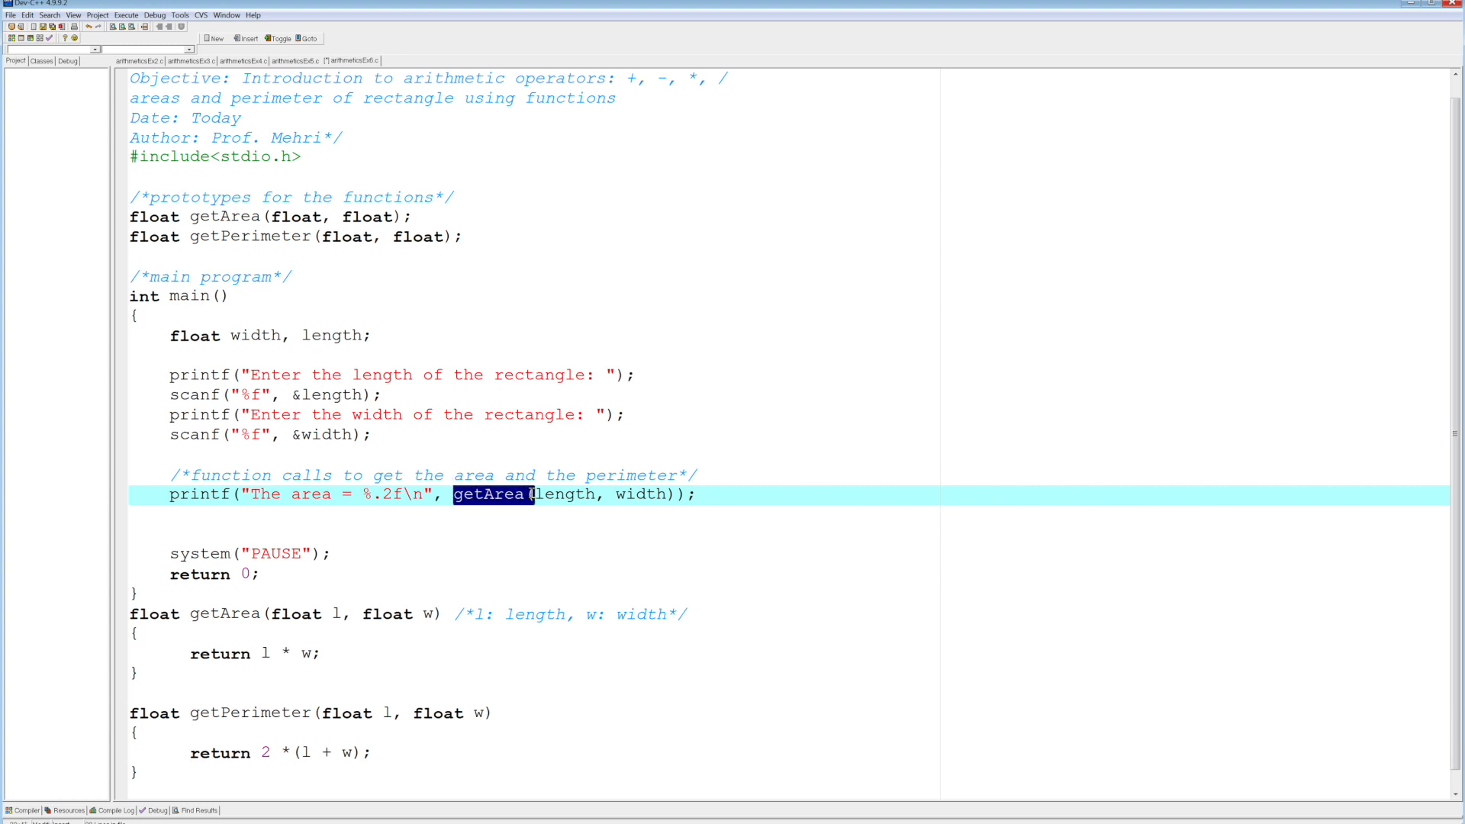
{"action": "left_click_drag", "start_coordinate": [537, 493], "coordinate": [674, 493]}
{"action": "type", "text": ", "}
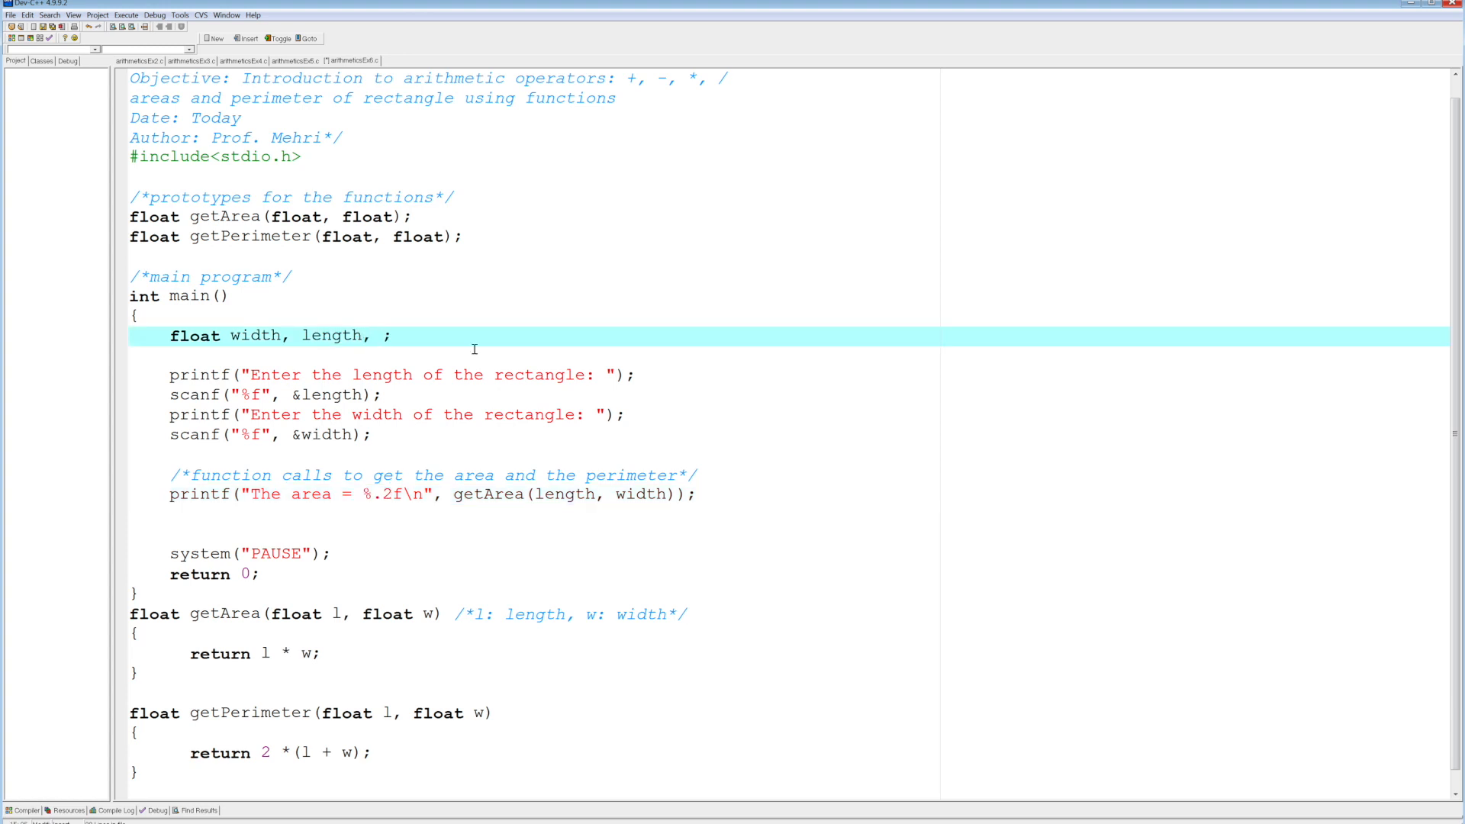
Declare perim and assign perim = getPerimeter(length, width); below the area line.
{"action": "type", "text": "perim"}
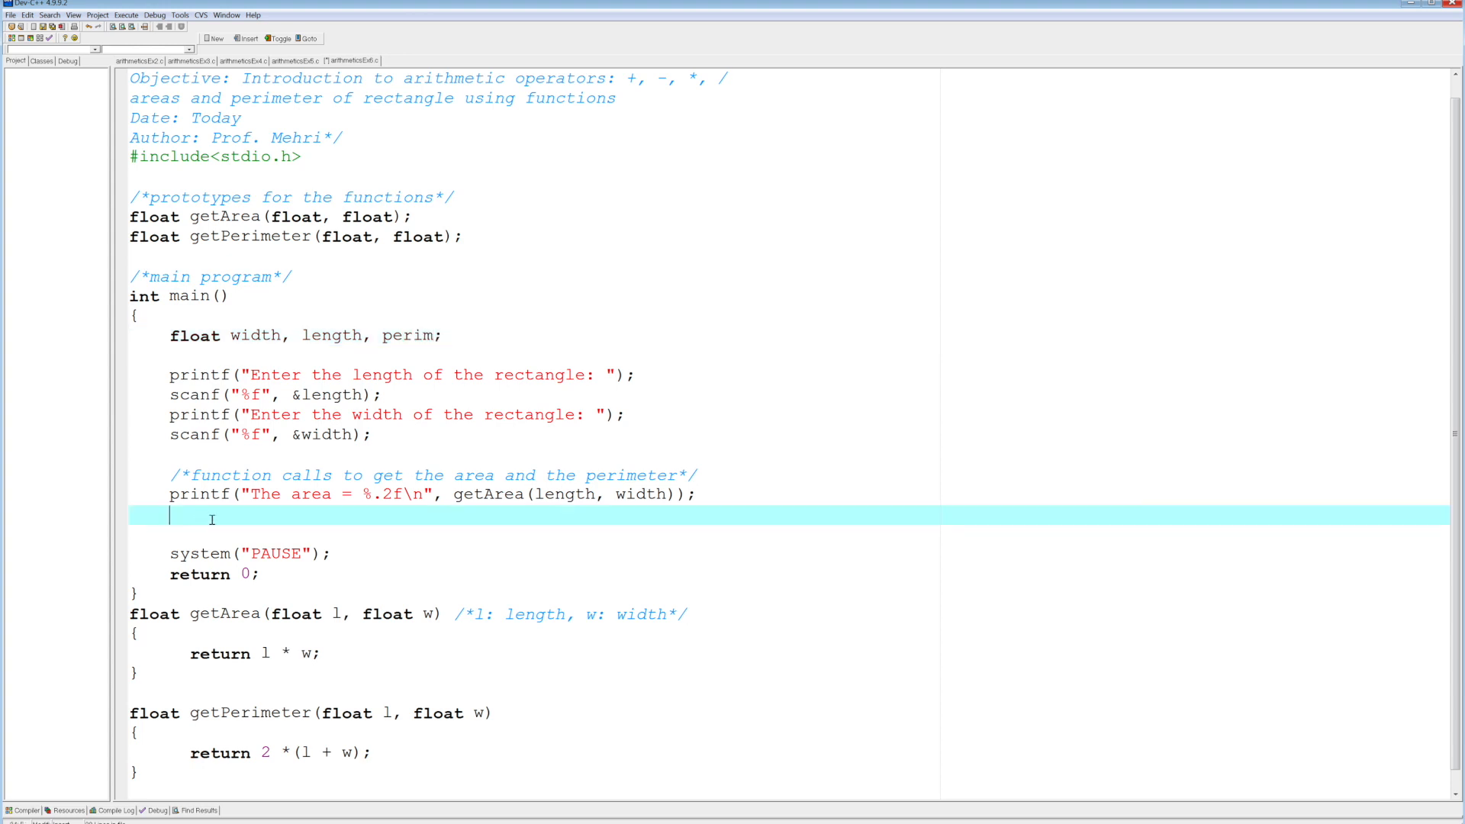
{"action": "type", "text": "perim"}
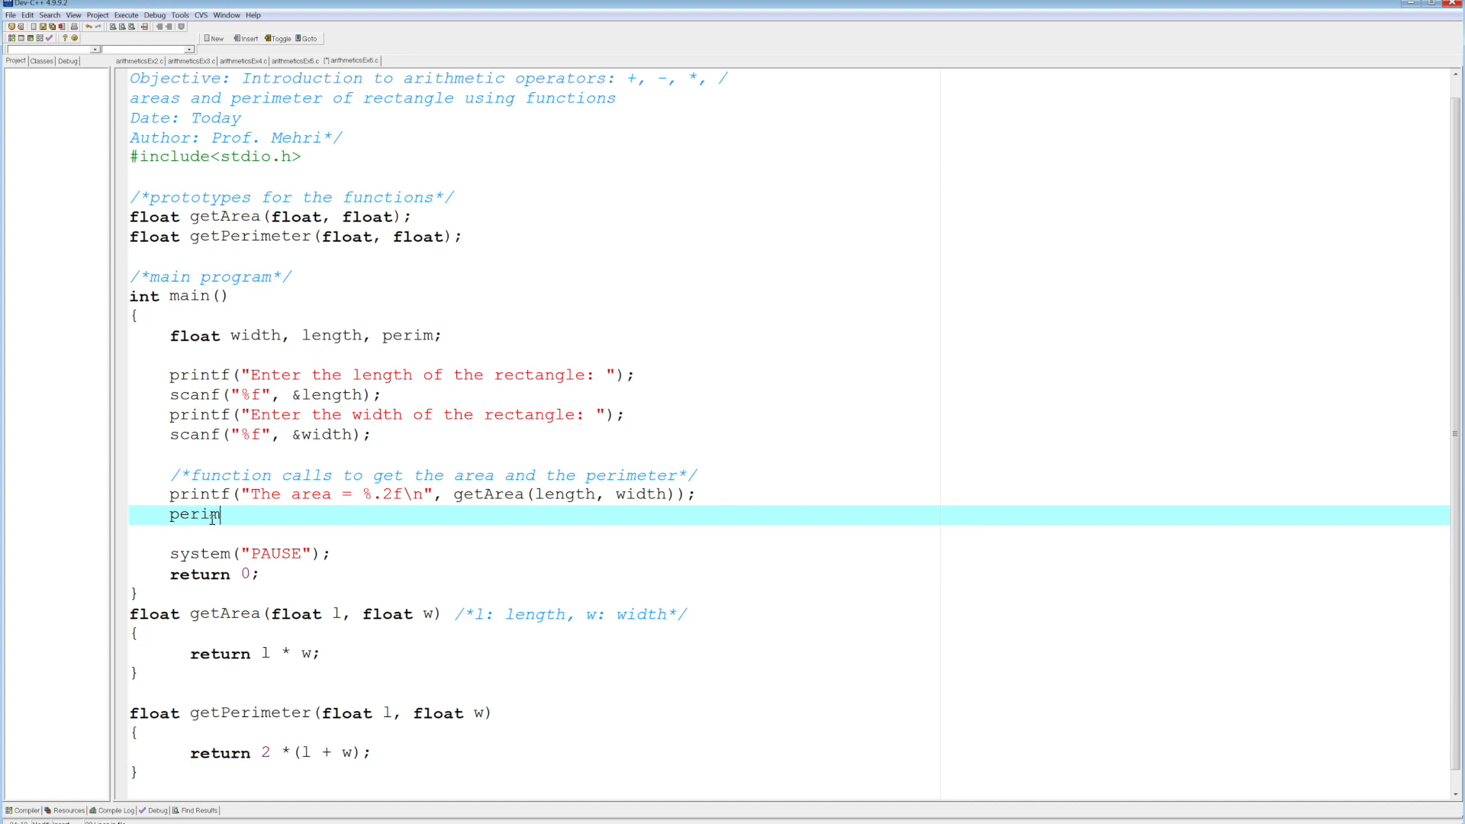
{"action": "type", "text": "="}
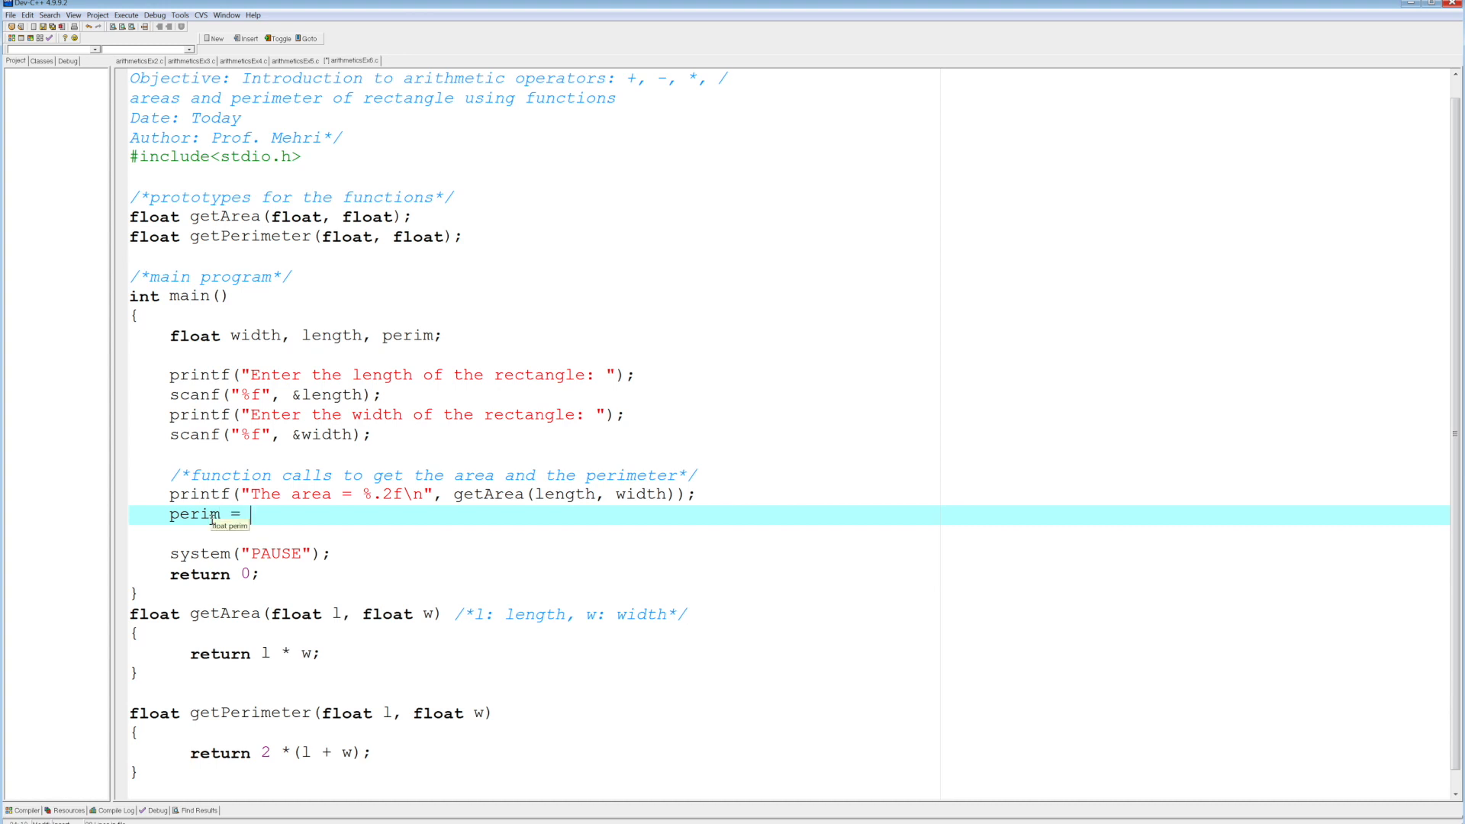
{"action": "type", "text": "get"}
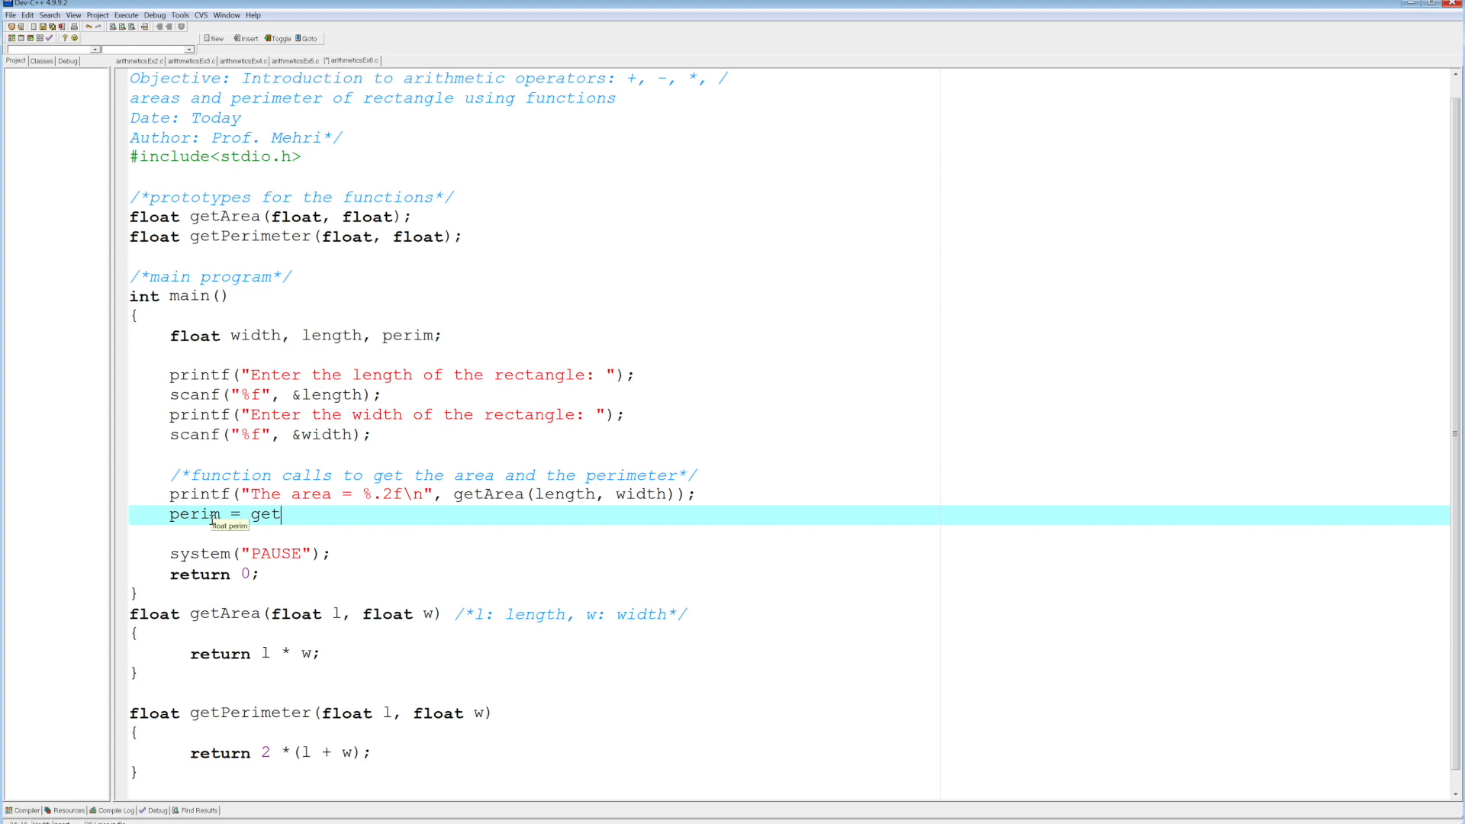
{"action": "type", "text": "Per"}
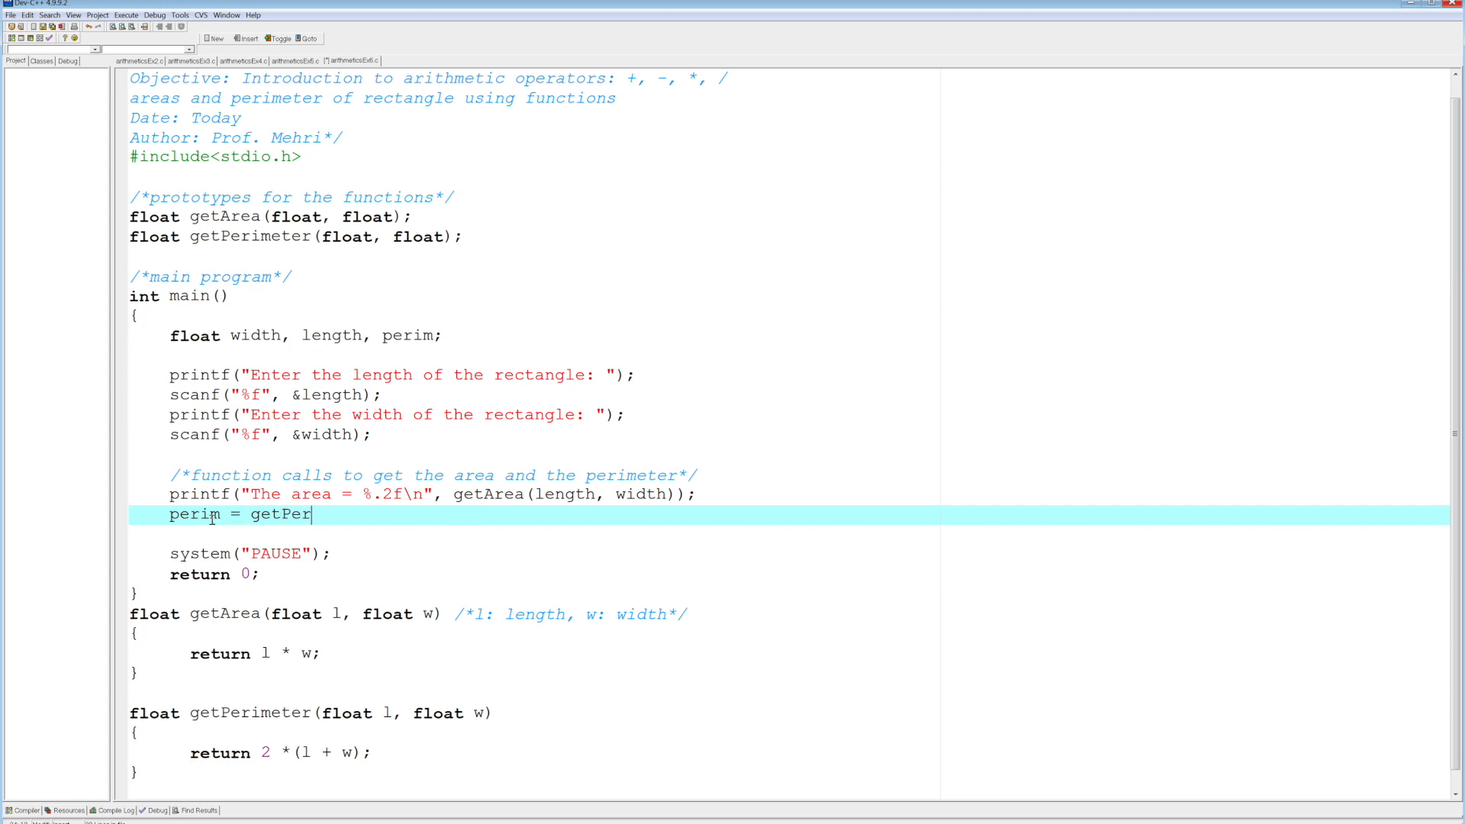
{"action": "type", "text": "imeter"}
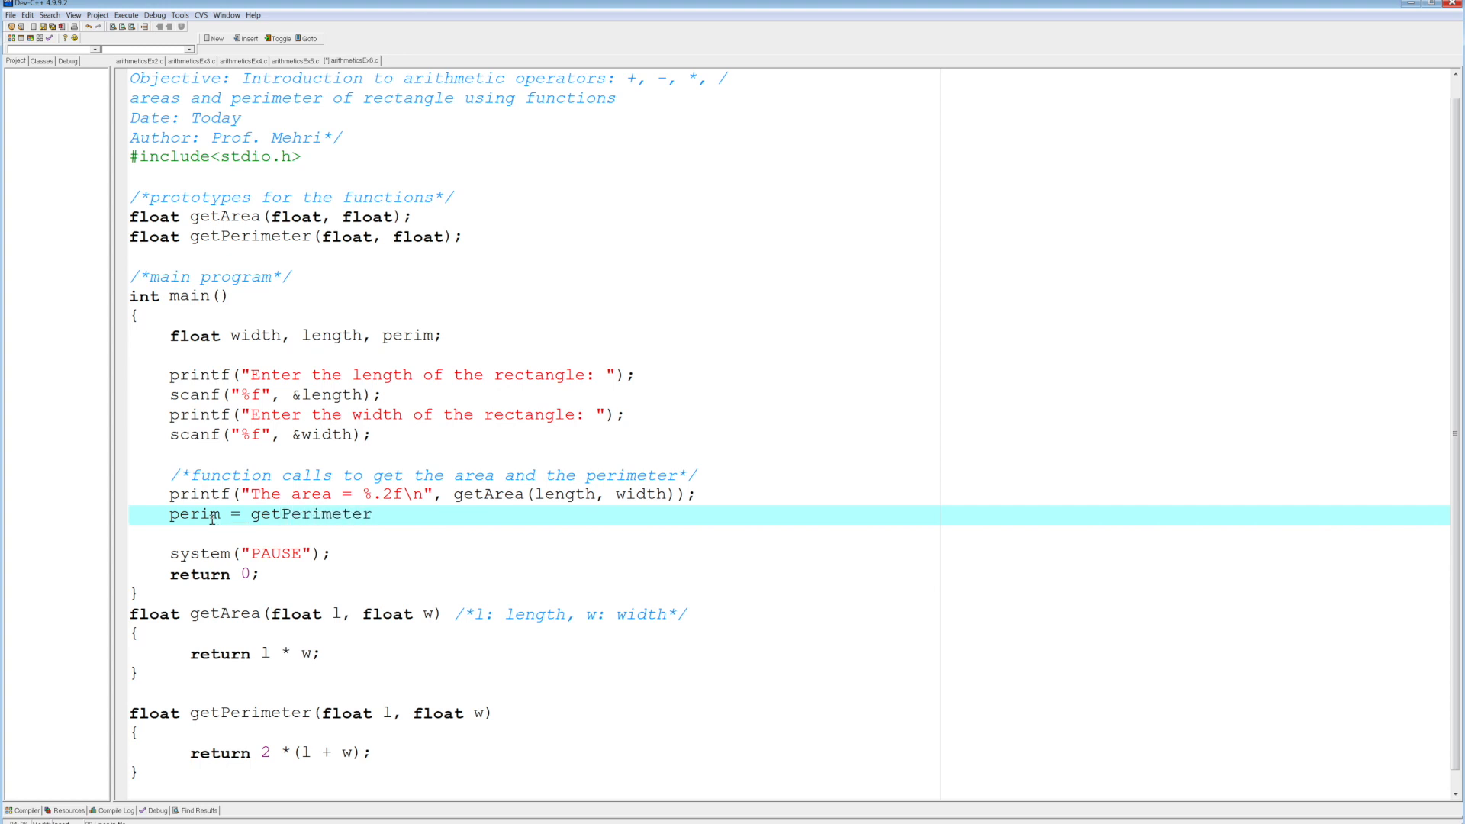
{"action": "type", "text": "("}
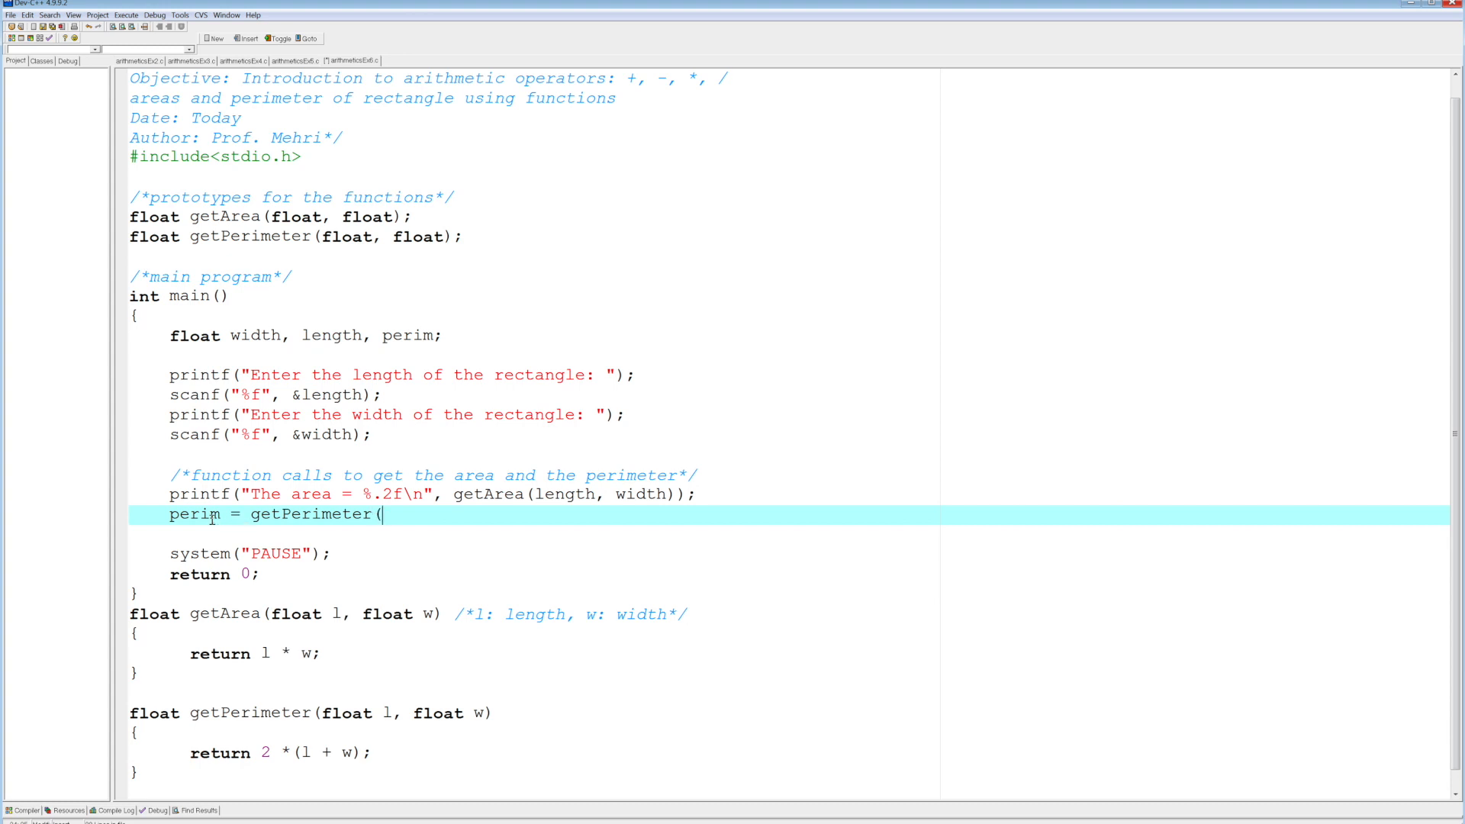
{"action": "type", "text": "length, w"}
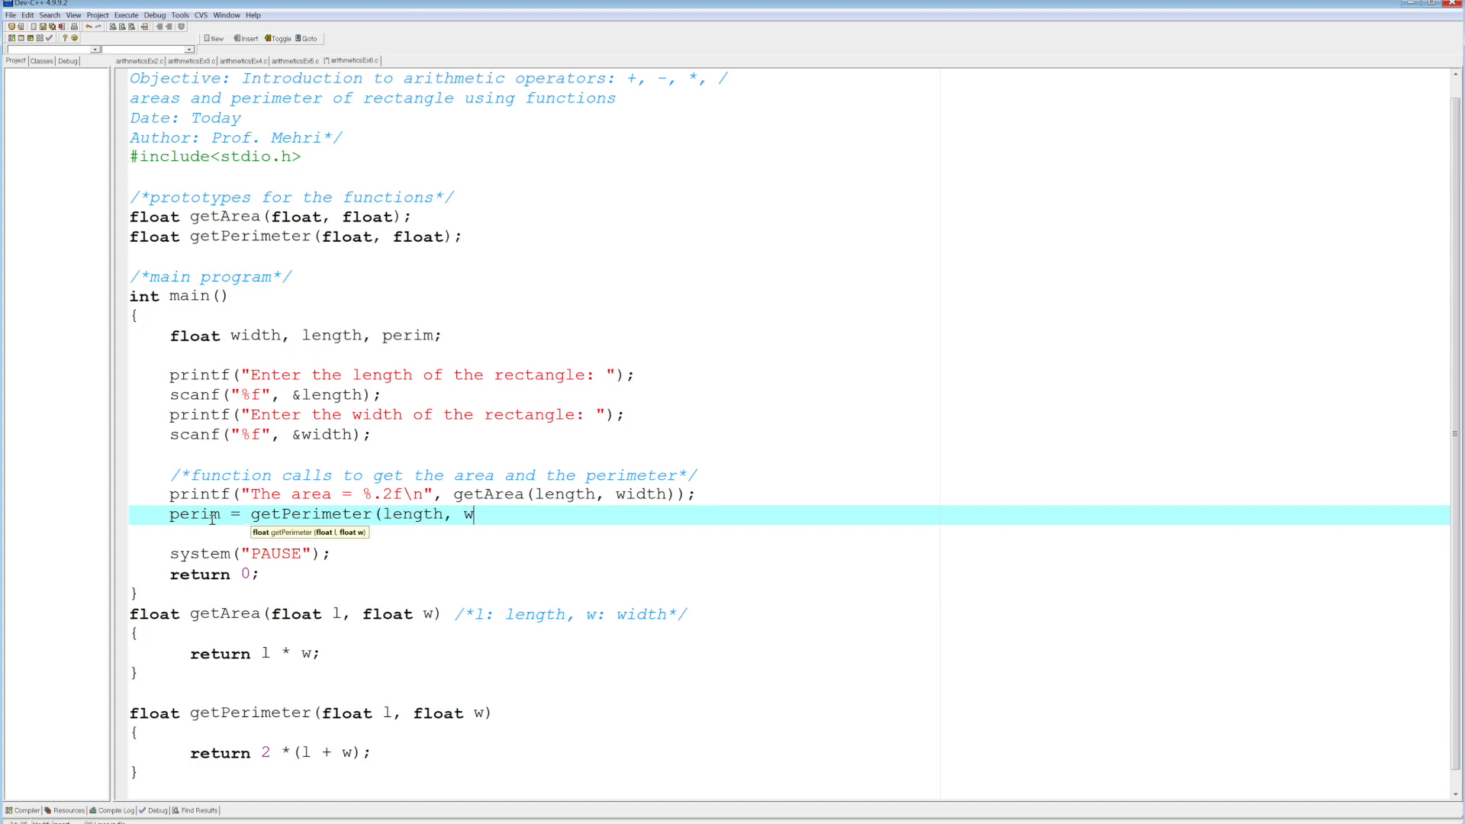
{"action": "type", "text": "idth);"}
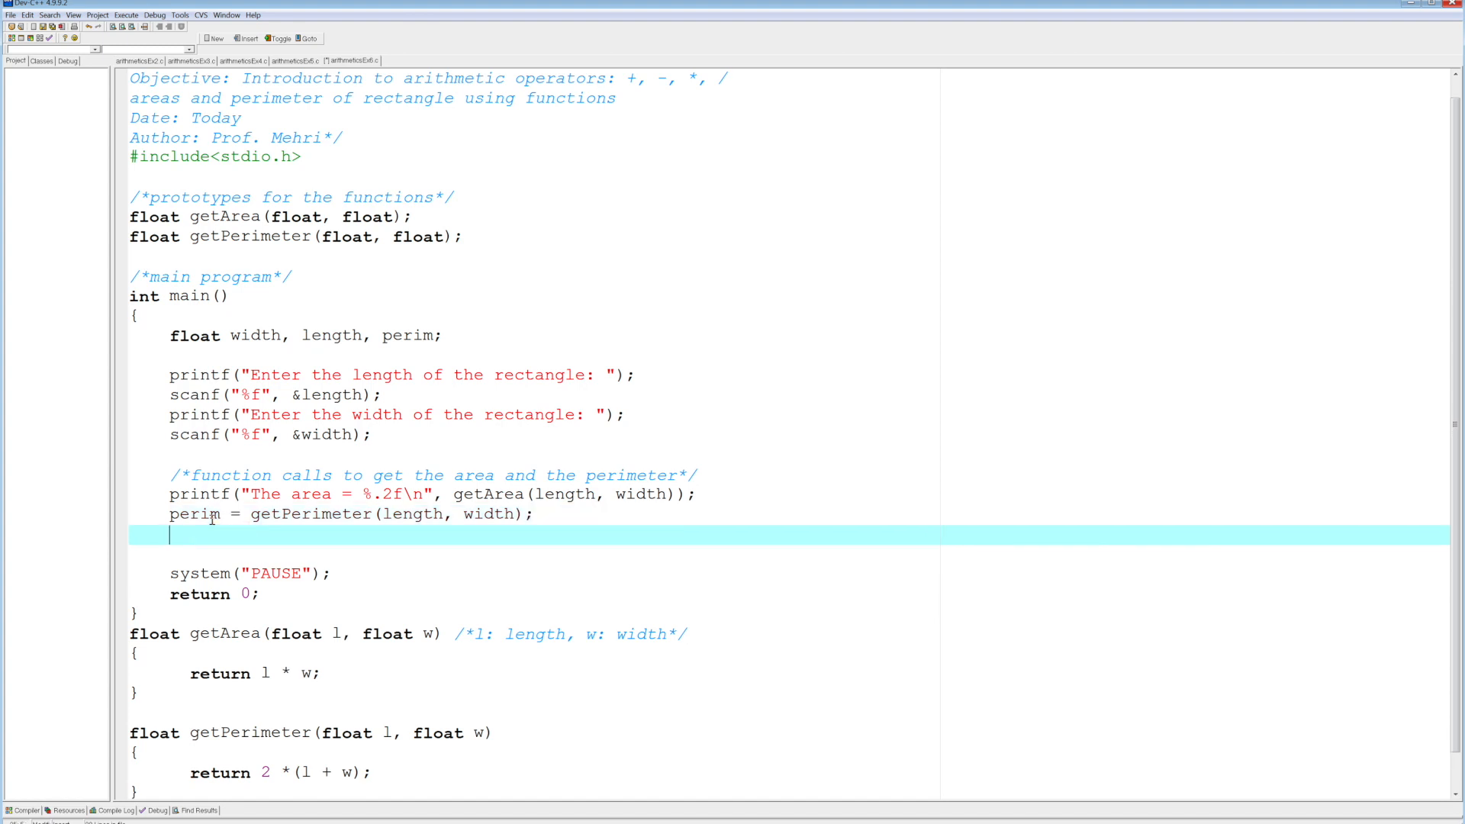
Print the perimeter with printf("The perimeter = %.2f\n", perim);.
{"action": "type", "text": "prinft(\""}
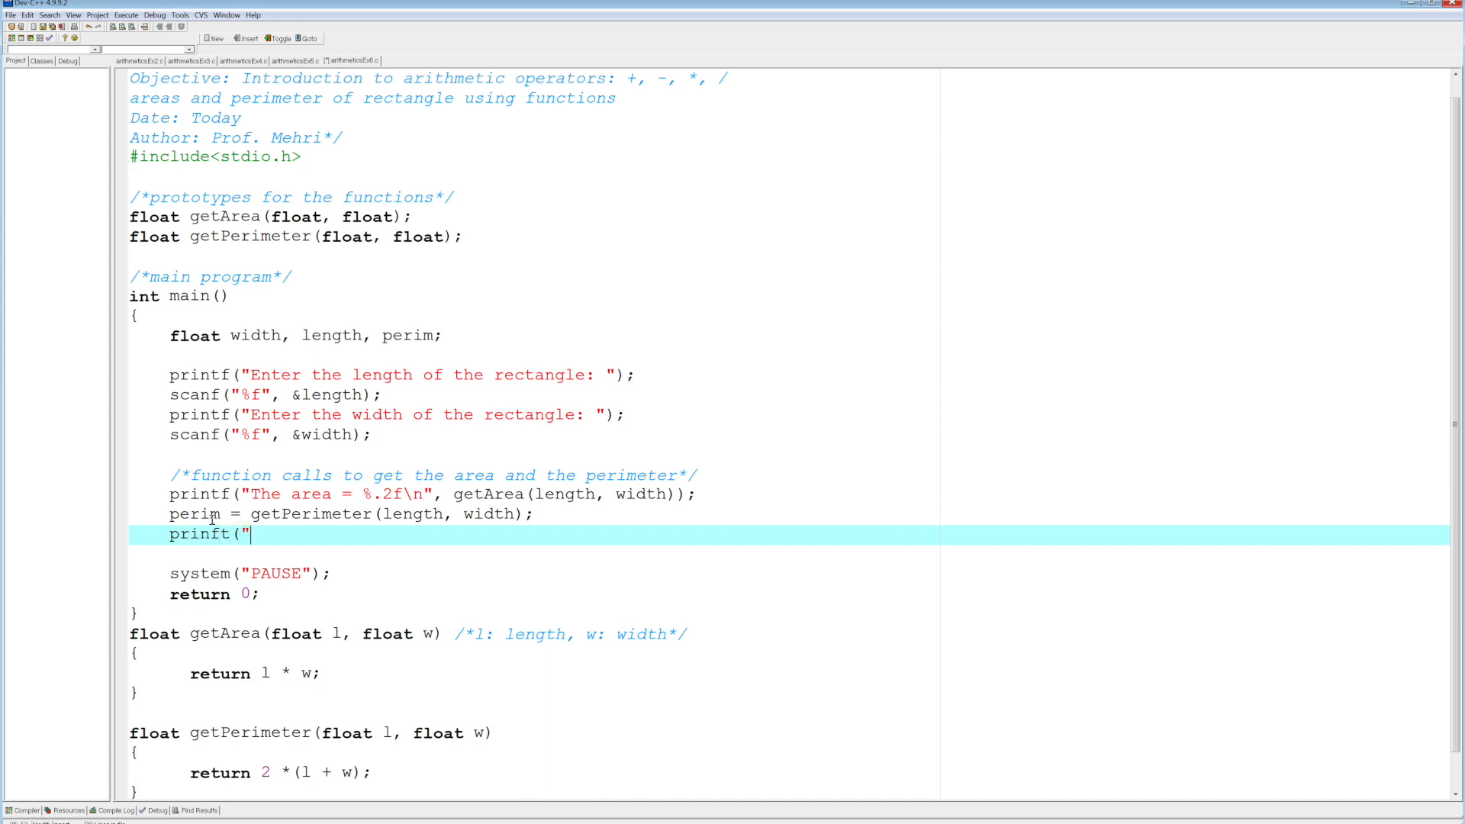
{"action": "type", "text": "The pe"}
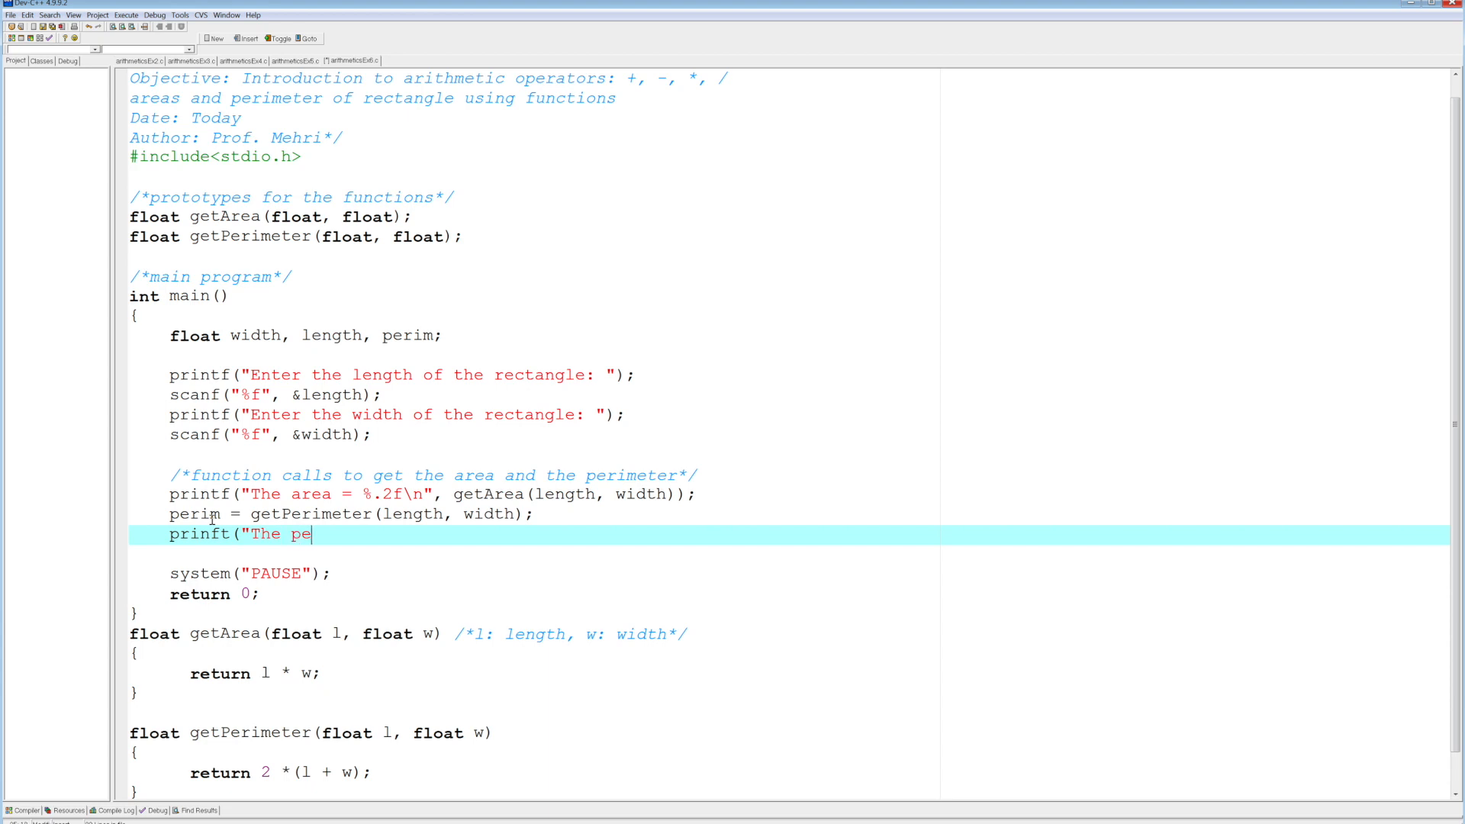
{"action": "type", "text": "rimeter"}
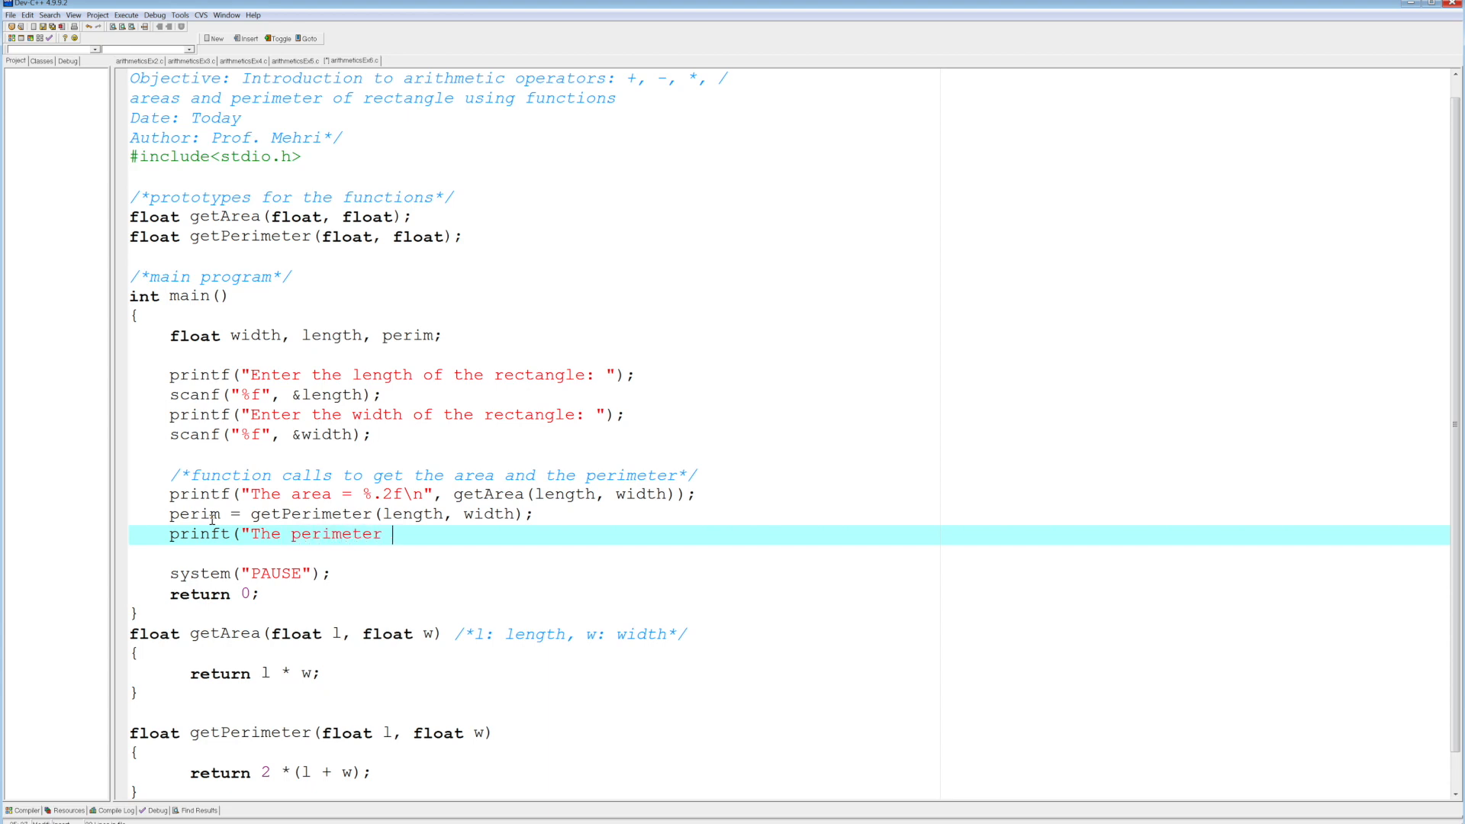
{"action": "type", "text": "= %.2"}
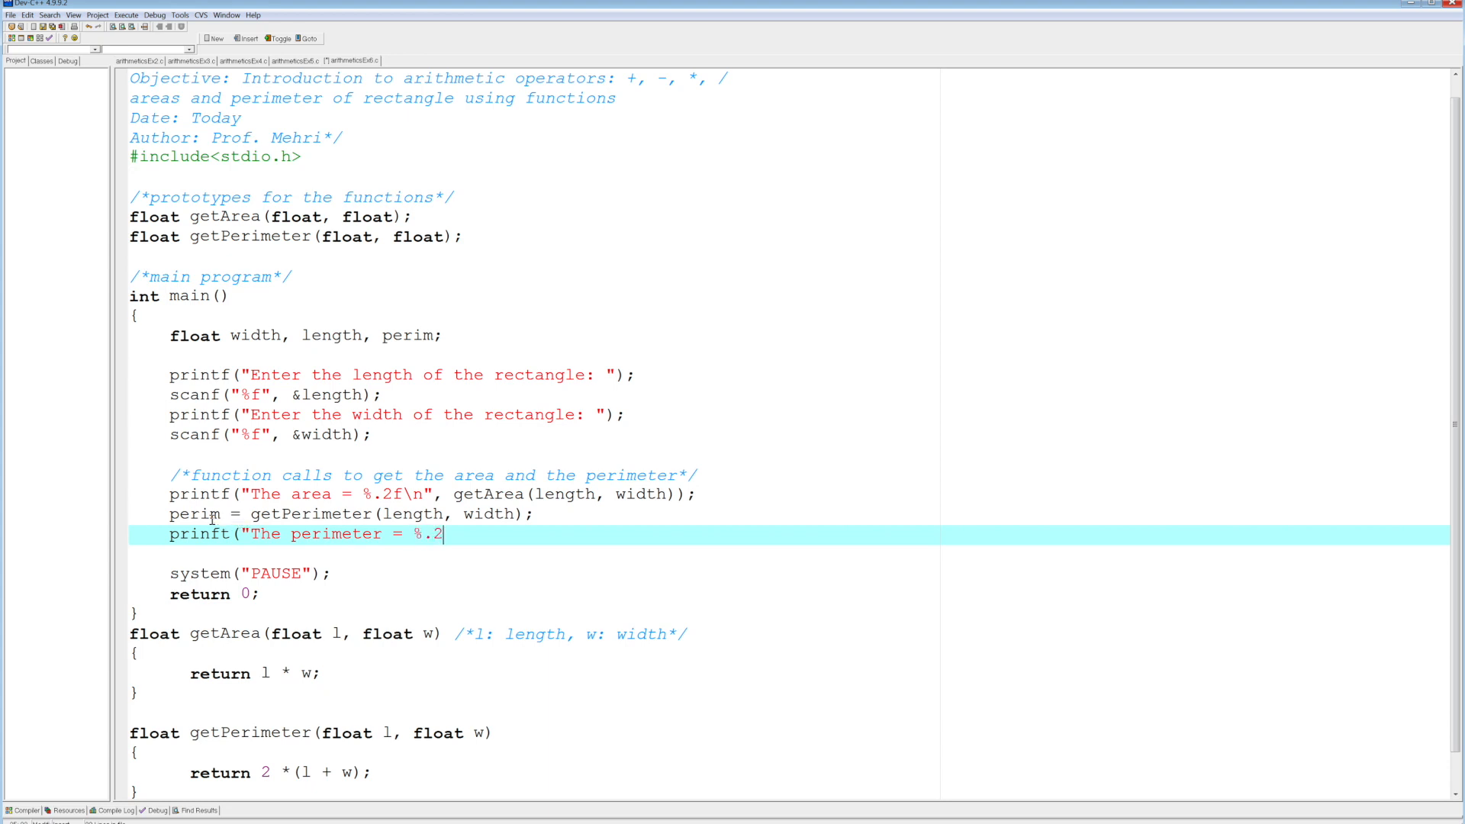
{"action": "type", "text": "f\\"}
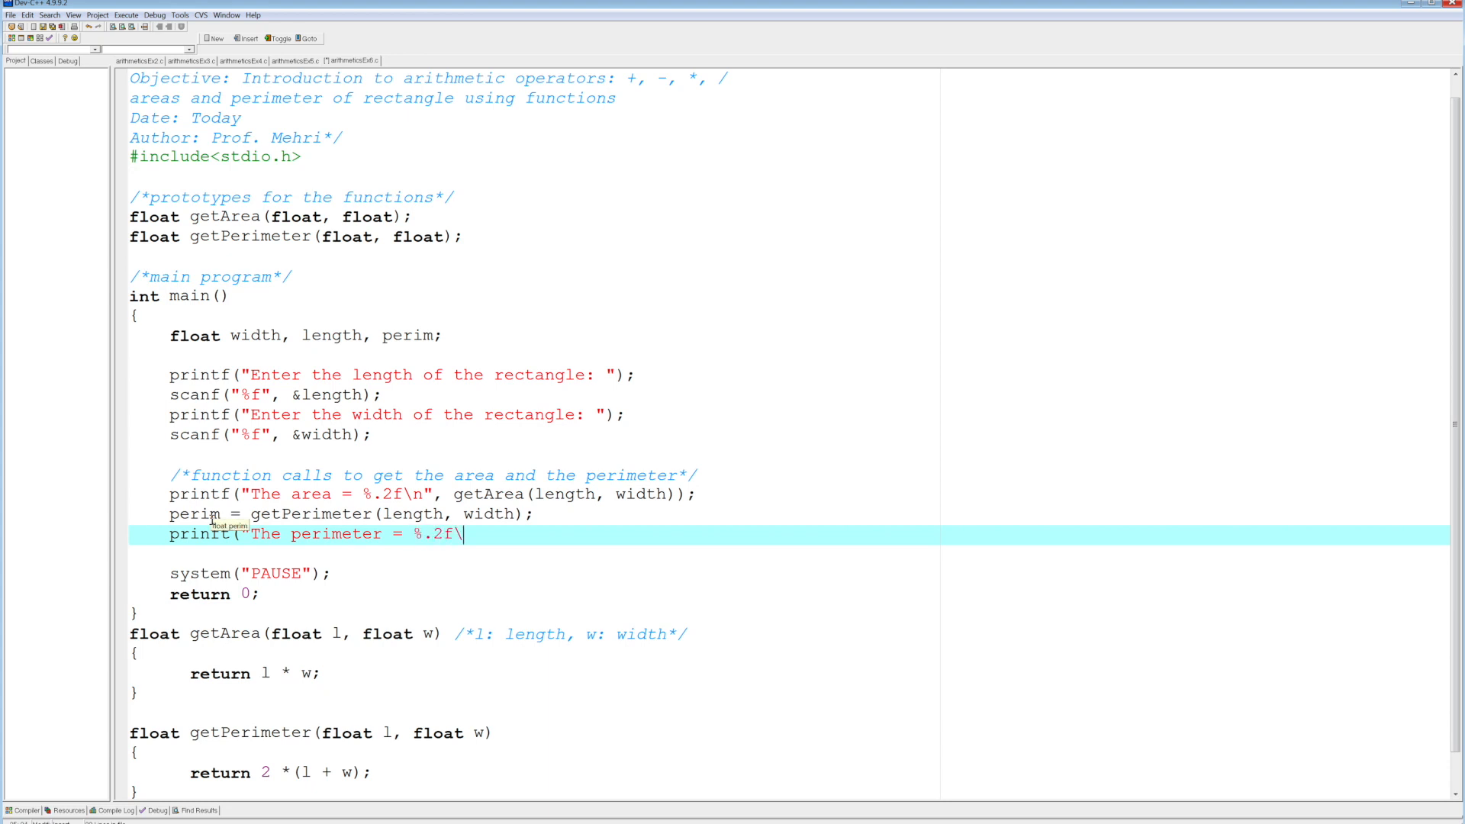
{"action": "type", "text": "n\""}
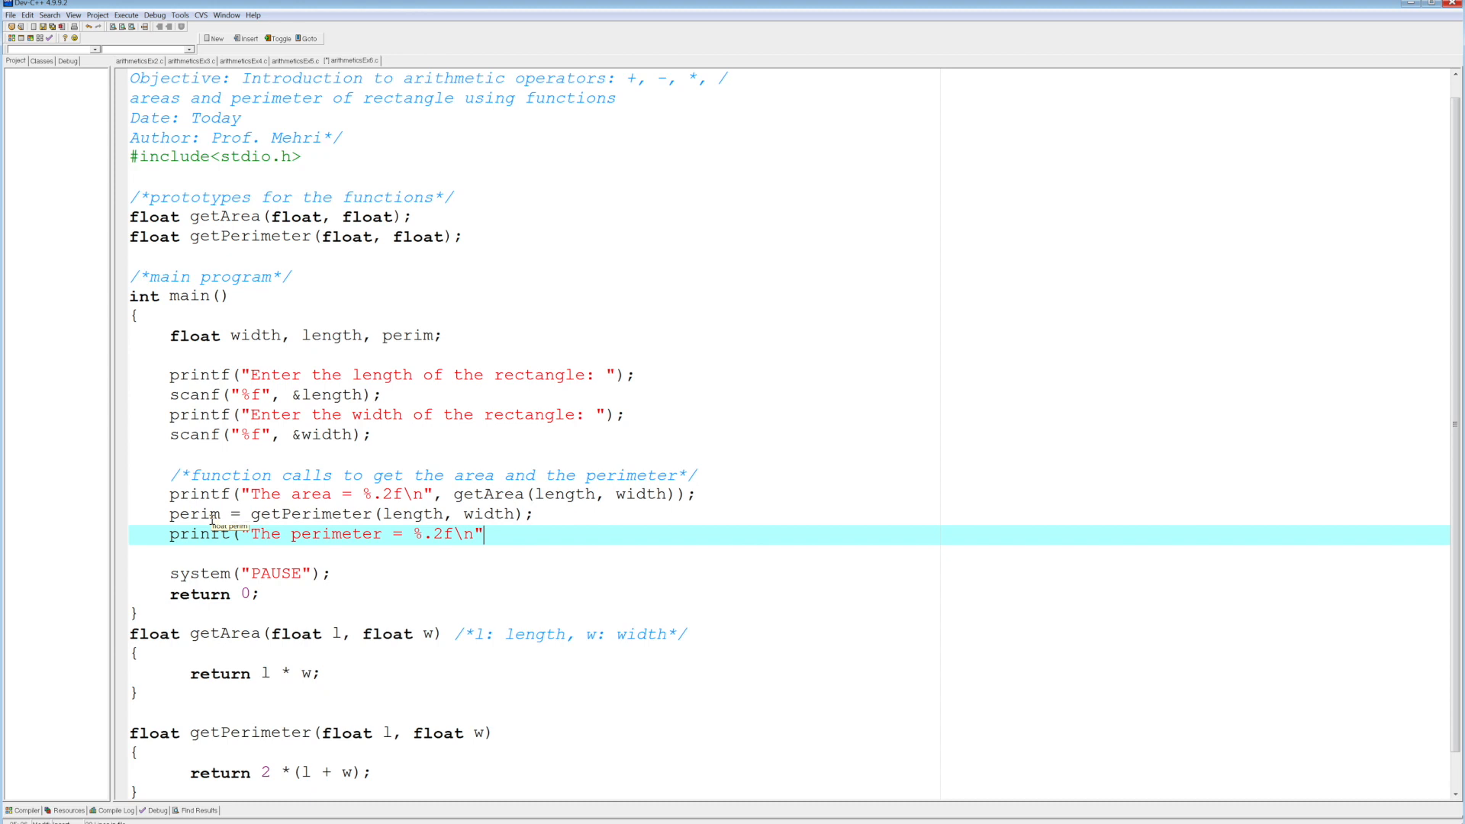
{"action": "type", "text": ", pe"}
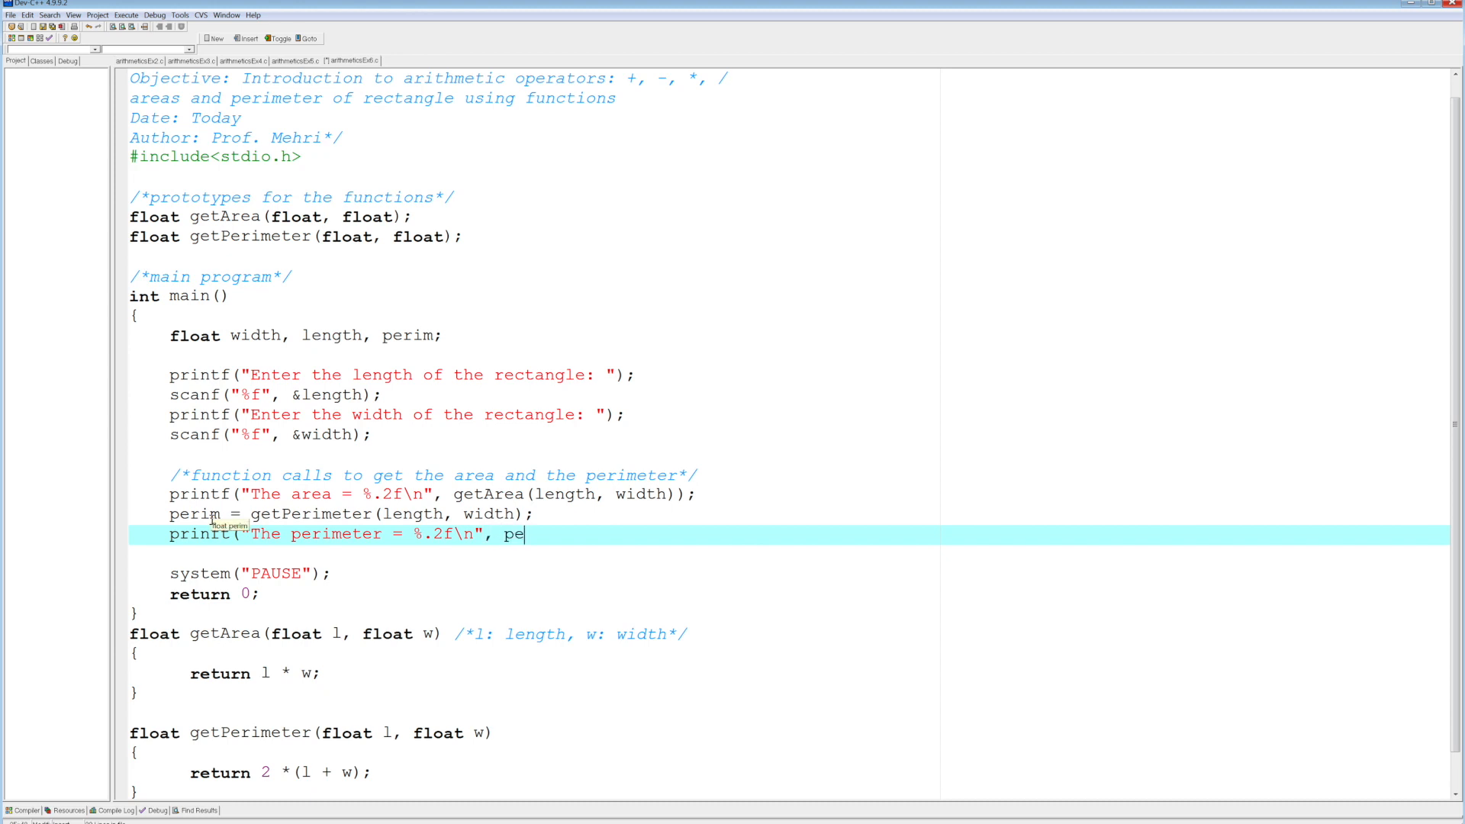
{"action": "type", "text": "rim);"}
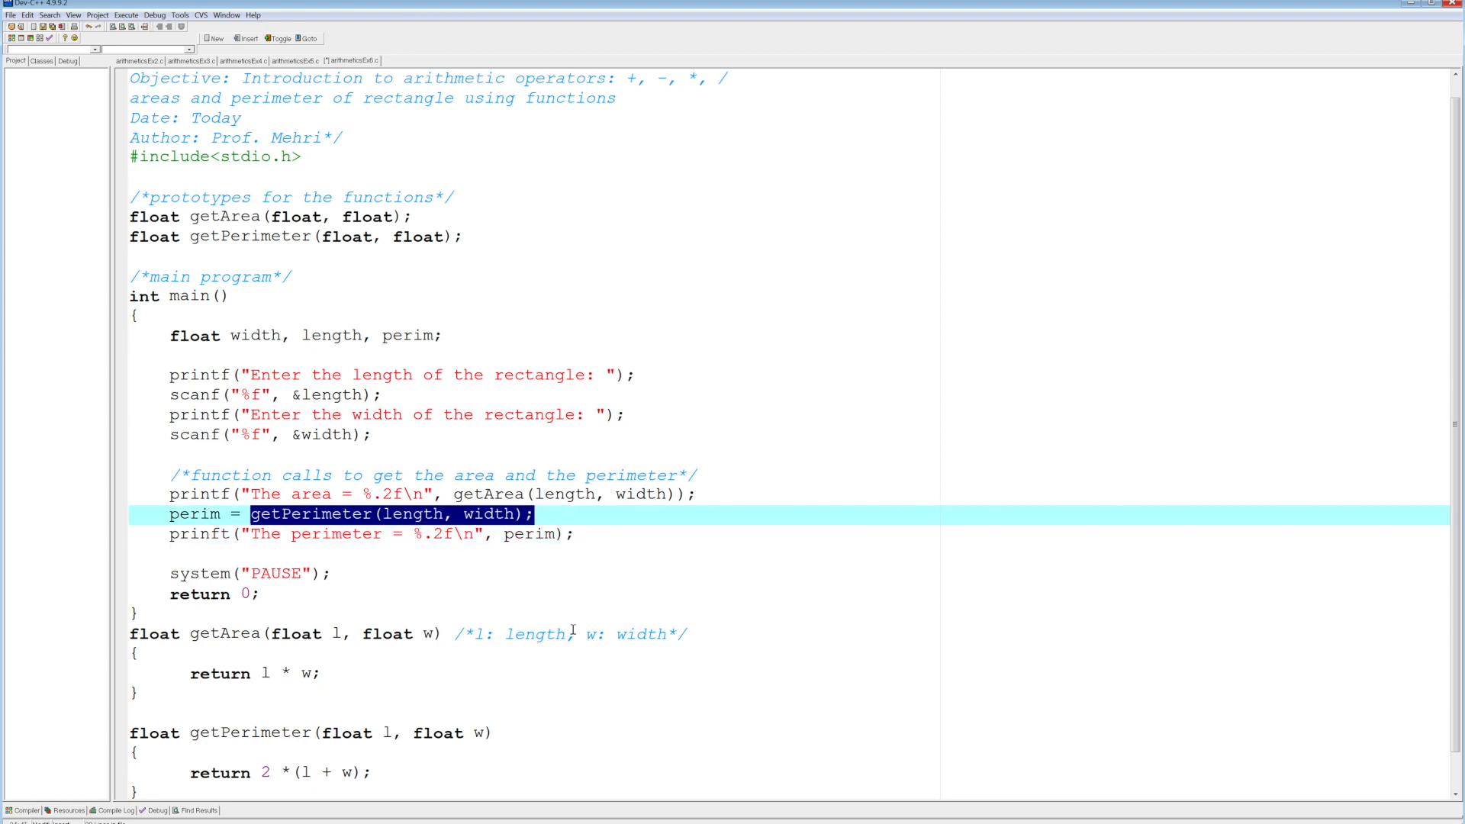
{"action": "mouse_move", "coordinate": [494, 527]}
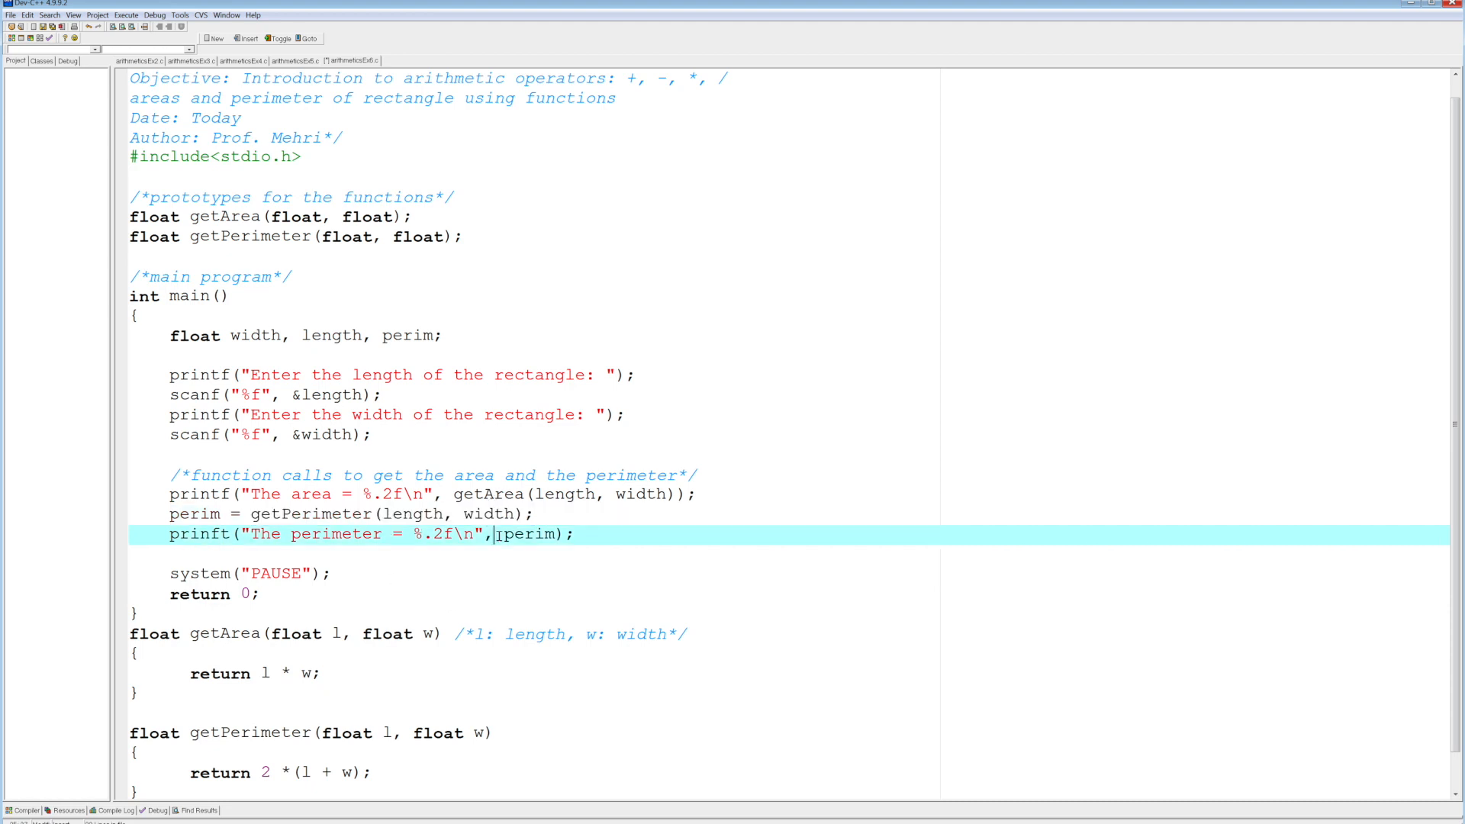
{"action": "double_click", "coordinate": [527, 534]}
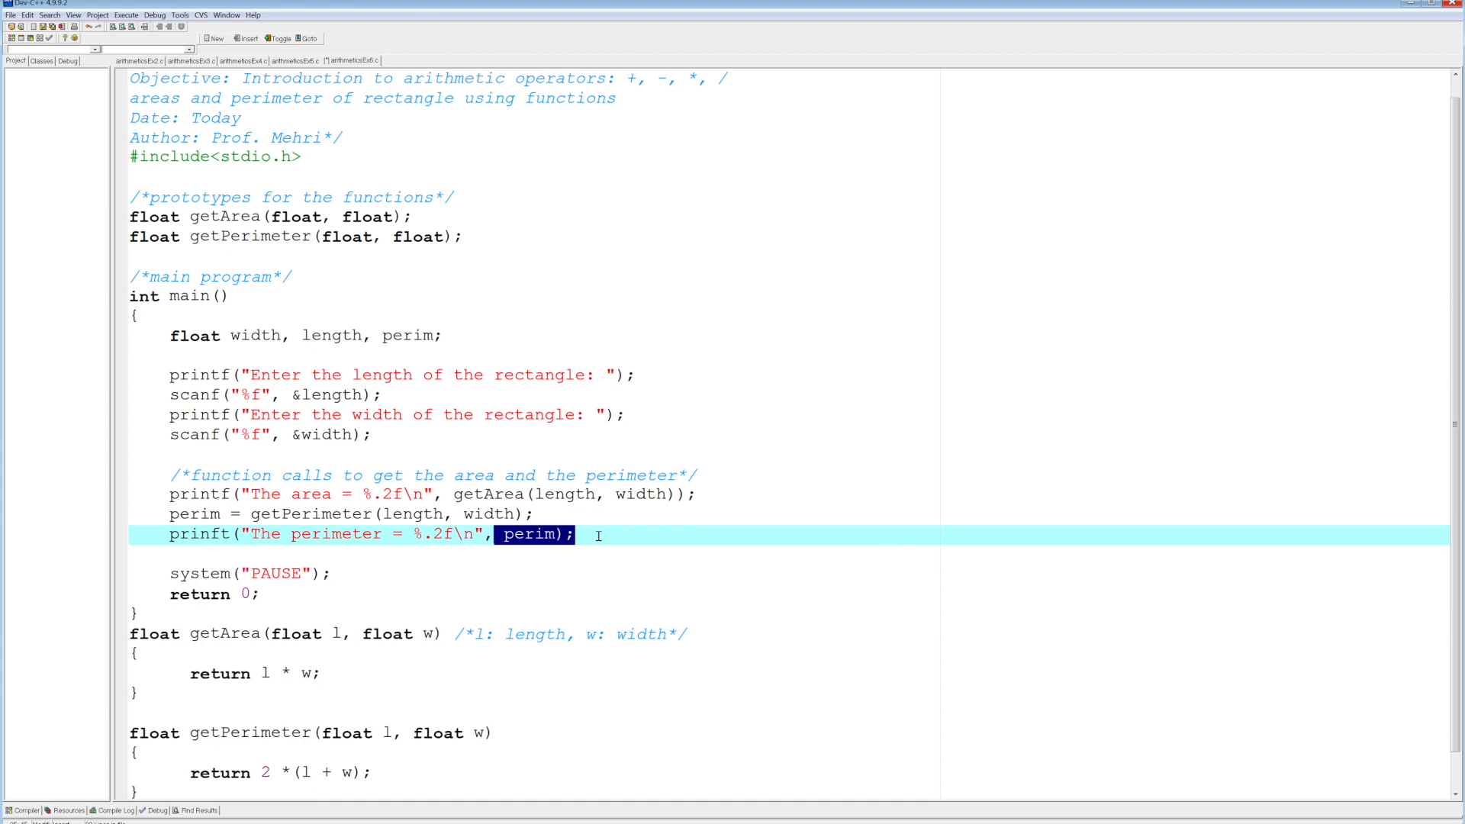
{"action": "mouse_move", "coordinate": [253, 500]}
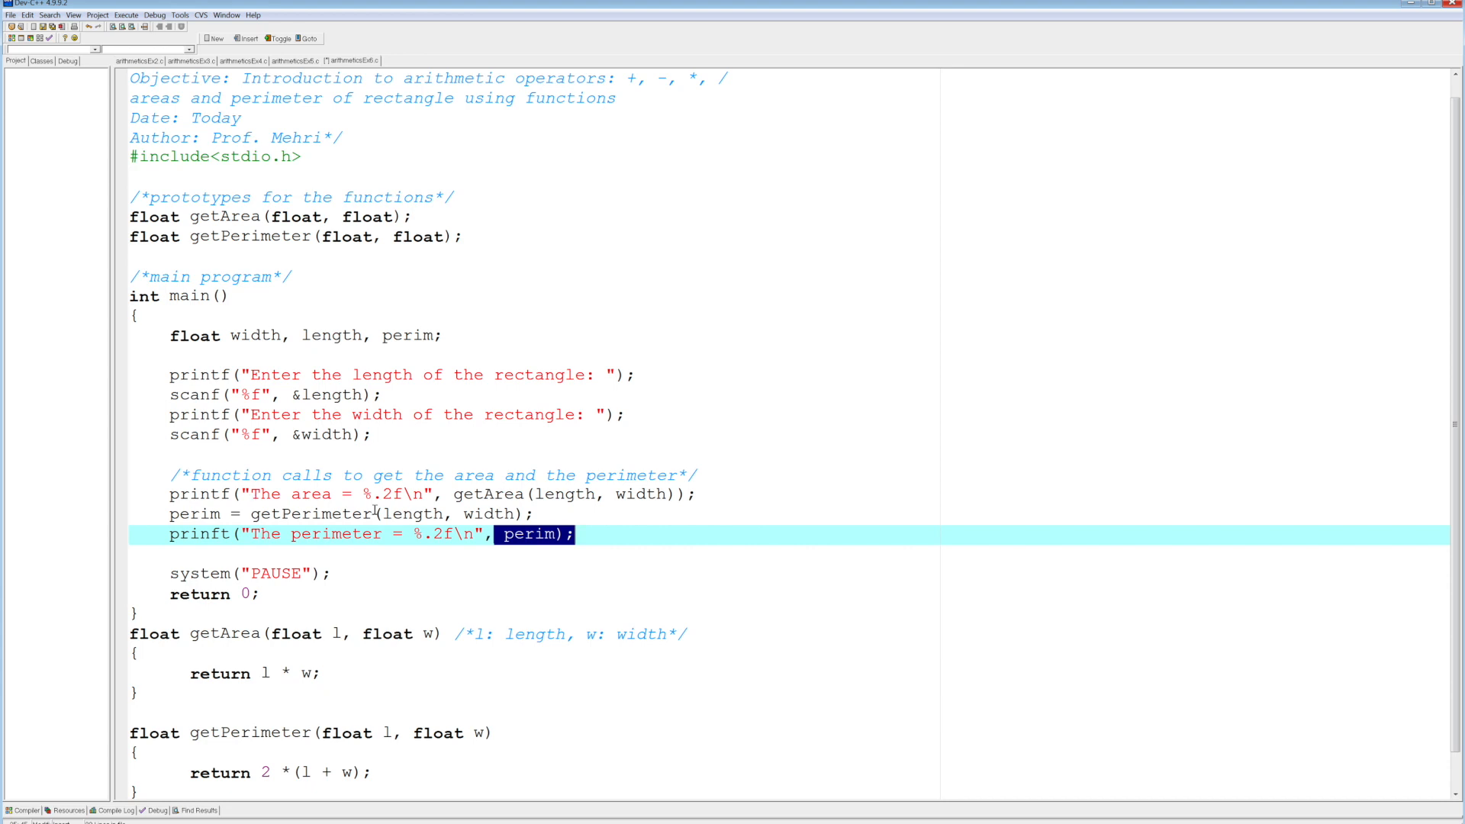
{"action": "mouse_move", "coordinate": [455, 493]}
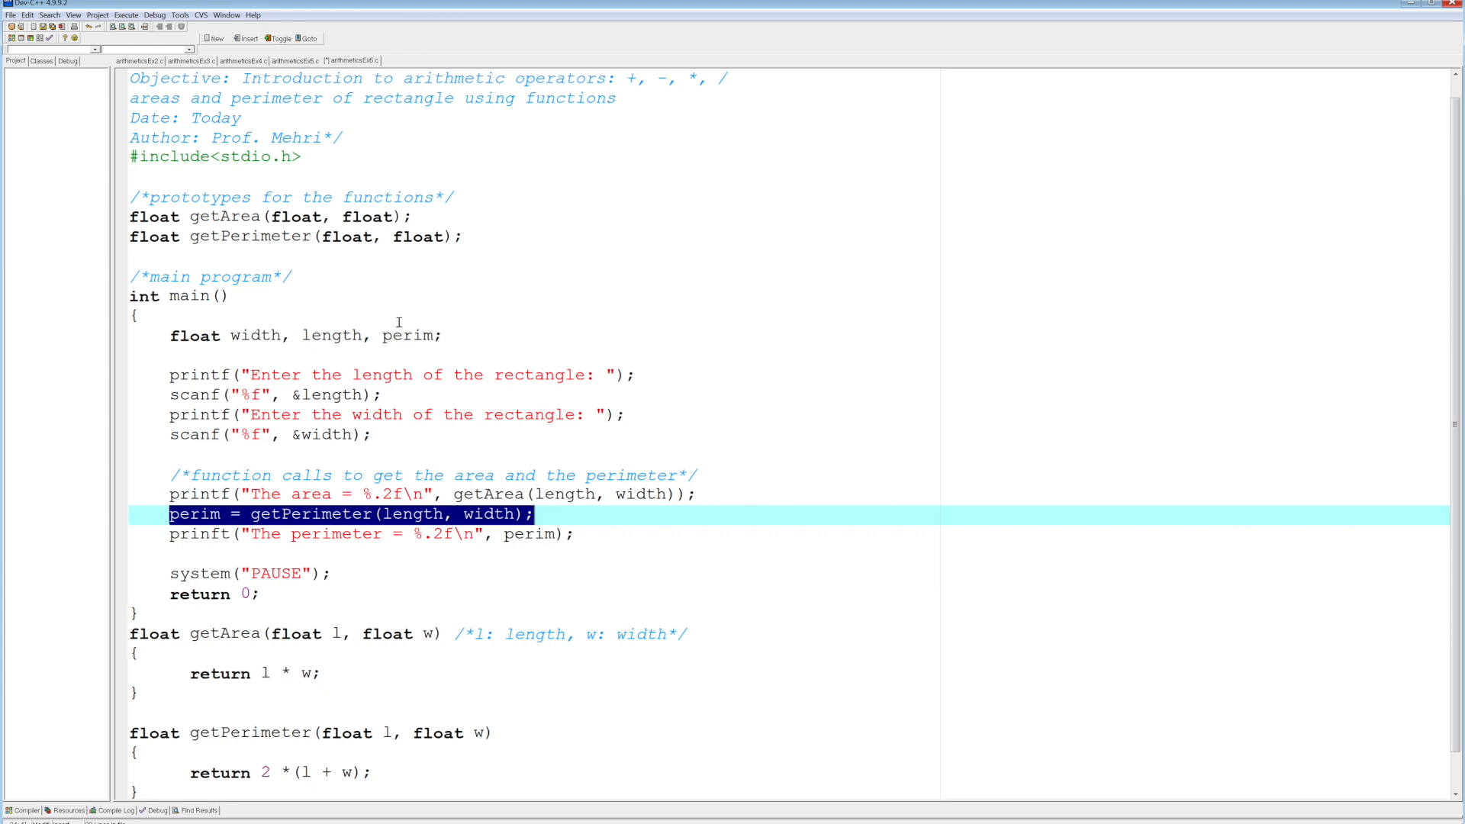
Compile & Run the program twice from the Execute menu and enter 1 for the length.
{"action": "left_click", "coordinate": [125, 16]}
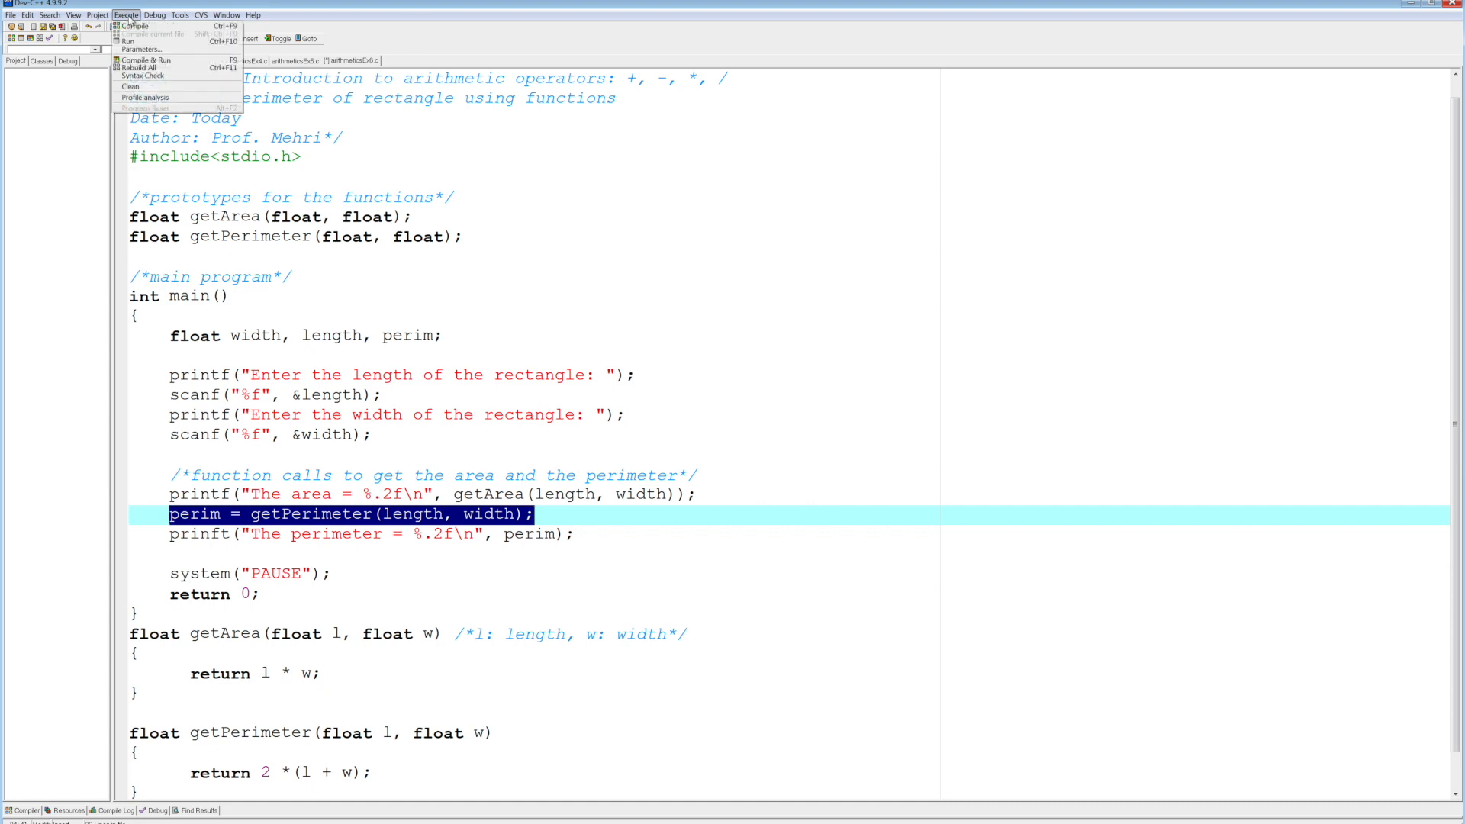
{"action": "mouse_move", "coordinate": [146, 60]}
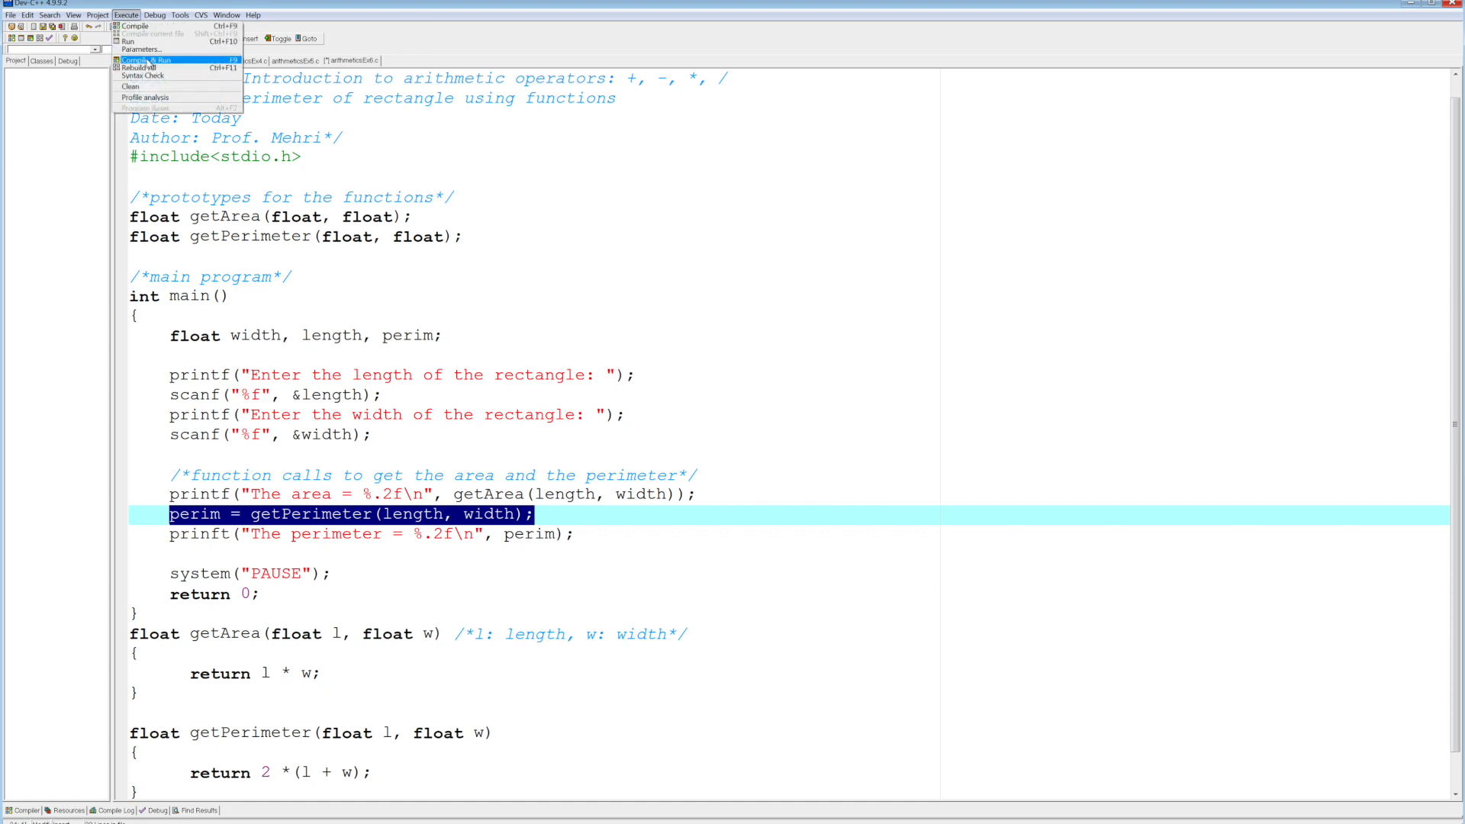
{"action": "left_click", "coordinate": [148, 59]}
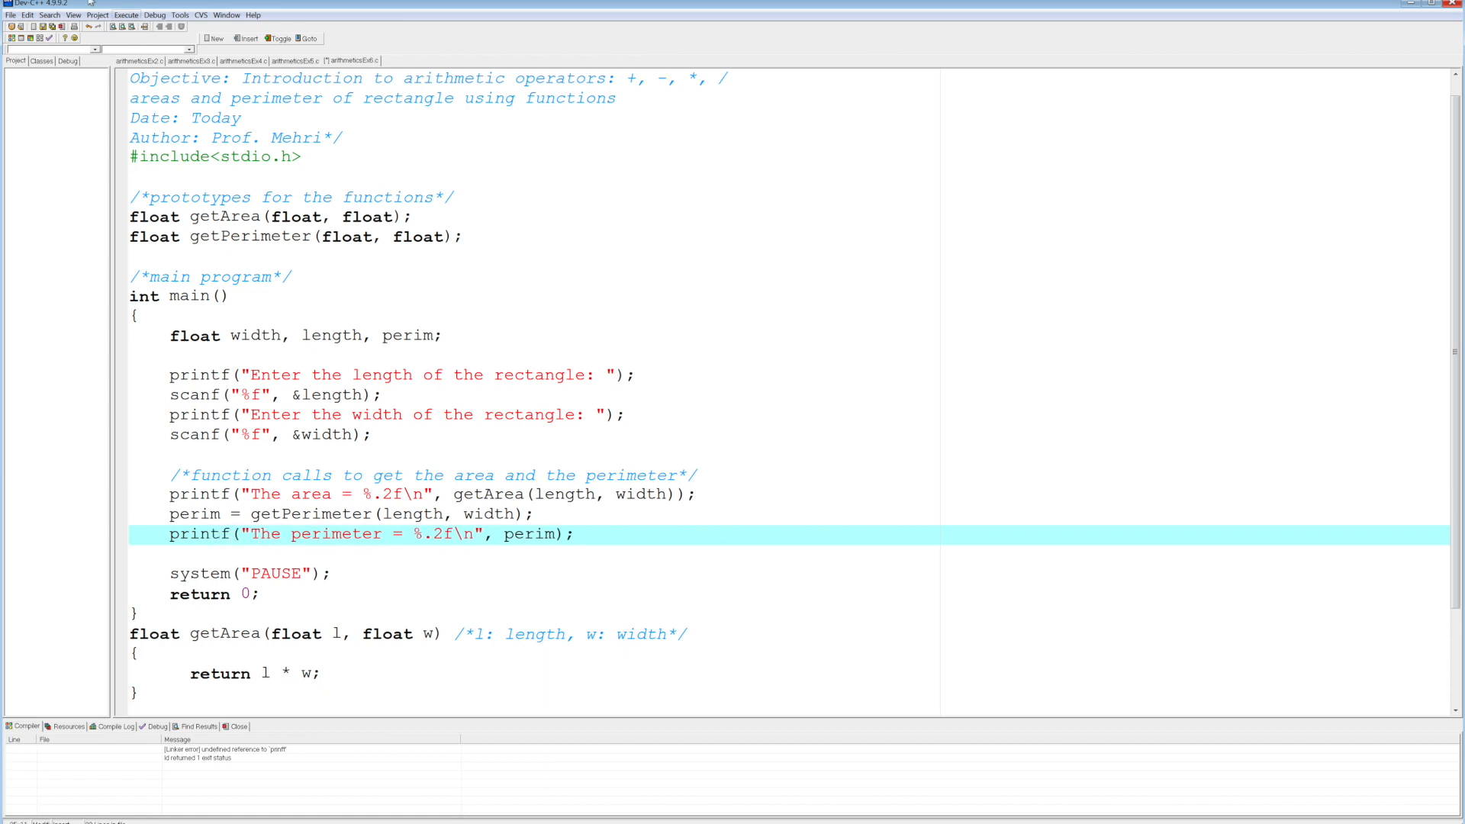
{"action": "left_click", "coordinate": [124, 16]}
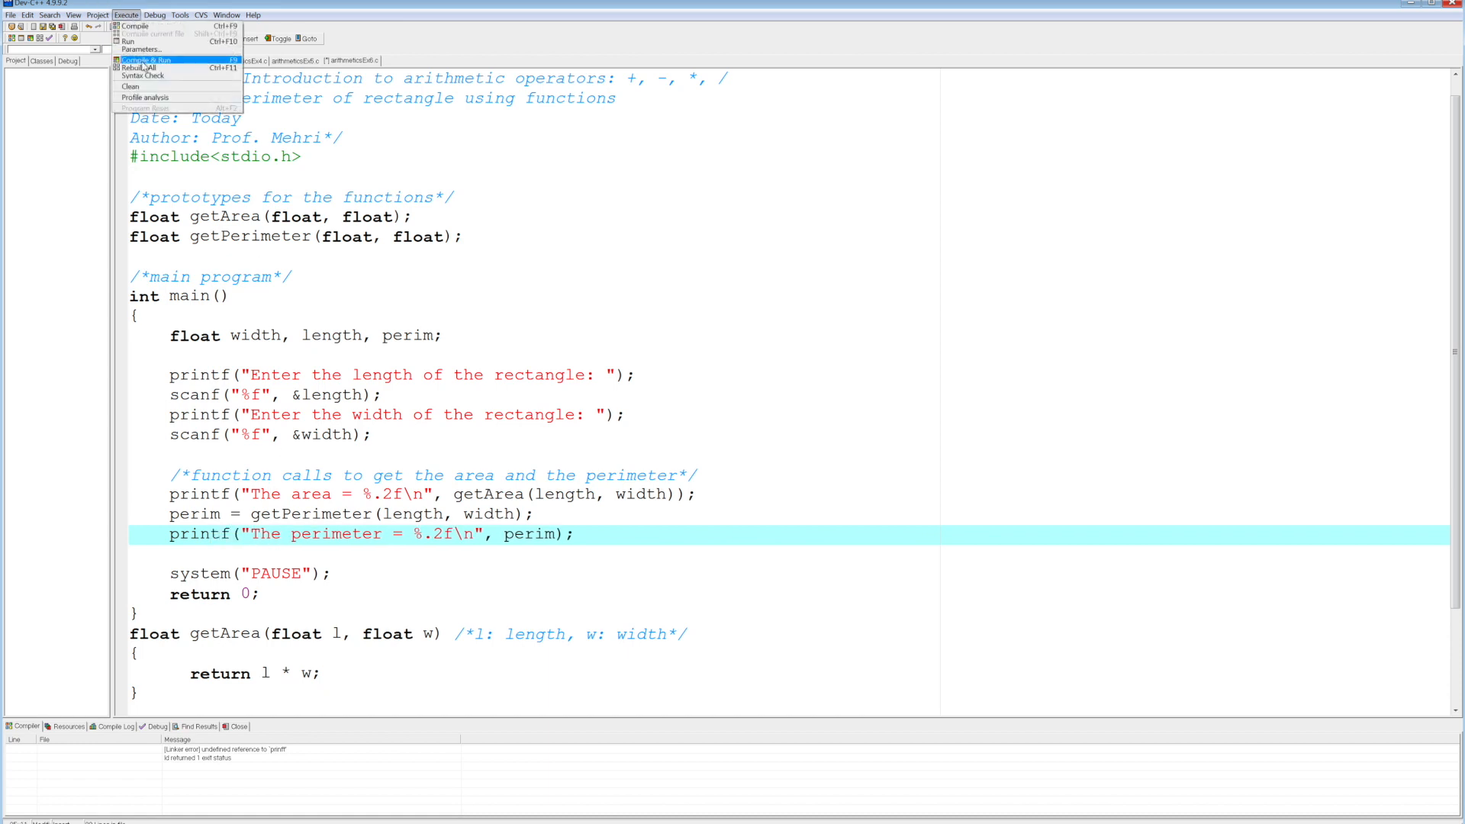
{"action": "left_click", "coordinate": [144, 59]}
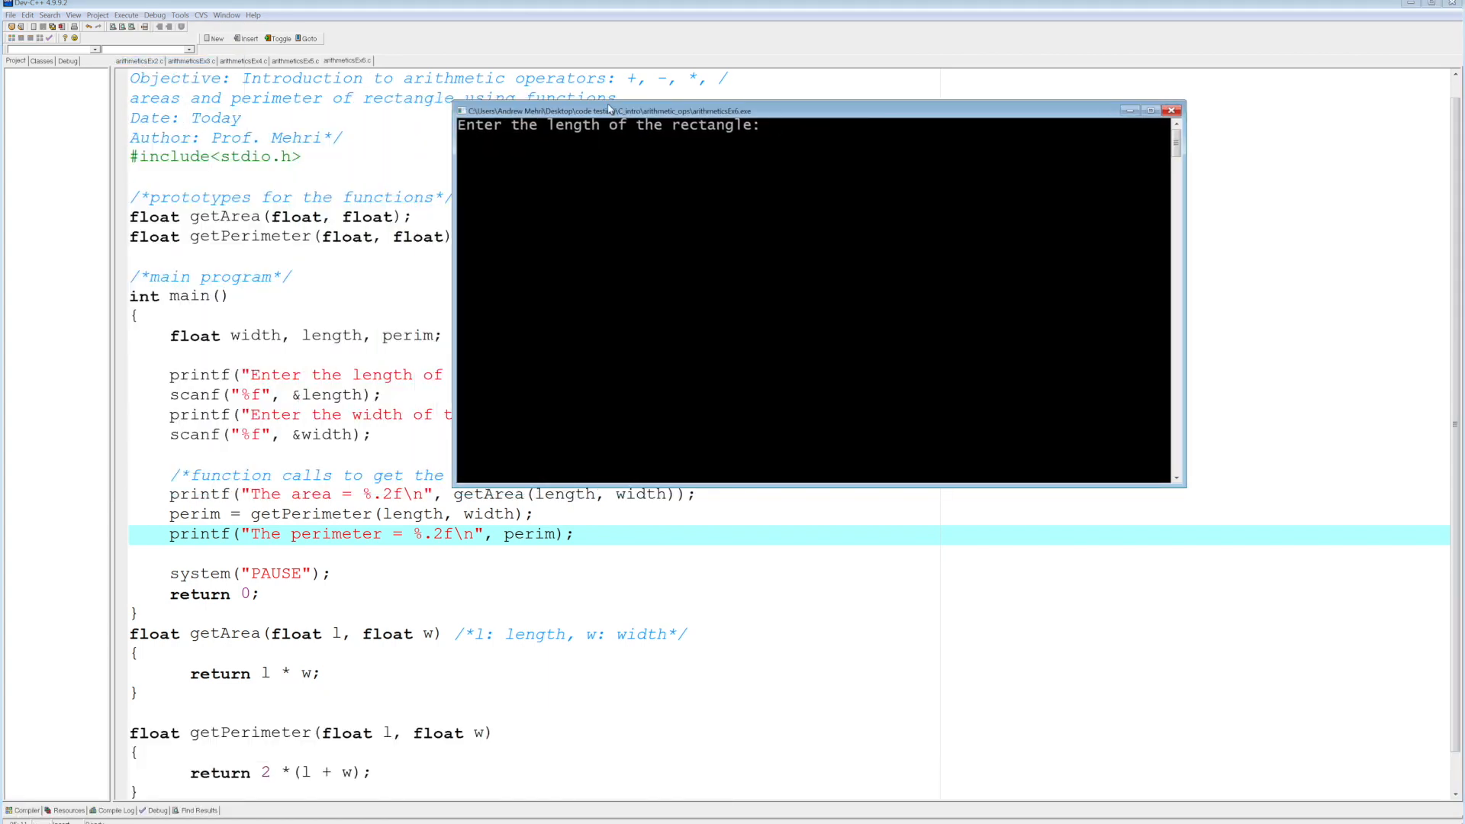
{"action": "type", "text": "1"}
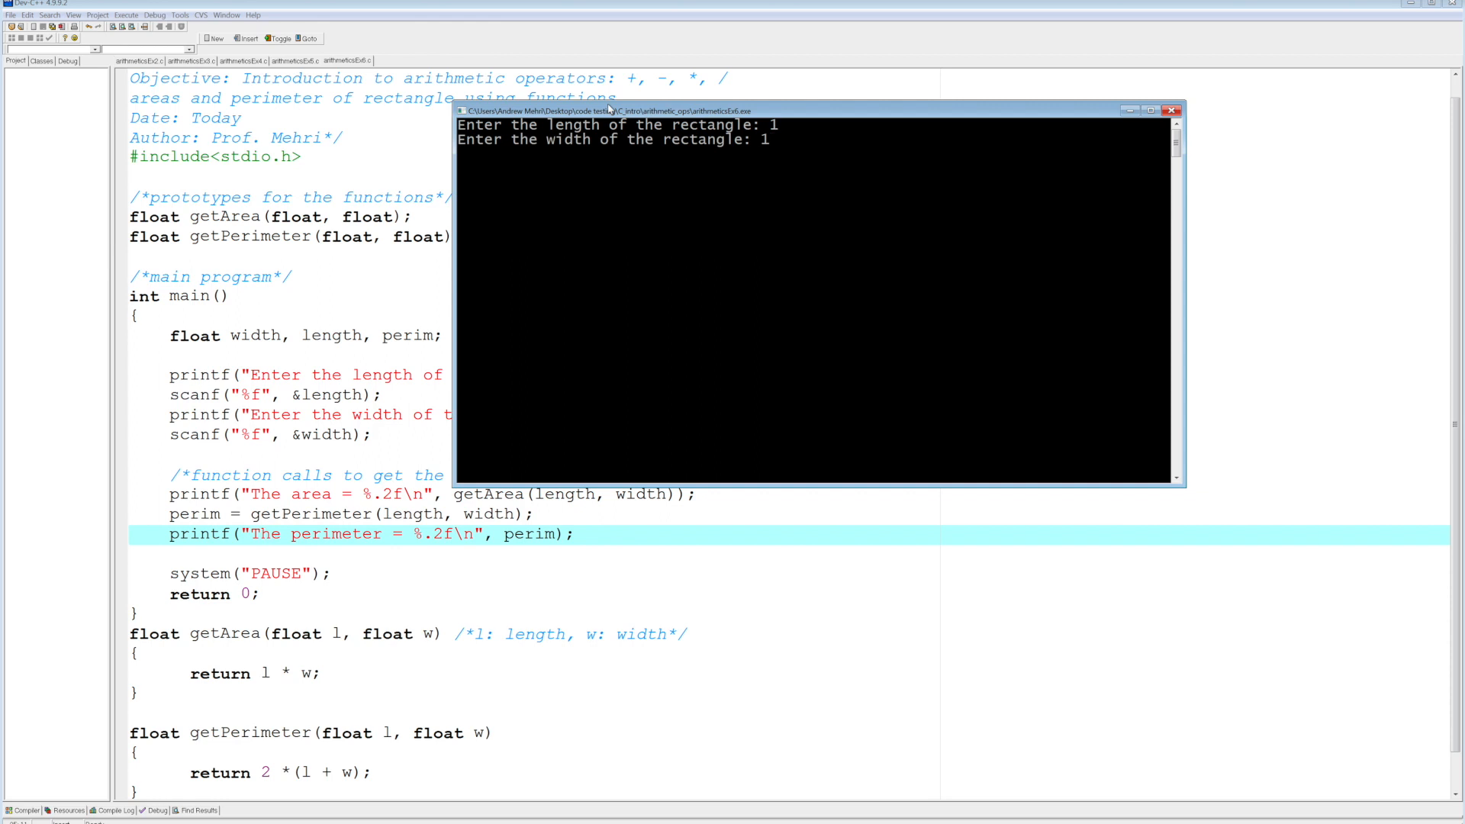